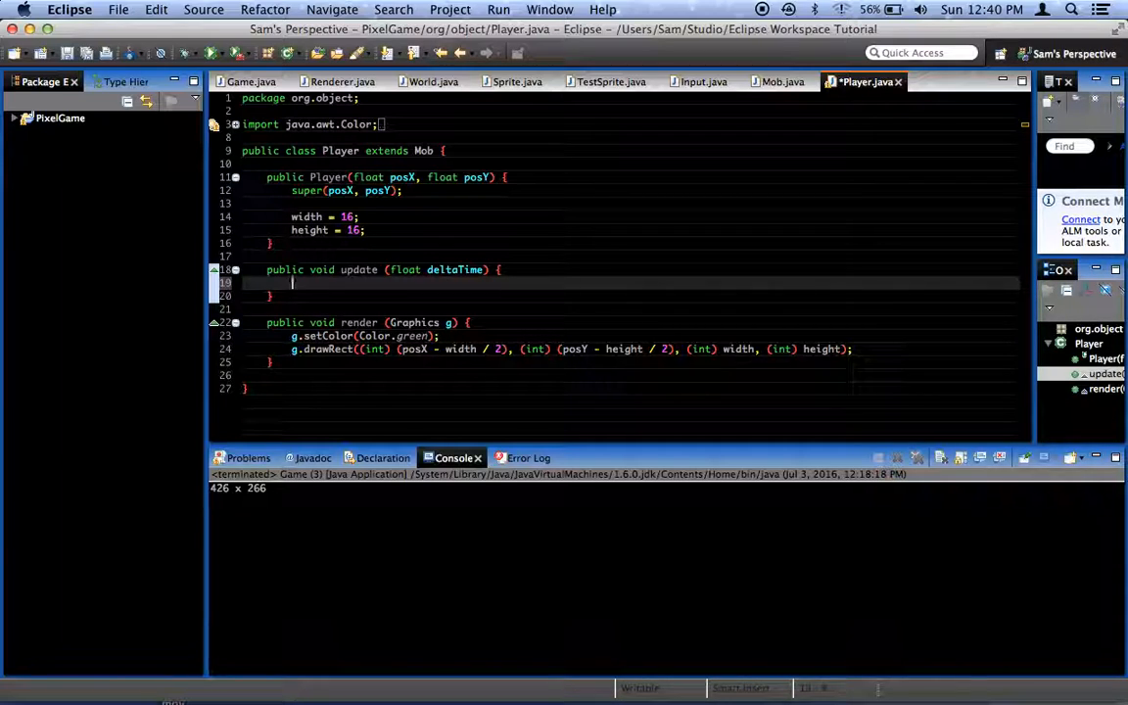
Step: Declare float moveX = 0 in update() and add posX += moveX * deltaTime; below it
{"action": "type", "text": "float move"}
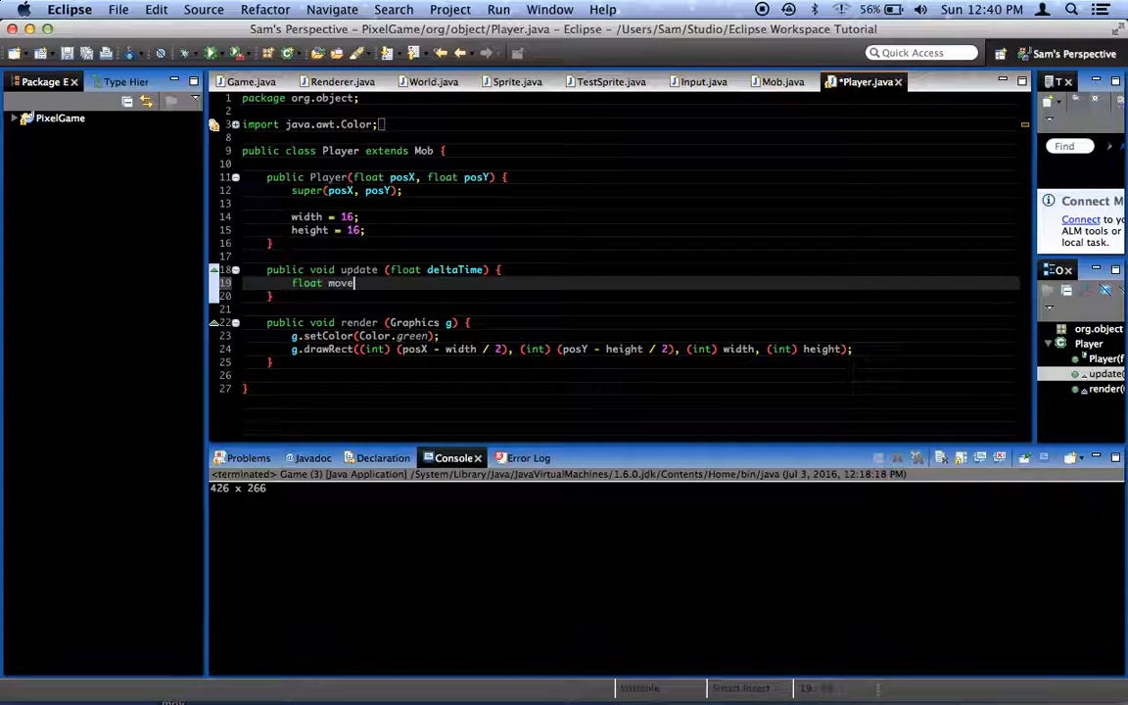
{"action": "type", "text": "X = 0;"}
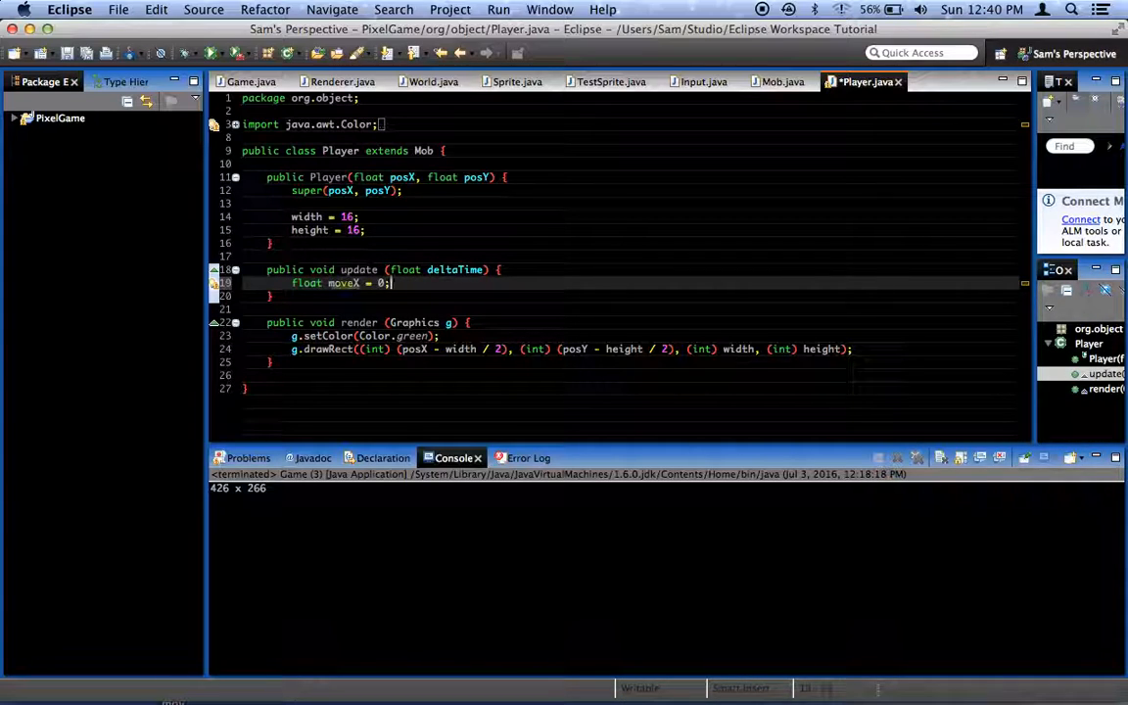
{"action": "key", "text": "enter"}
{"action": "type", "text": "i"}
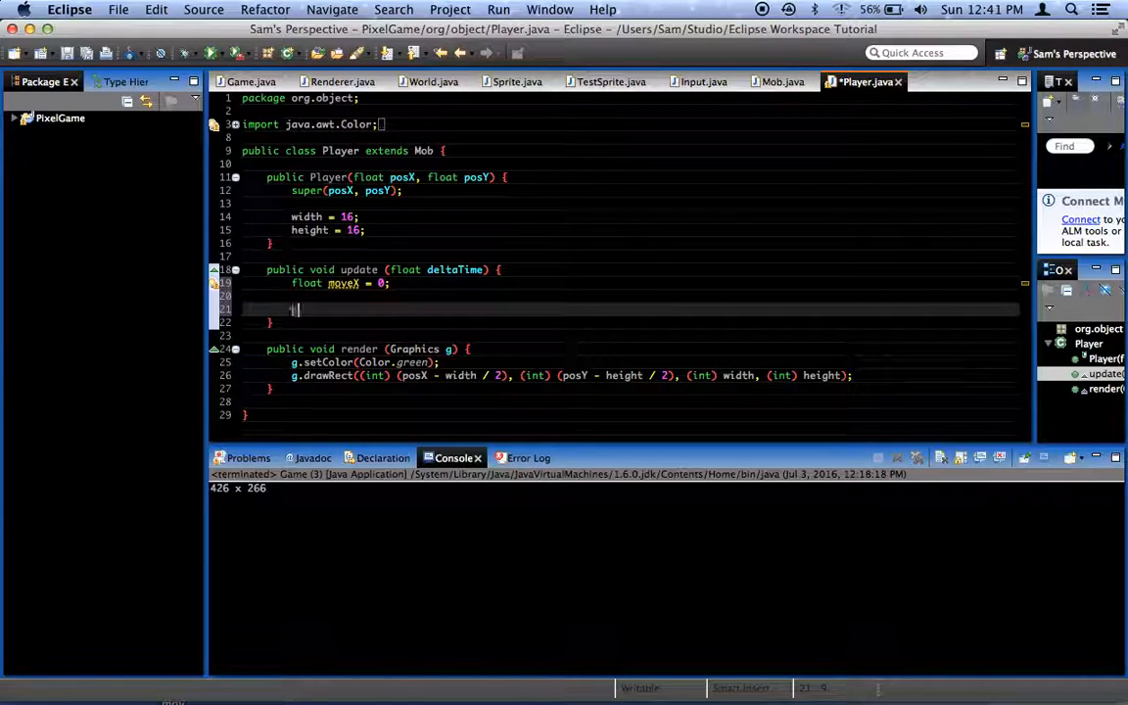
{"action": "type", "text": "posX += moveX *"}
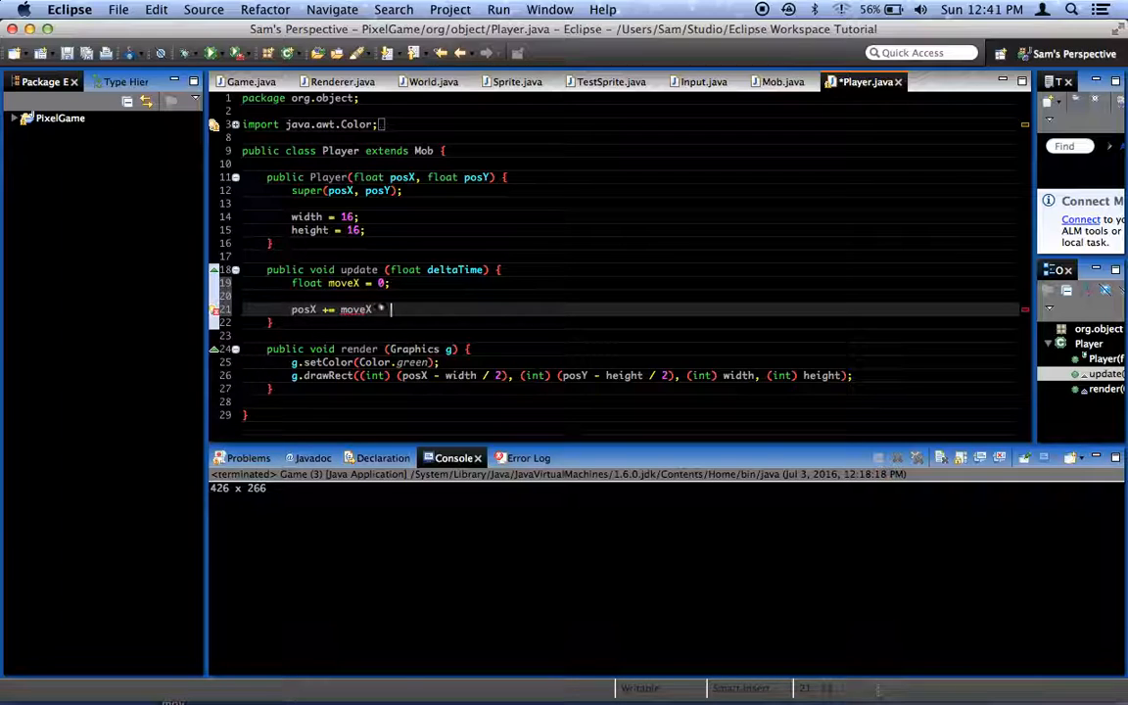
{"action": "type", "text": "deltaTime;"}
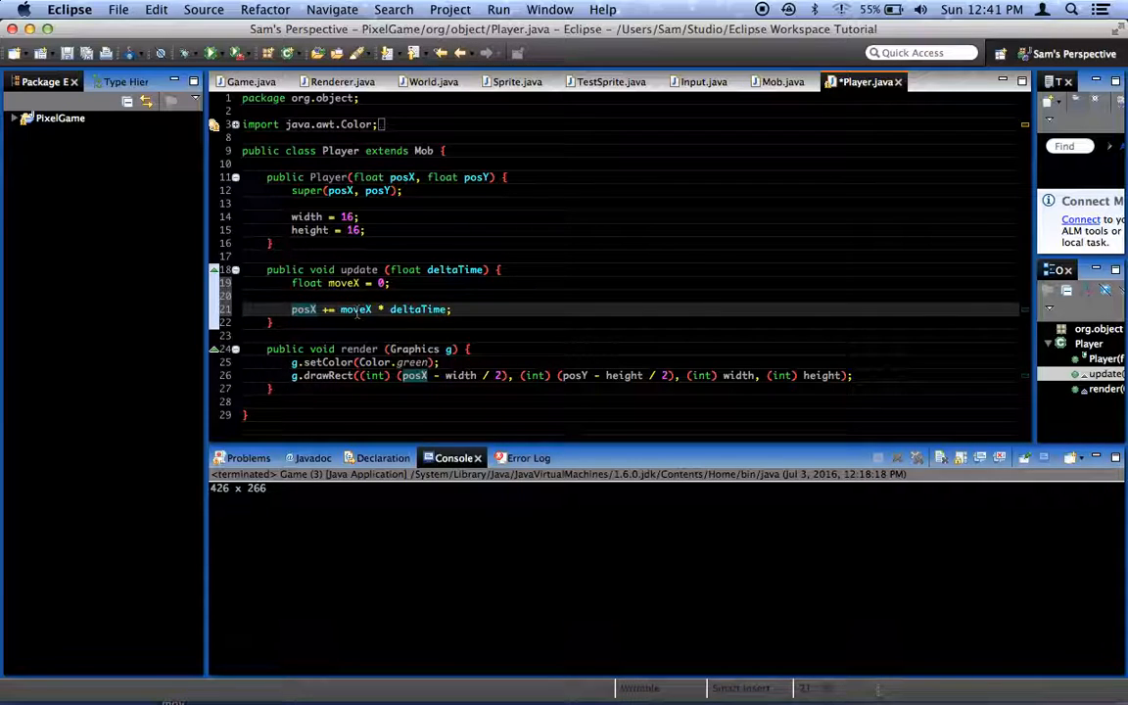
{"action": "left_click", "coordinate": [357, 309]}
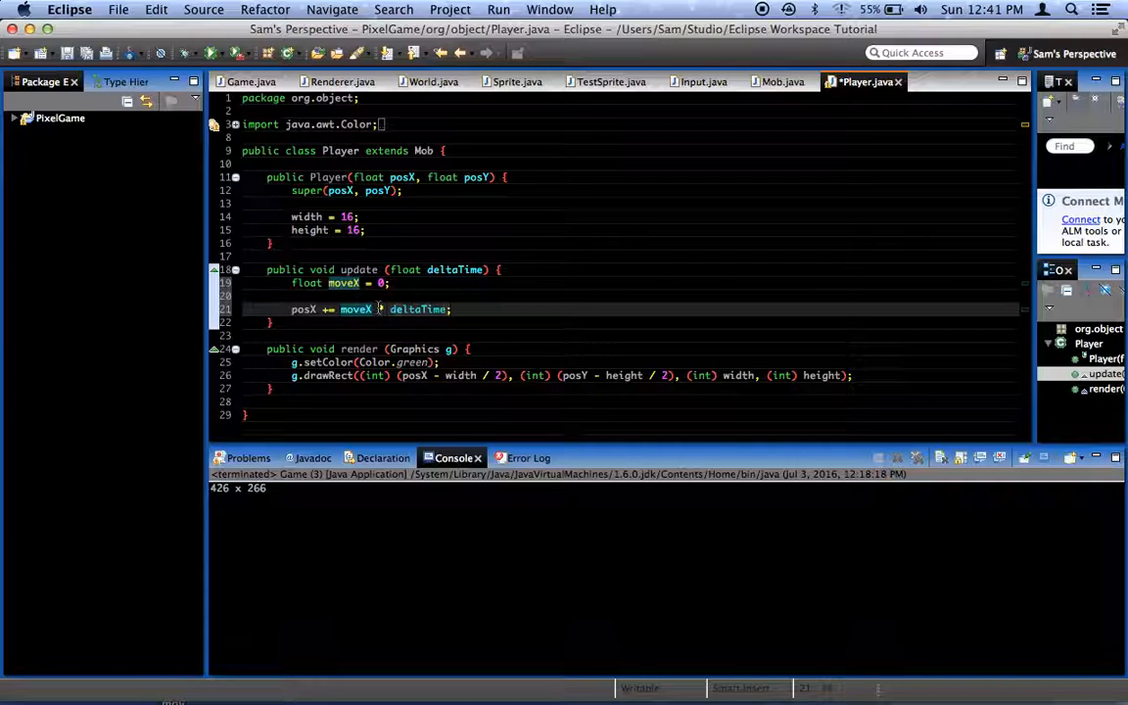
{"action": "mouse_move", "coordinate": [354, 309]}
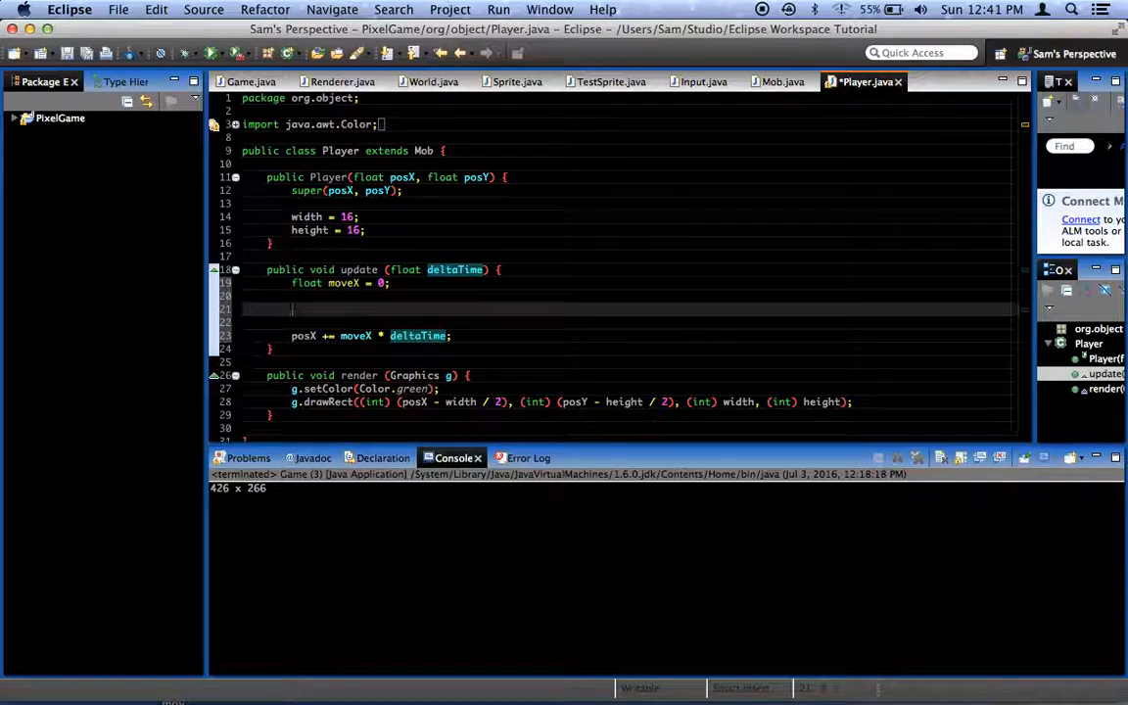
Step: Add if-checks on VK_LEFT and VK_RIGHT that lower or raise moveX by runSpeed
{"action": "type", "text": "if (Input.getKey(KeyEv) {"}
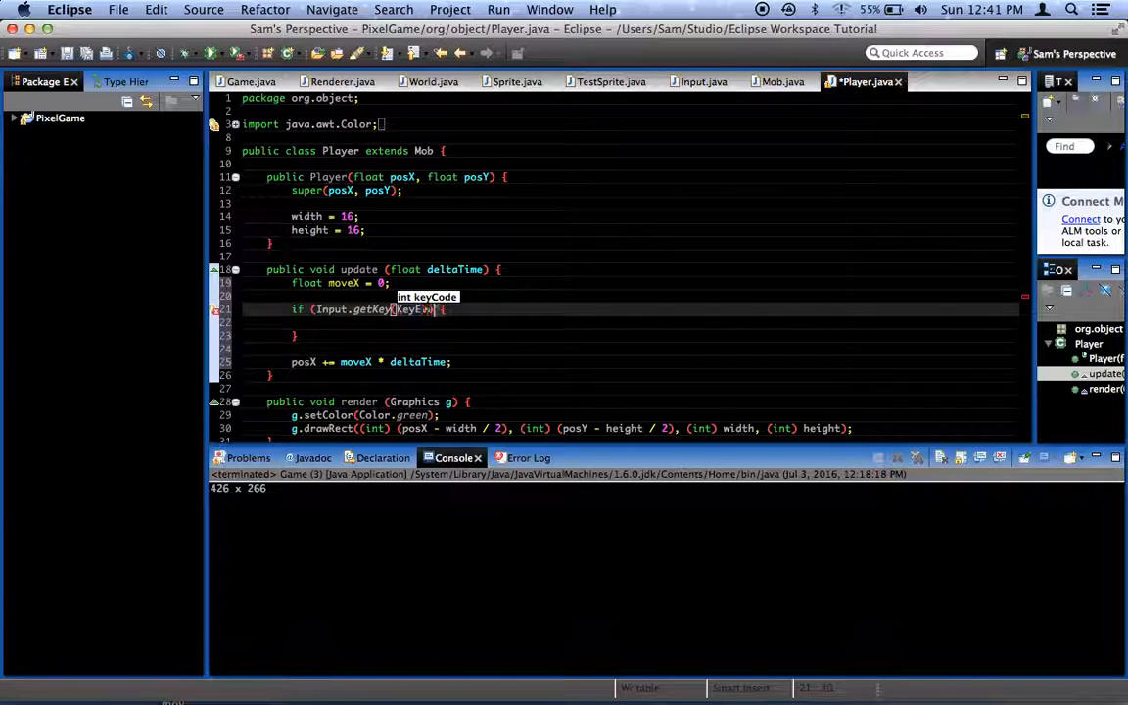
{"action": "type", "text": "VK_LEFT"}
{"action": "type", "text": "moveX += runSpeed;"}
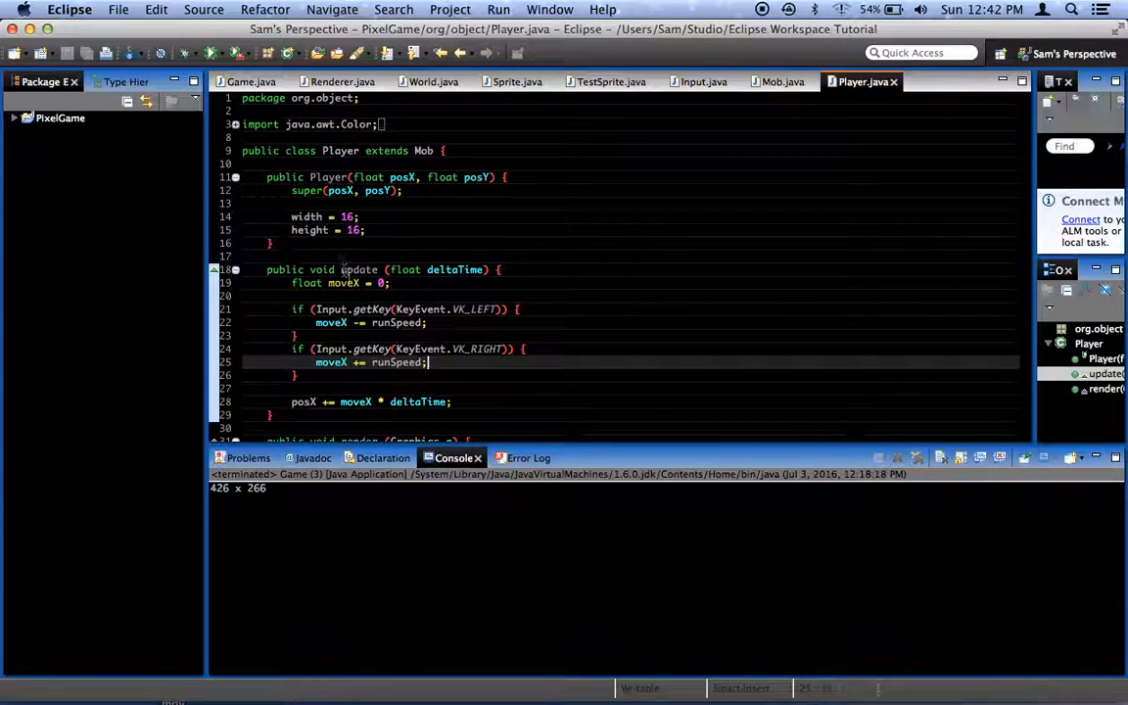
{"action": "left_click", "coordinate": [360, 282]}
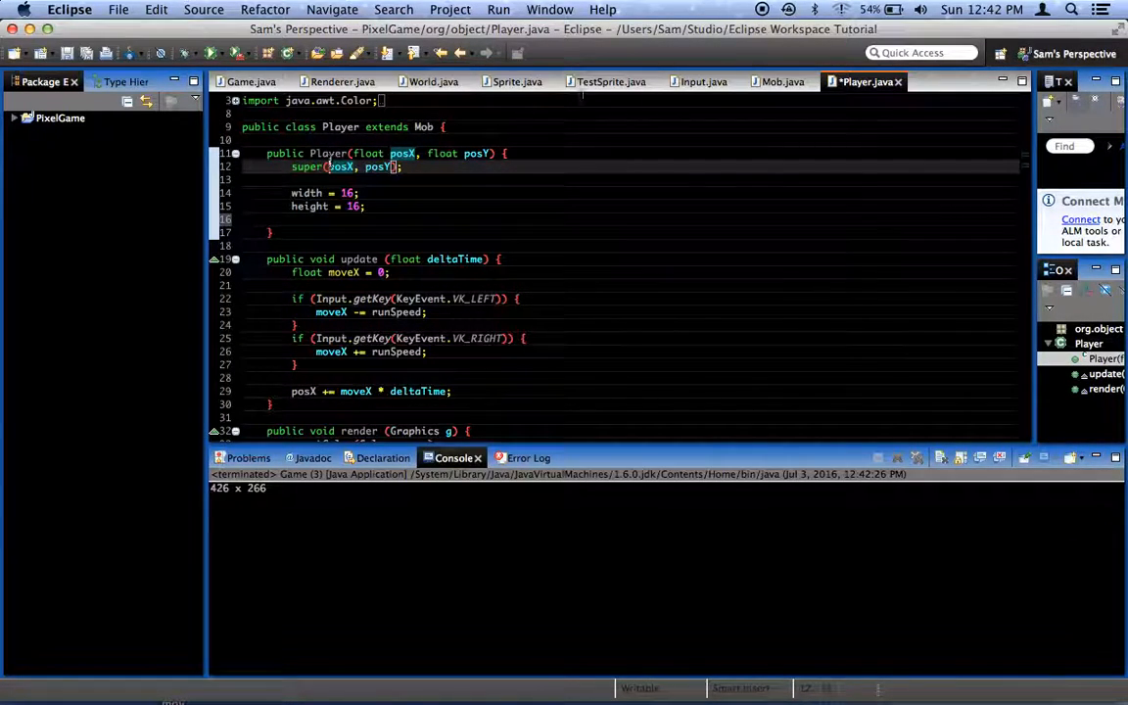
Step: Check runSpeed in Mob.java, then assign runSpeed = 100 in the Player constructor
{"action": "left_click", "coordinate": [783, 82]}
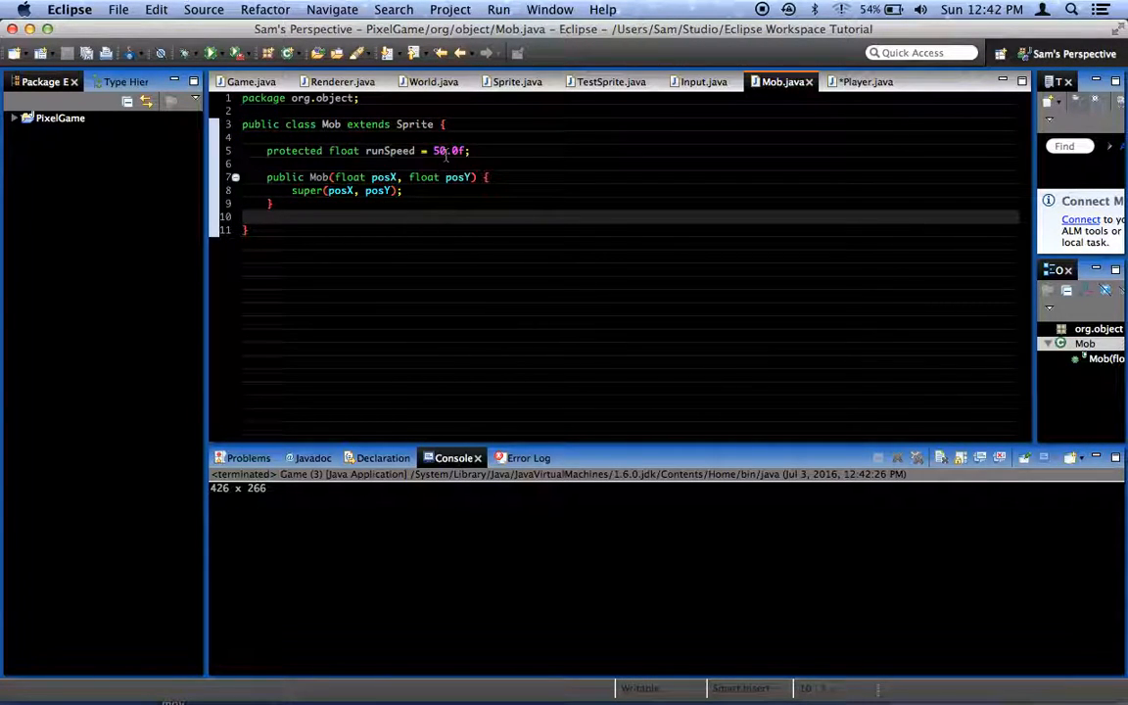
{"action": "left_click", "coordinate": [866, 82]}
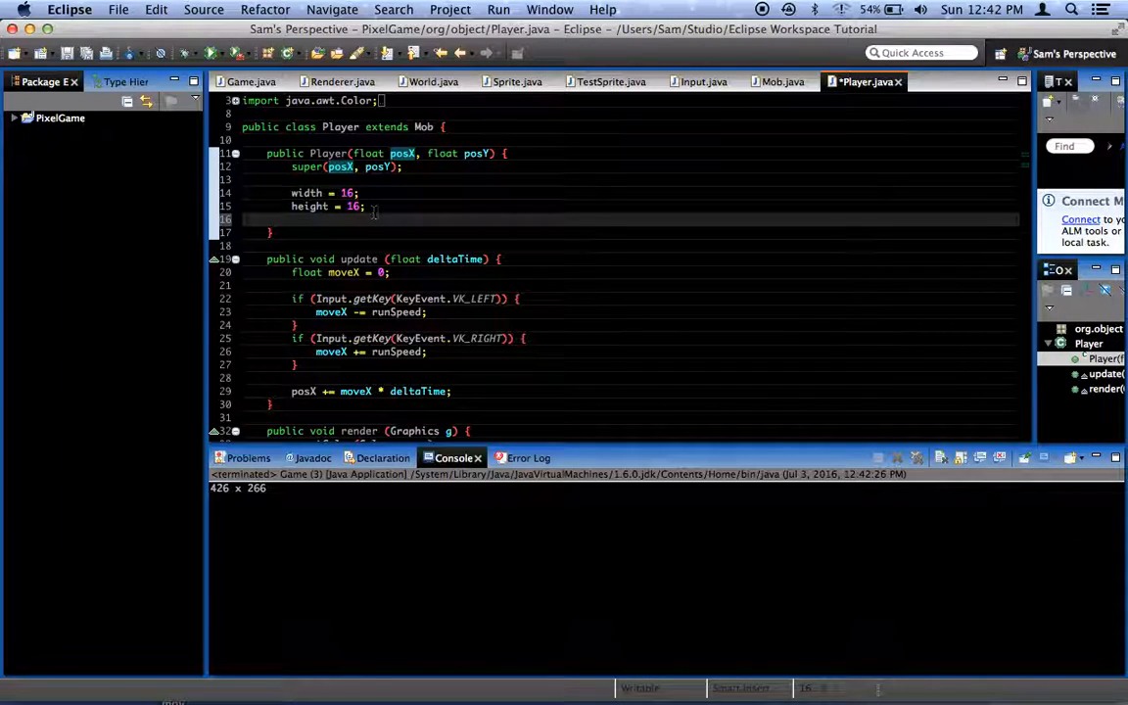
{"action": "type", "text": "runSpeed = 1"}
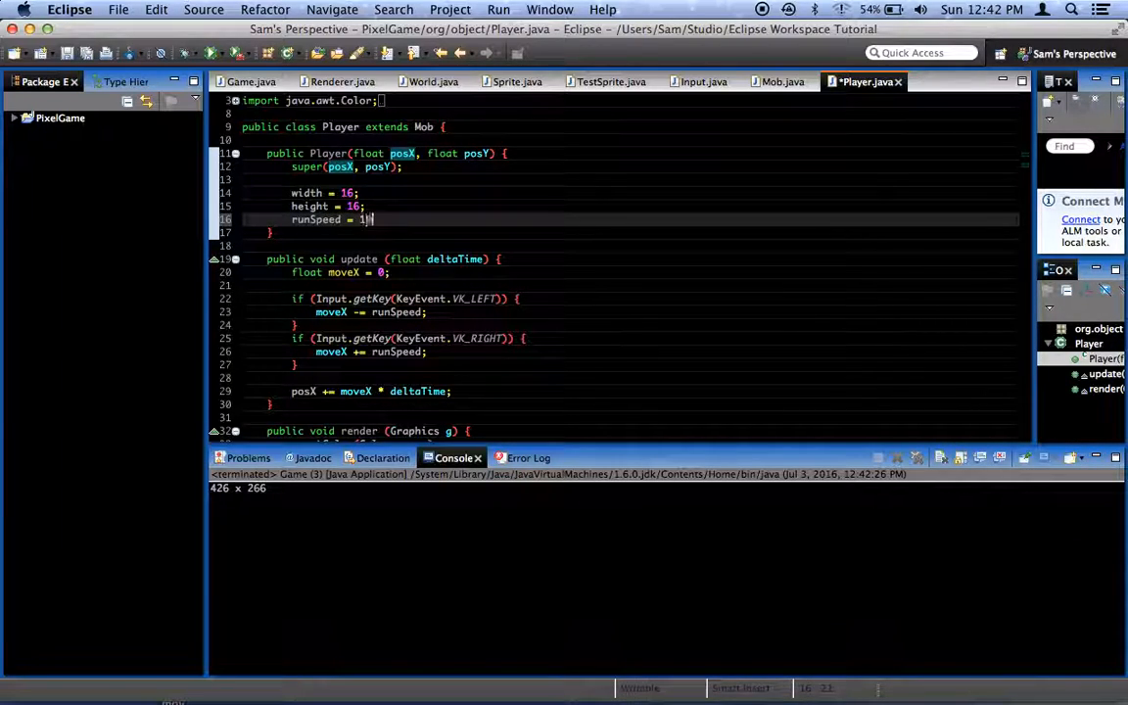
{"action": "type", "text": "00"}
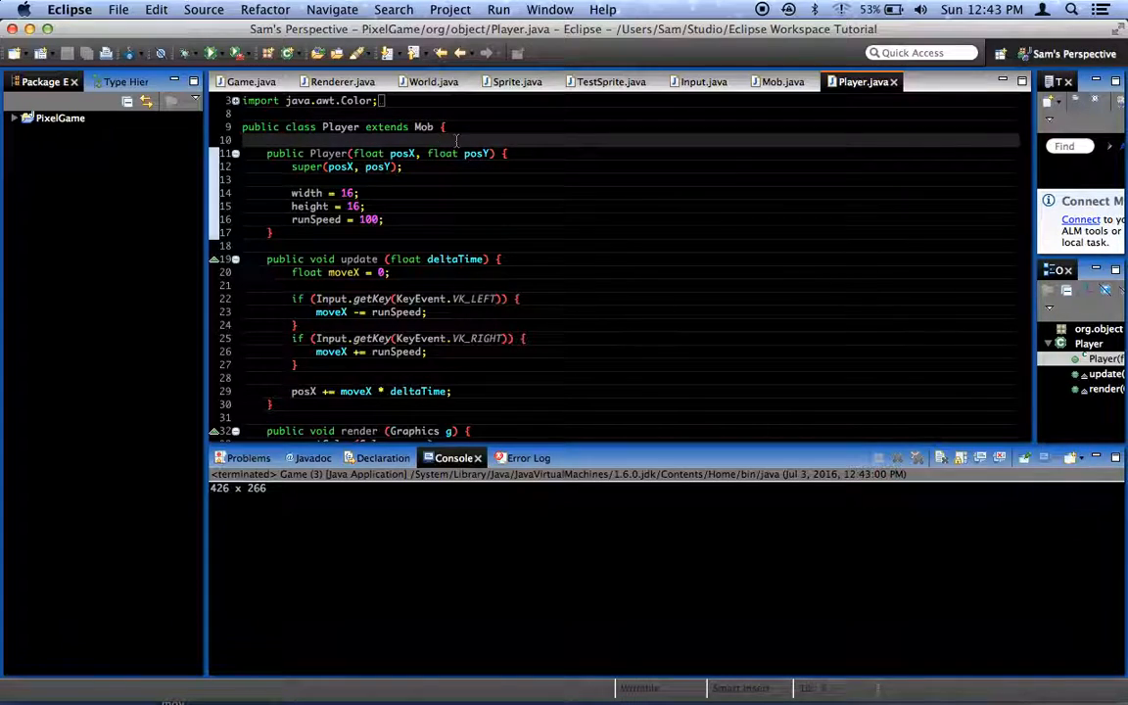
Step: Declare private float fields velocityY = 0 and gravity = 50.0f above the constructor
{"action": "type", "text": "pri pri"}
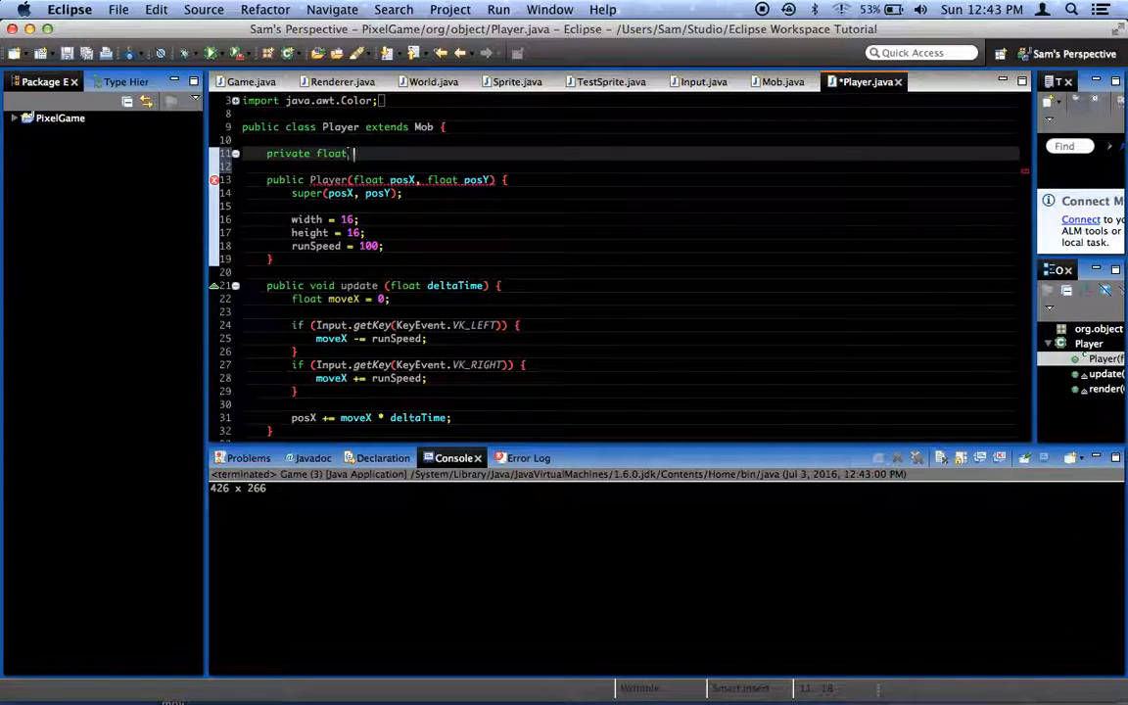
{"action": "type", "text": "velocity"}
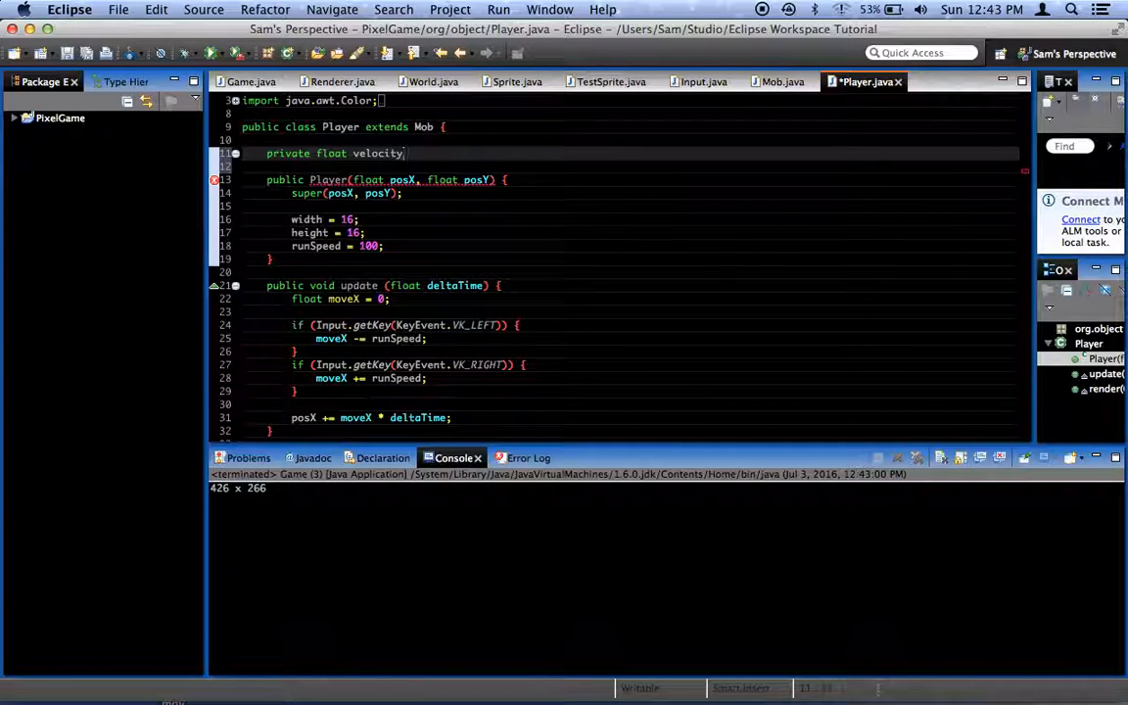
{"action": "type", "text": "Y"}
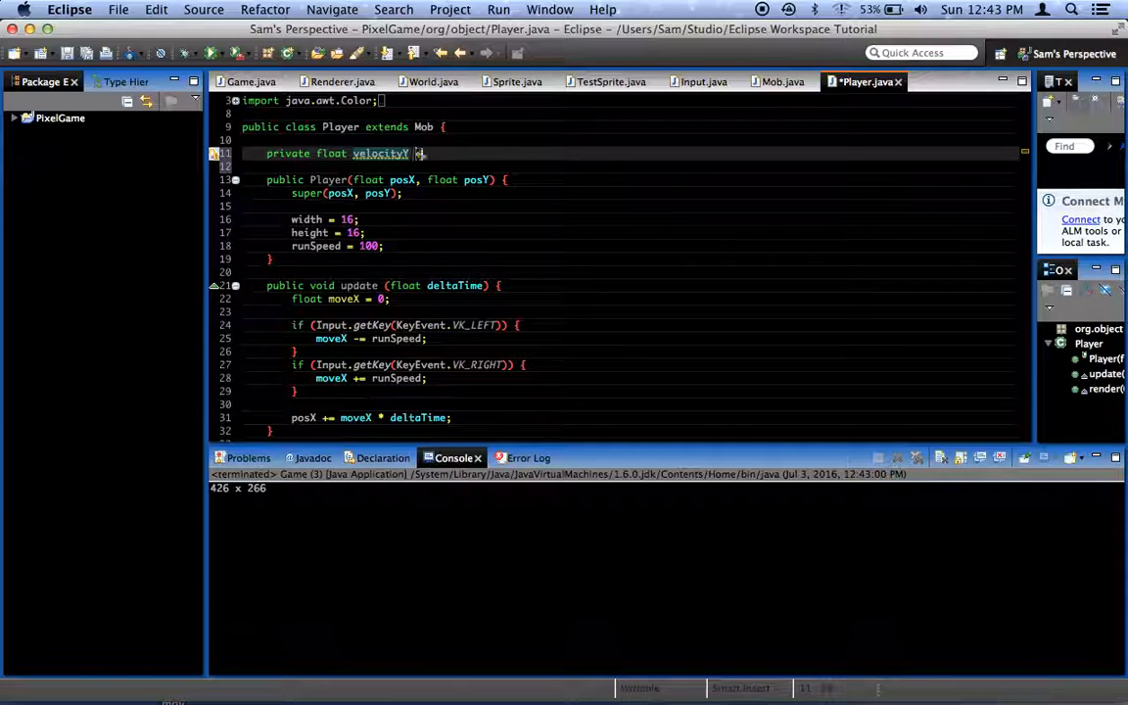
{"action": "type", "text": "= 0;"}
{"action": "left_click", "coordinate": [631, 167]}
{"action": "type", "text": "private float gravity ="}
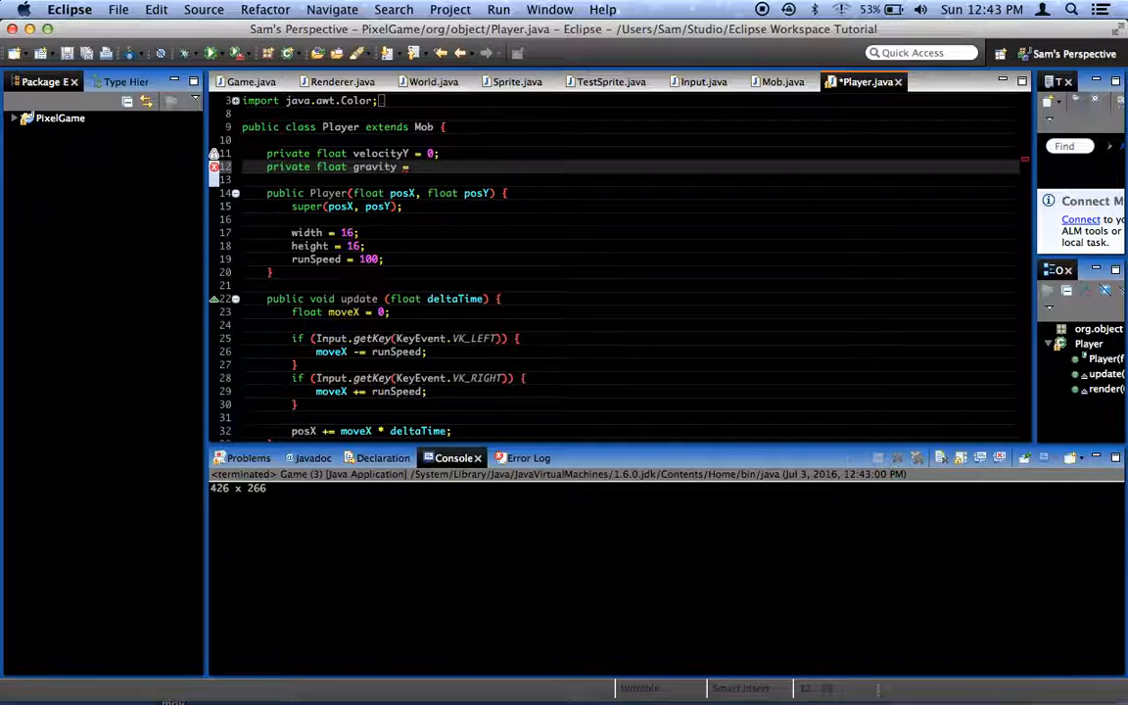
{"action": "type", "text": "9"}
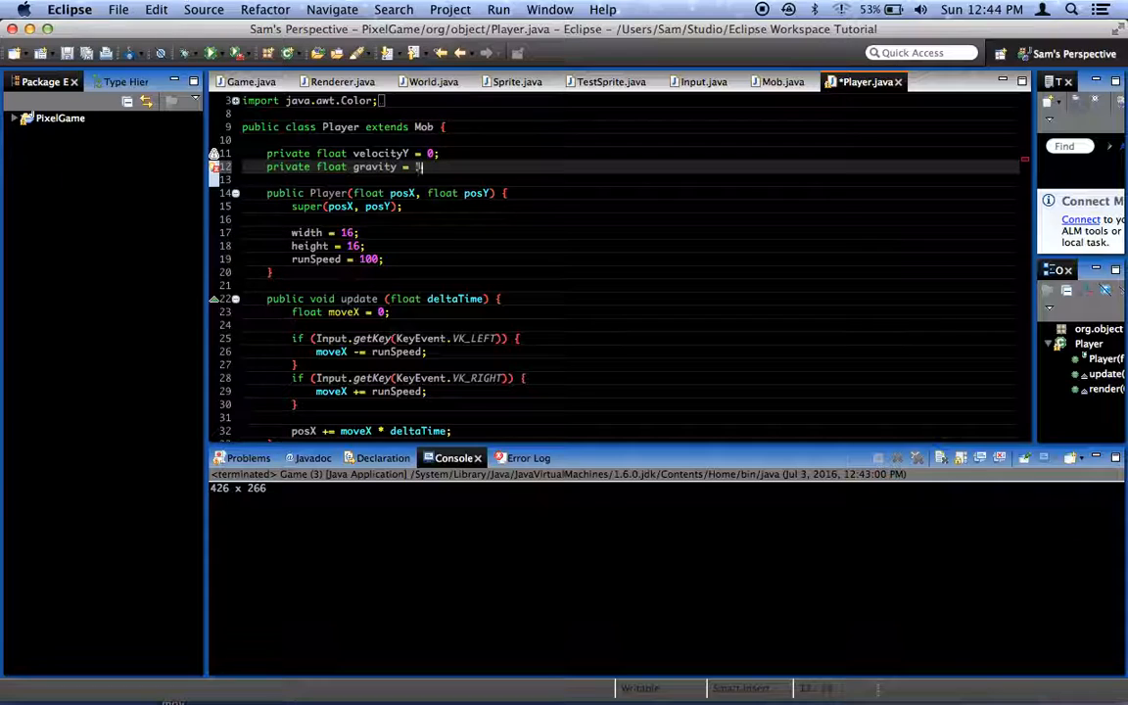
{"action": "type", "text": "50.0f;"}
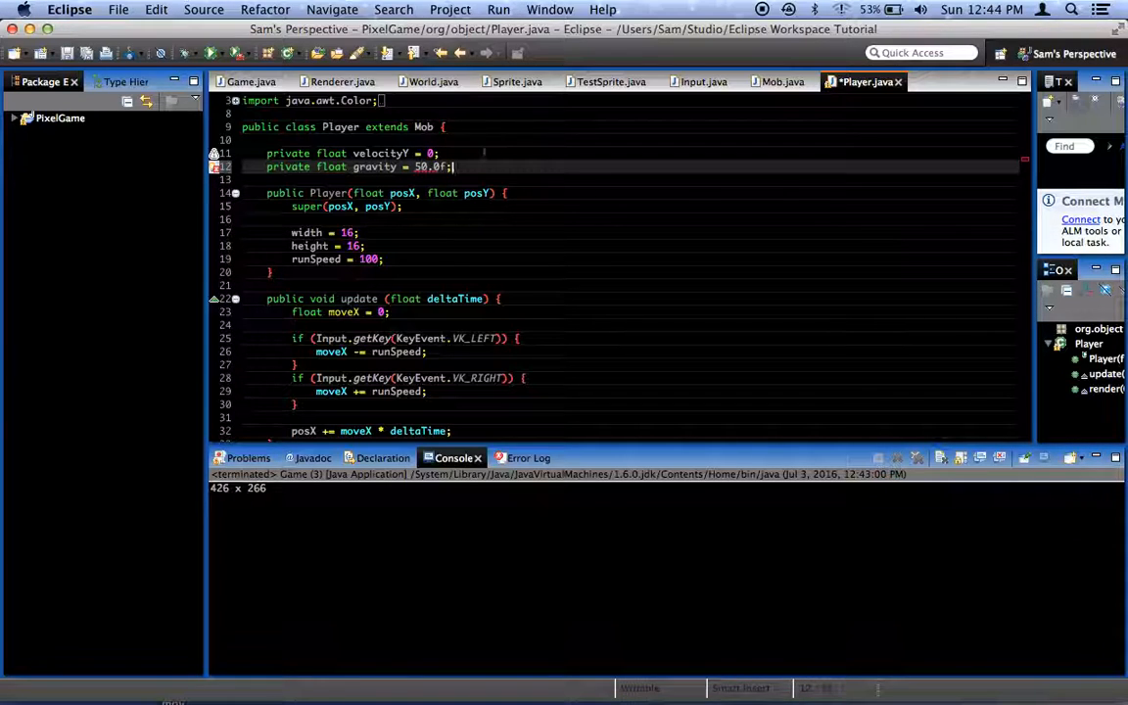
{"action": "scroll", "scroll_direction": "down", "scroll_amount": 3}
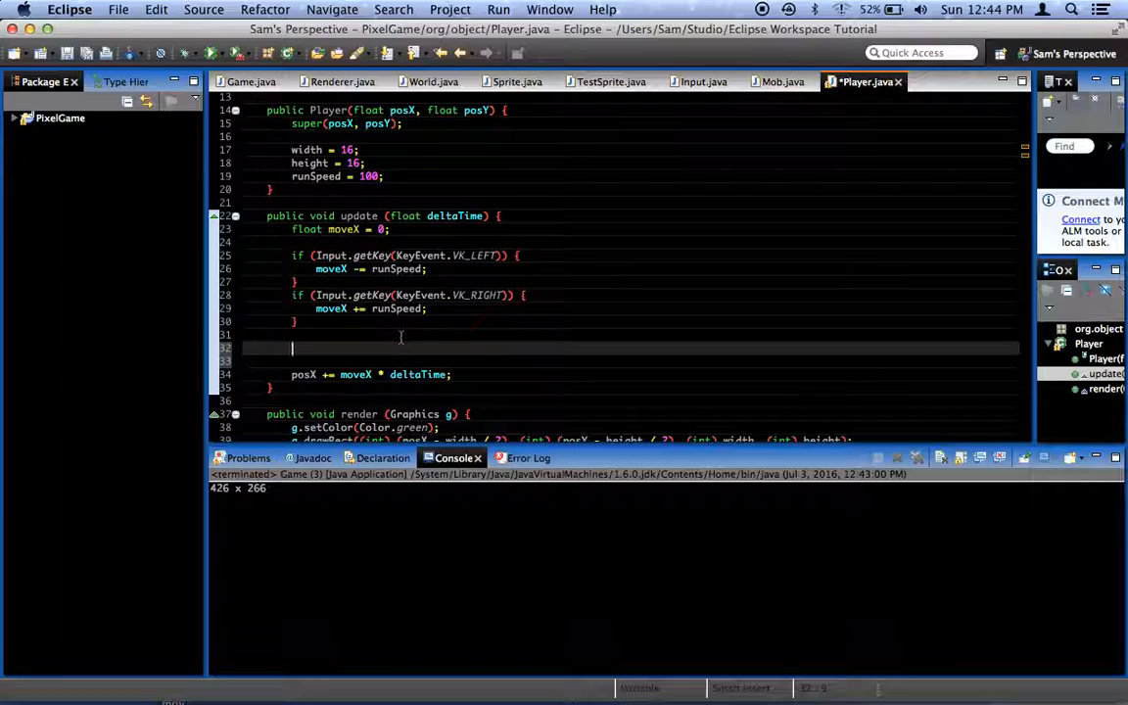
Step: Add velocityY -= gravity * deltaTime; in update() above the posX line
{"action": "type", "text": "velocityY -="}
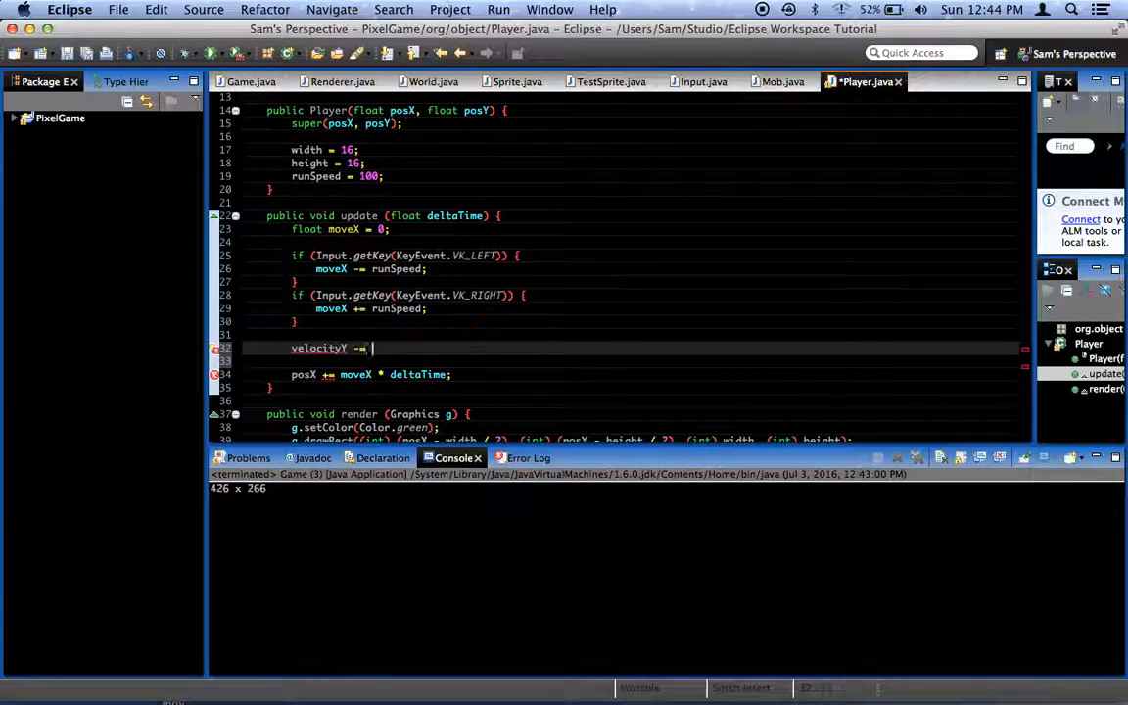
{"action": "type", "text": "gravity = 50.0f;"}
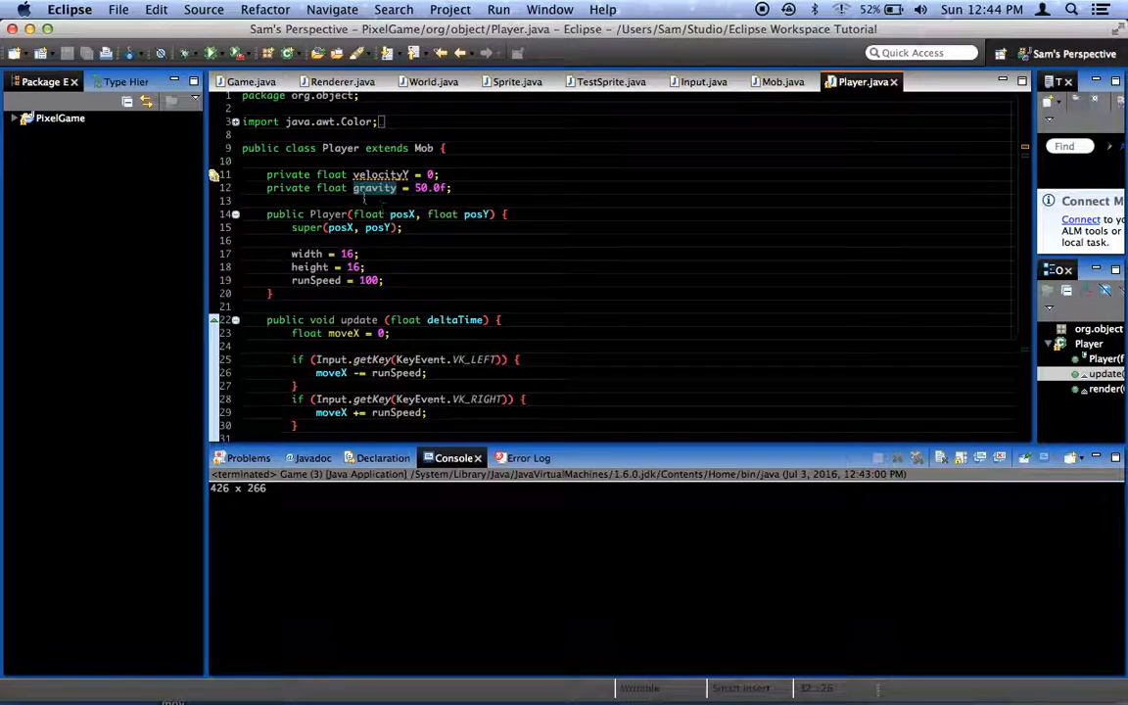
{"action": "mouse_move", "coordinate": [374, 188]}
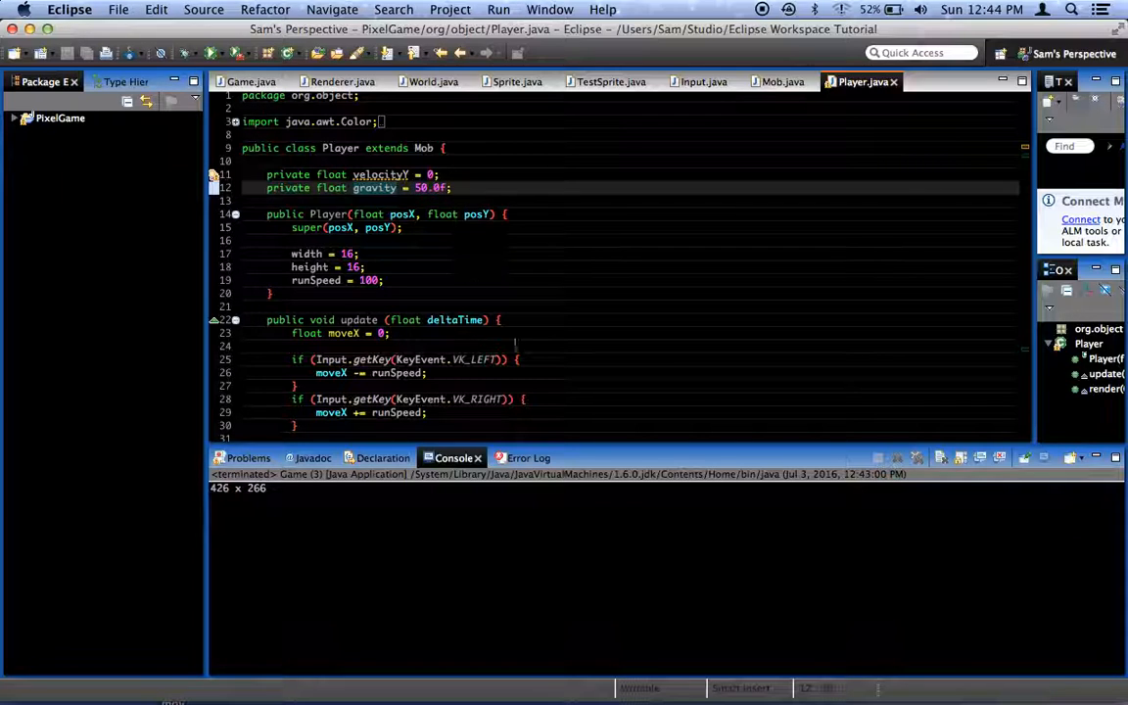
{"action": "scroll", "scroll_direction": "down", "scroll_amount": 3}
{"action": "type", "text": "velocityY -= gravity * deltaTime;"}
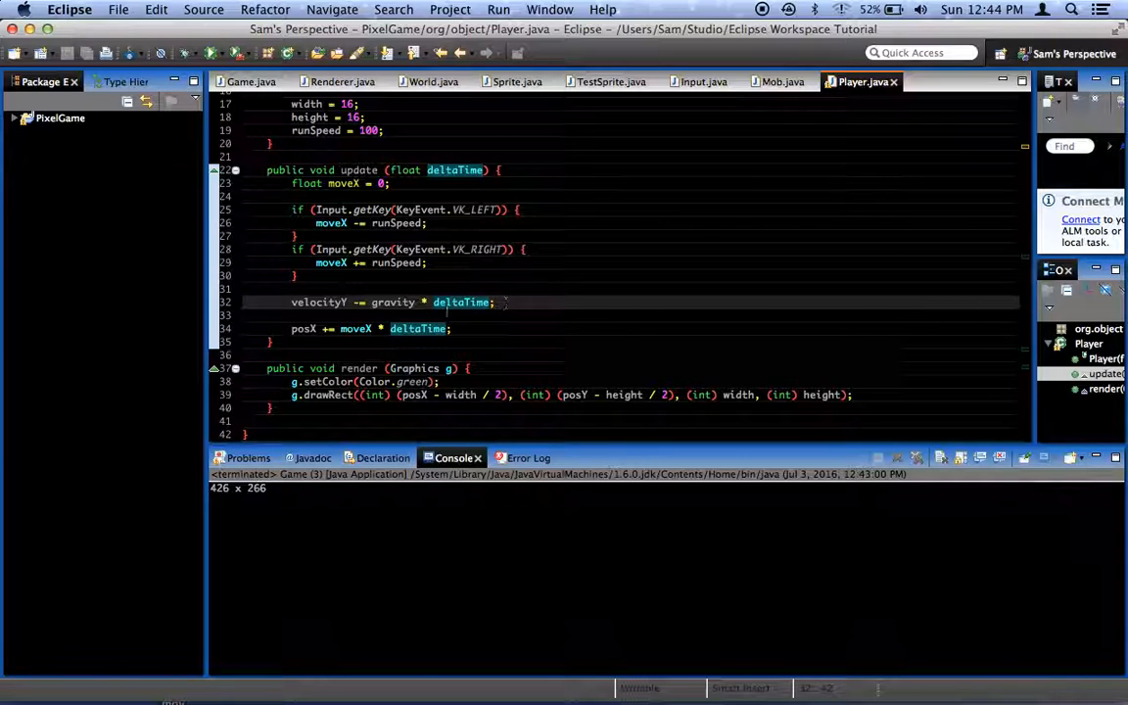
{"action": "mouse_move", "coordinate": [392, 301]}
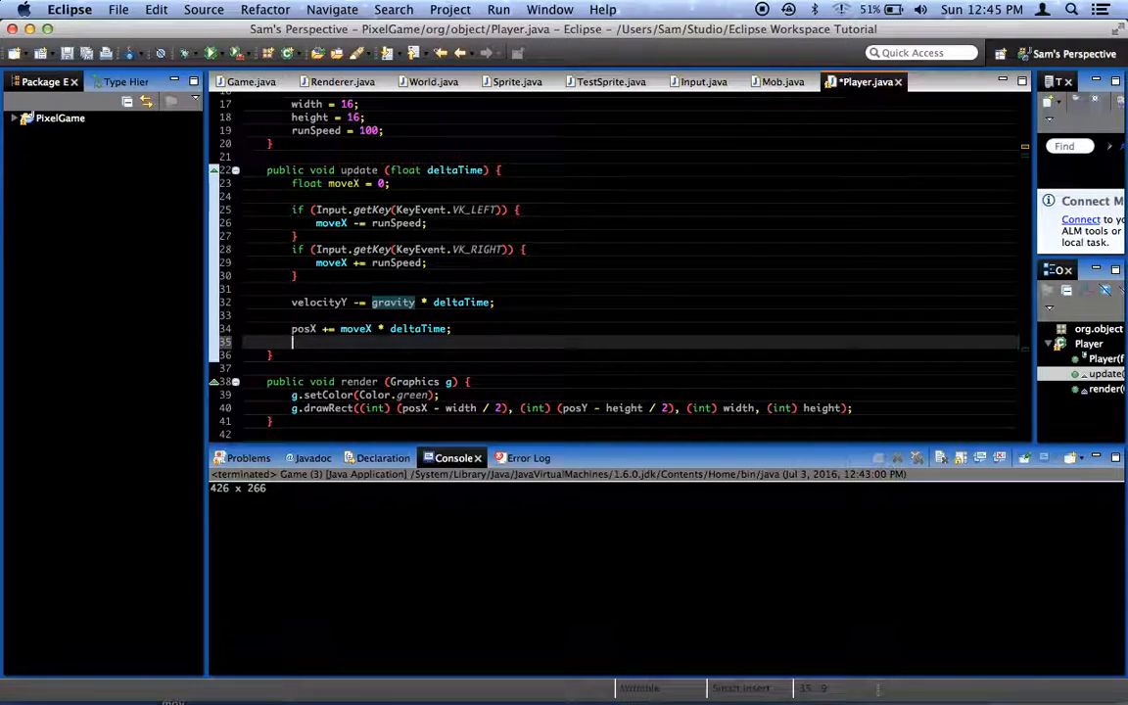
Step: Add posY += velocityY * deltaTime; in update() and adjust the gravity field
{"action": "type", "text": "posY +="}
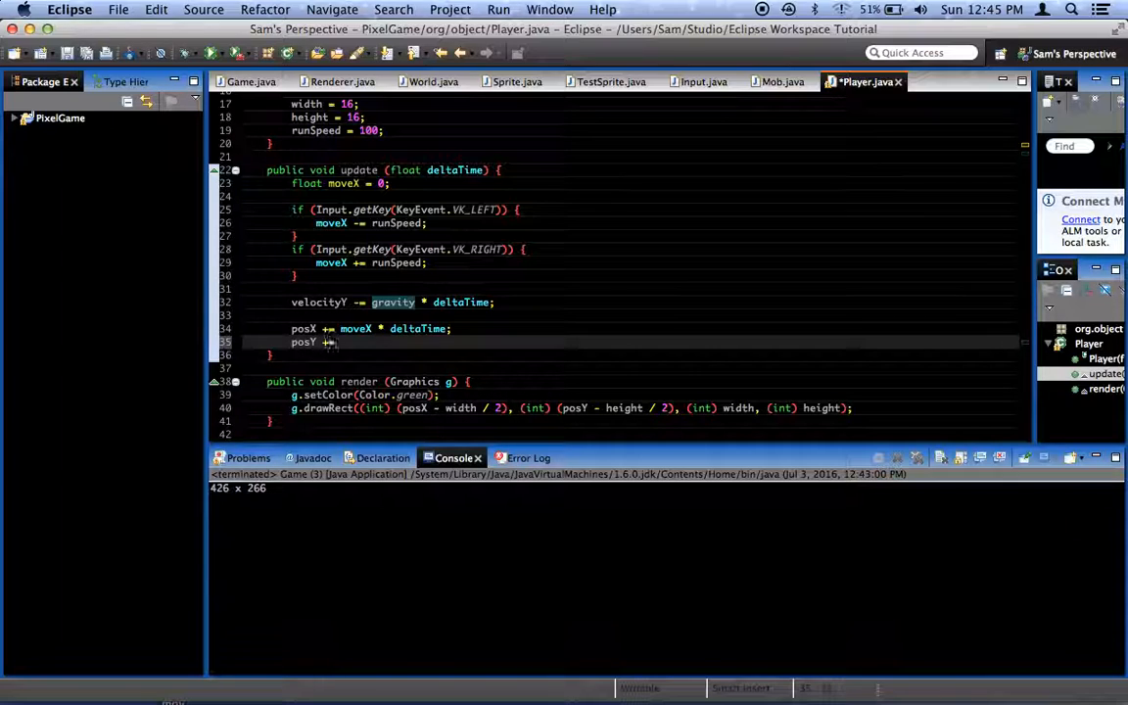
{"action": "type", "text": "velo"}
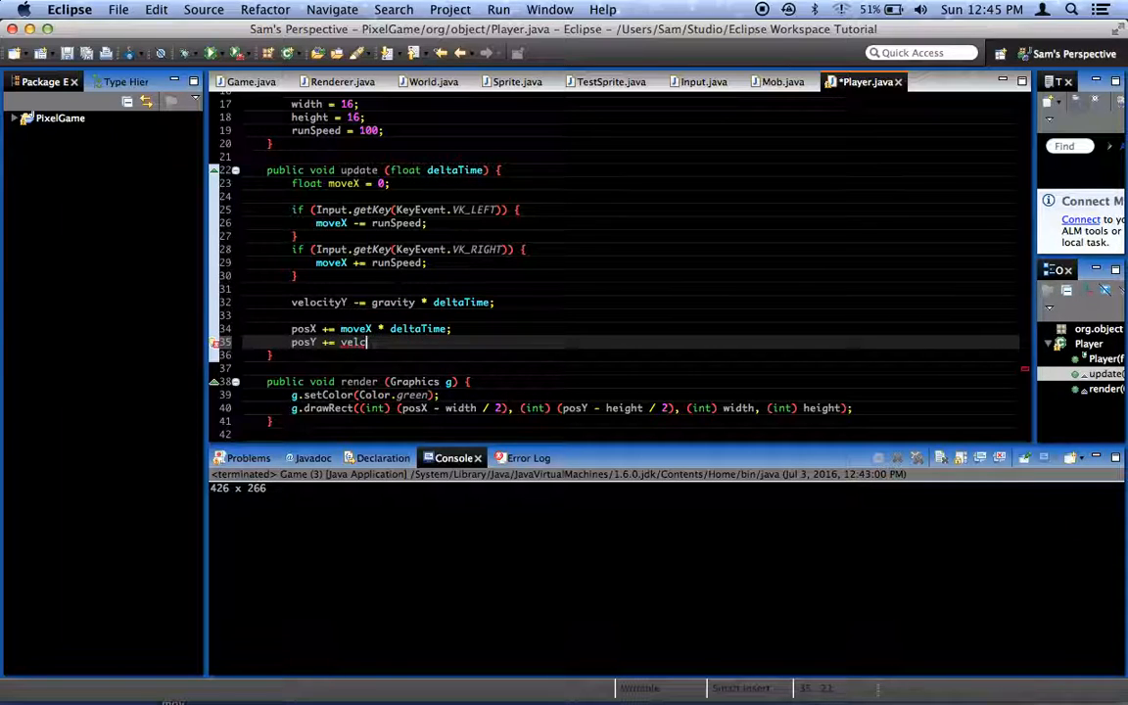
{"action": "type", "text": "city"}
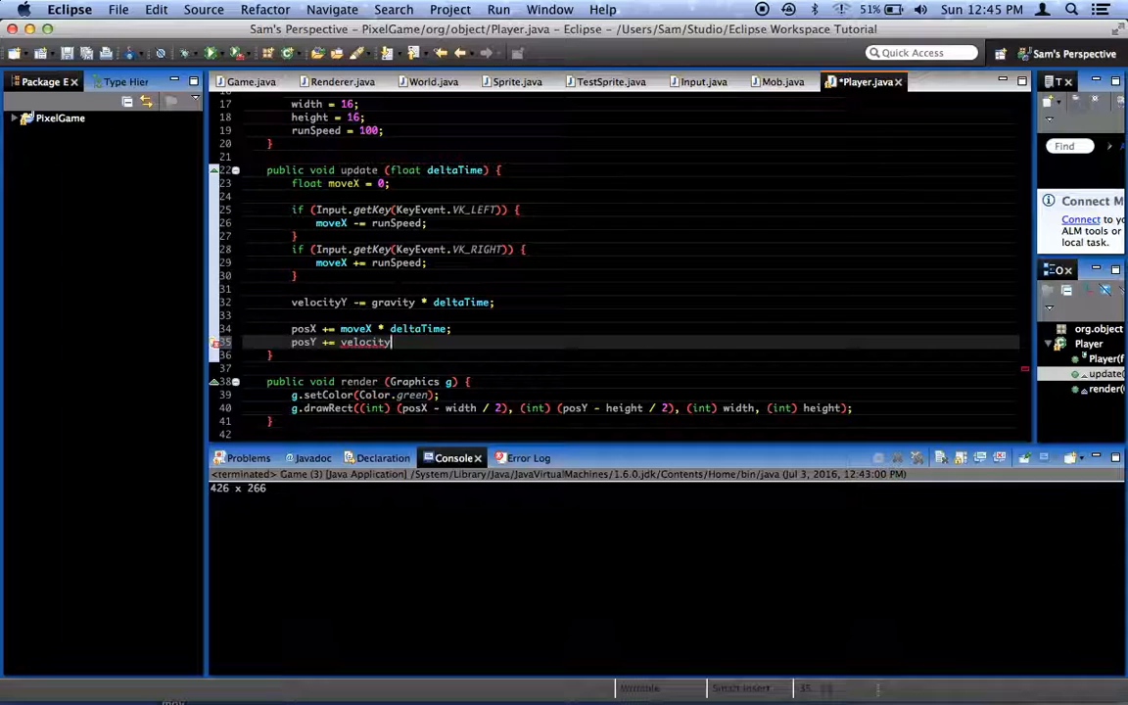
{"action": "type", "text": "Y *"}
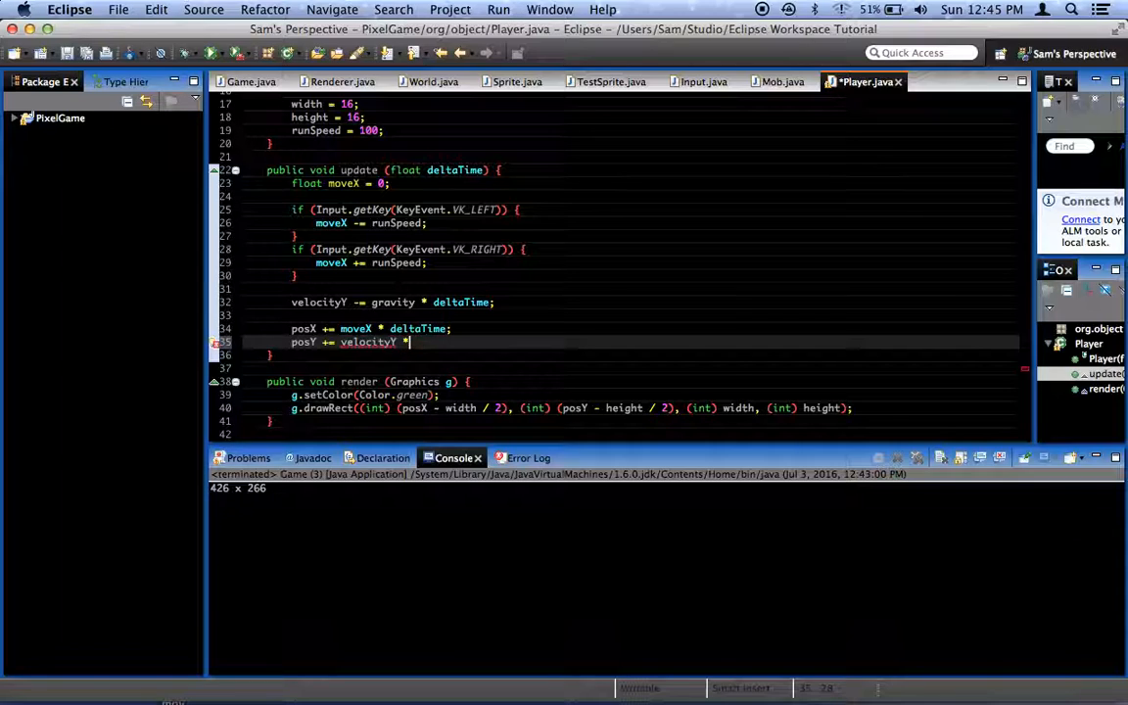
{"action": "type", "text": "deltaTime;"}
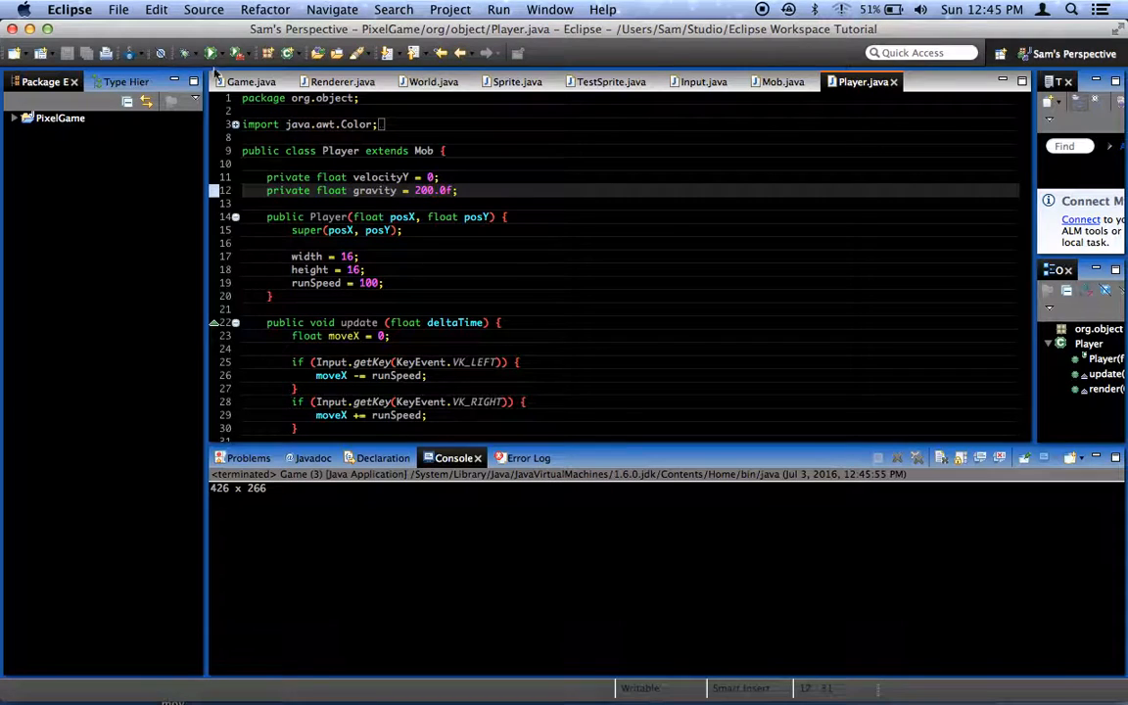
{"action": "scroll", "scroll_direction": "down", "scroll_amount": 3}
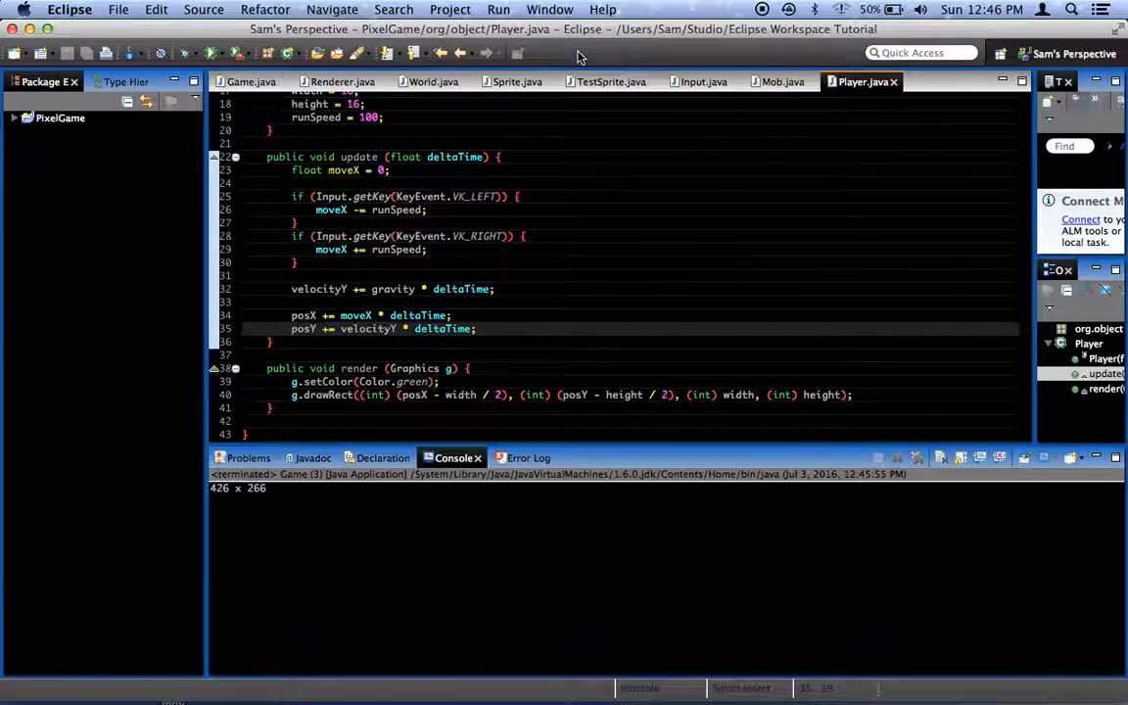
Step: Create a new class named Platform in the org.object package
{"action": "left_click", "coordinate": [16, 118]}
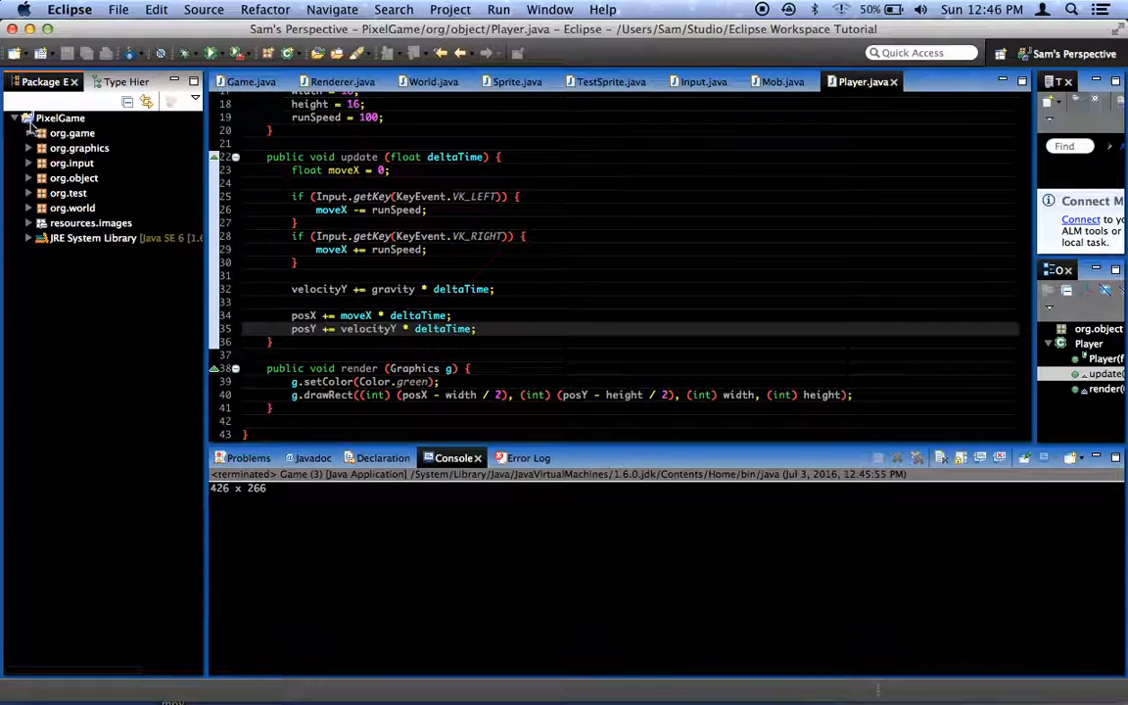
{"action": "left_click", "coordinate": [60, 117]}
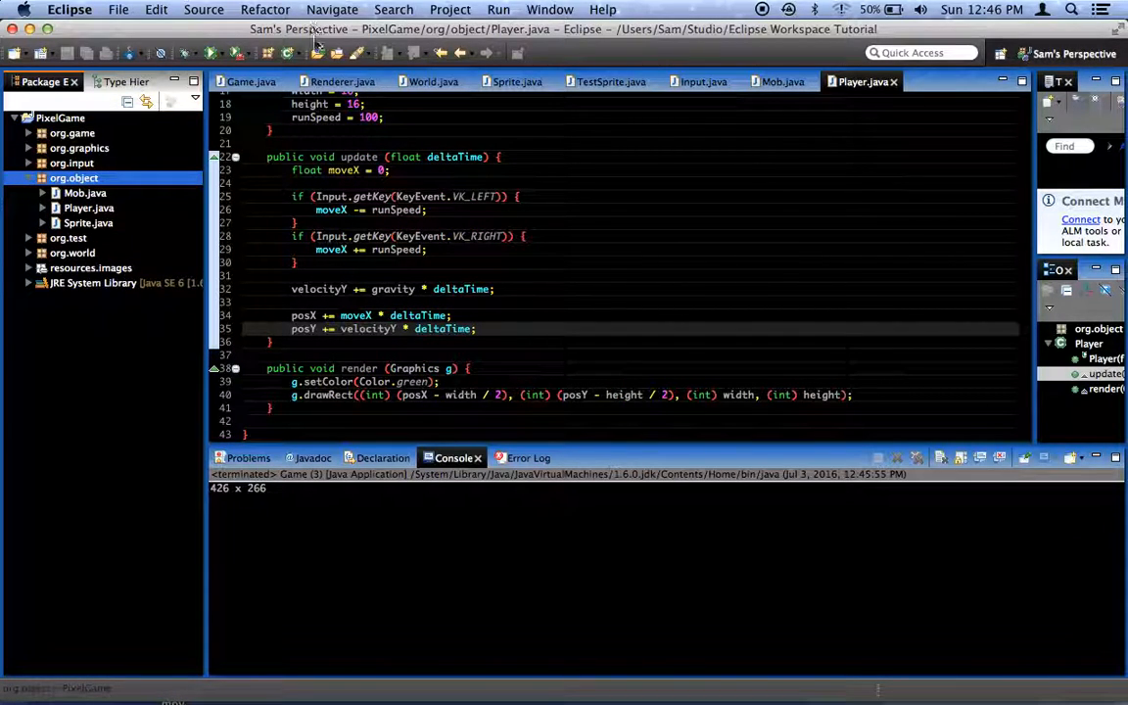
{"action": "type", "text": "Platform"}
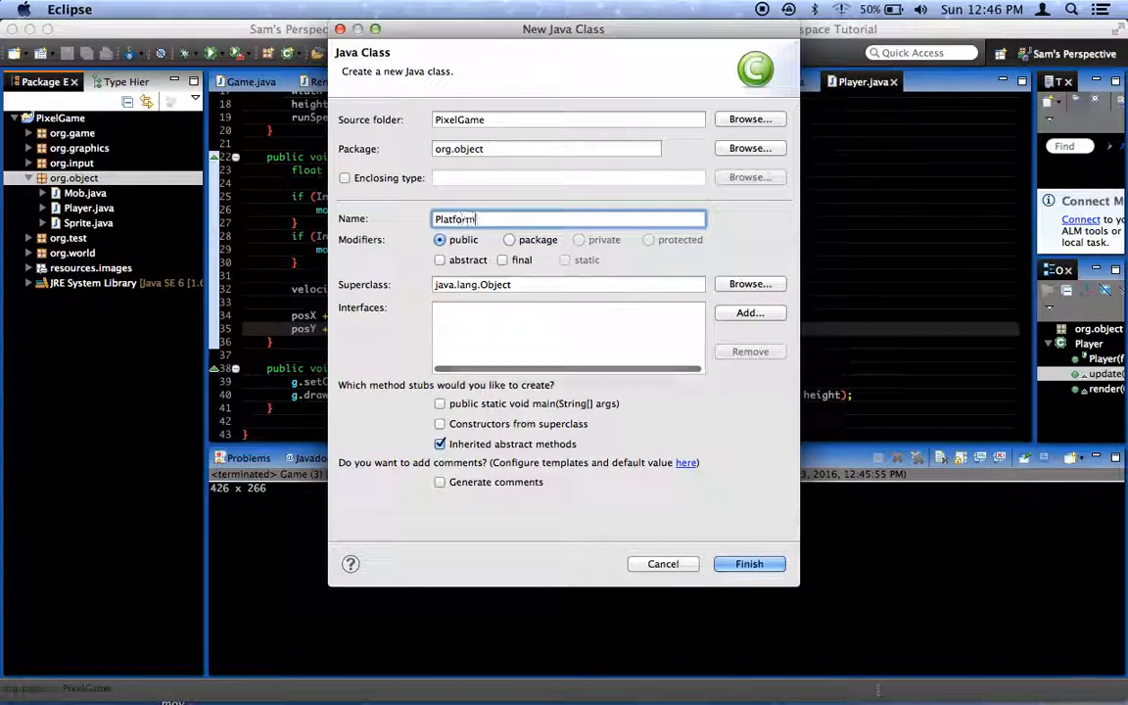
{"action": "left_click", "coordinate": [748, 563]}
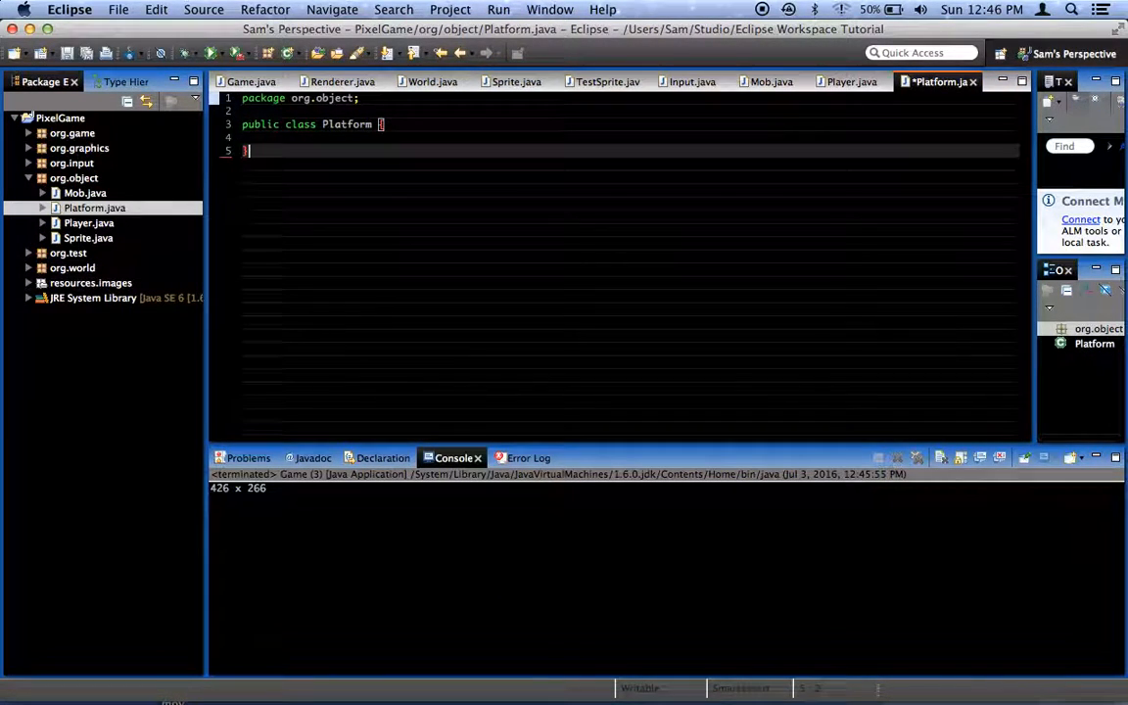
Step: Make Platform extend Sprite and generate the matching constructor via quick fix
{"action": "type", "text": "e"}
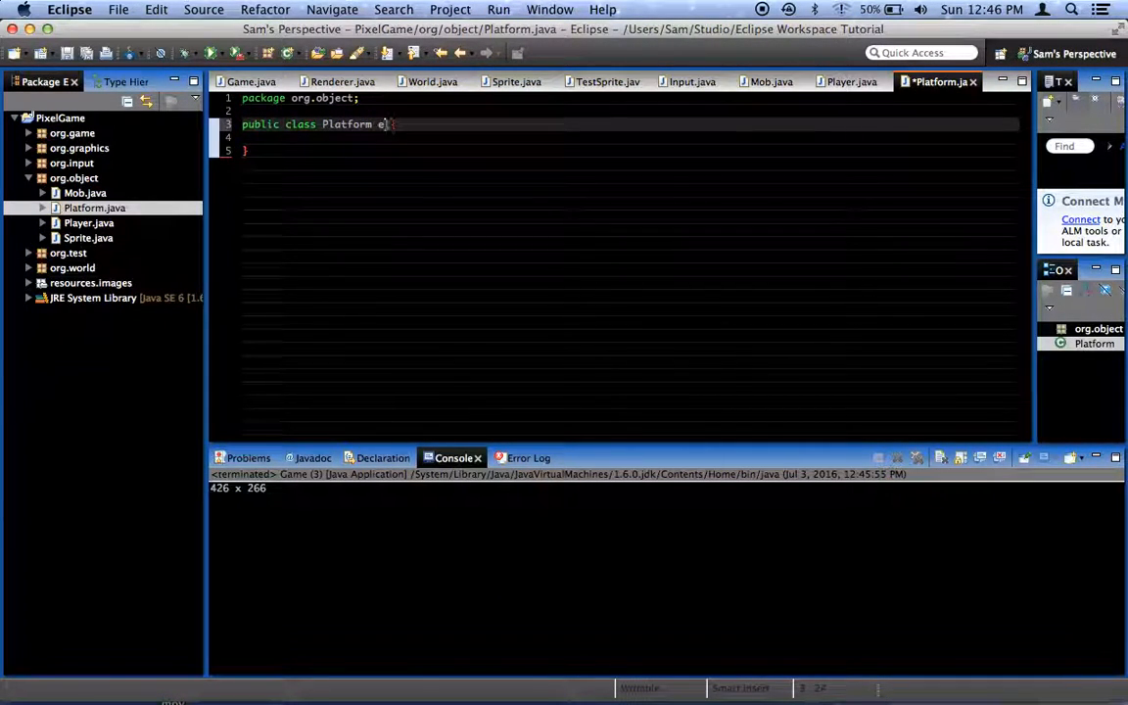
{"action": "type", "text": "xtends"}
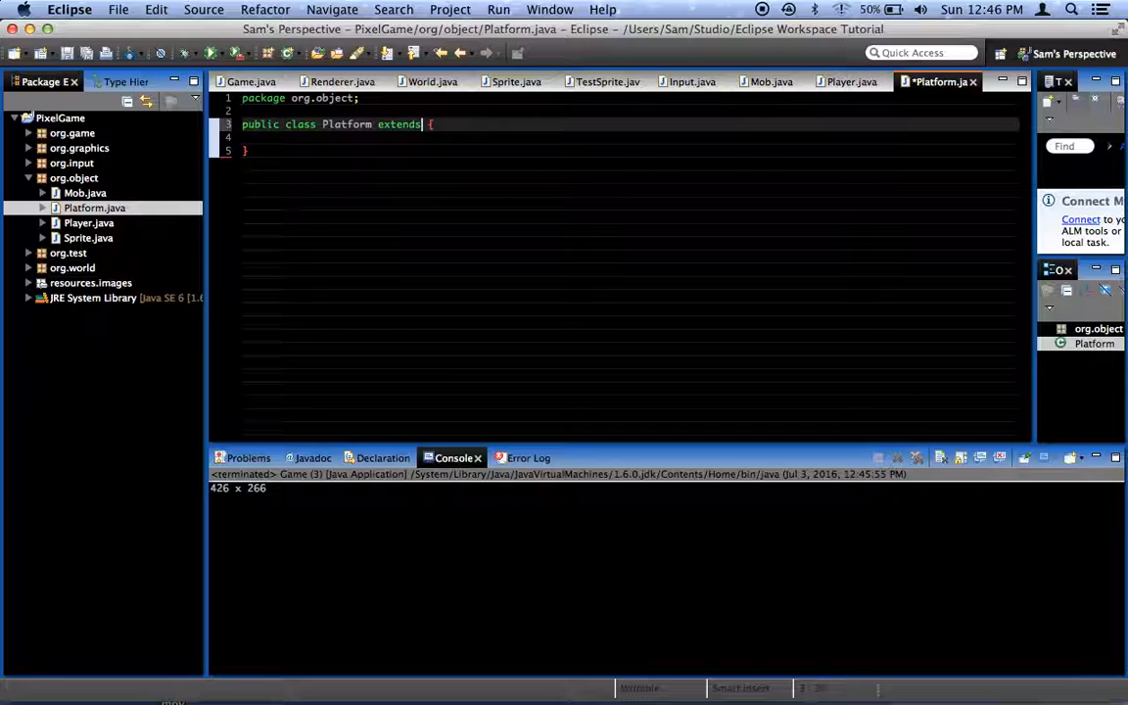
{"action": "type", "text": "Sprite"}
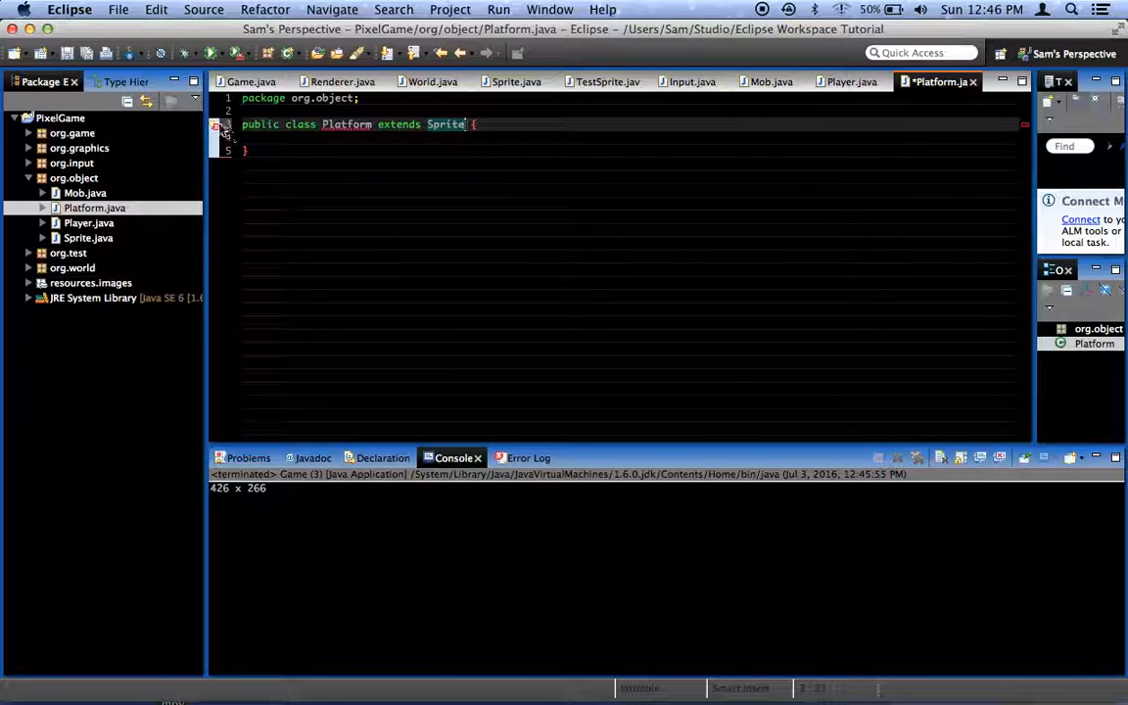
{"action": "left_click", "coordinate": [216, 125]}
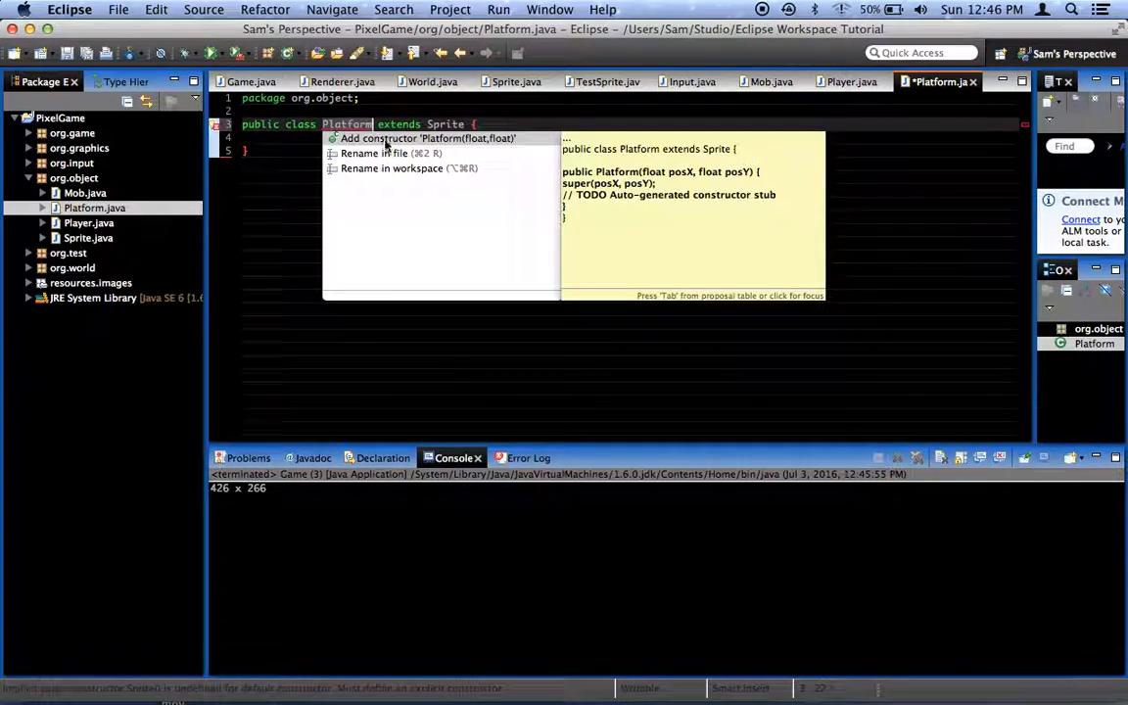
{"action": "left_click", "coordinate": [427, 137]}
{"action": "type", "text": "public void render"}
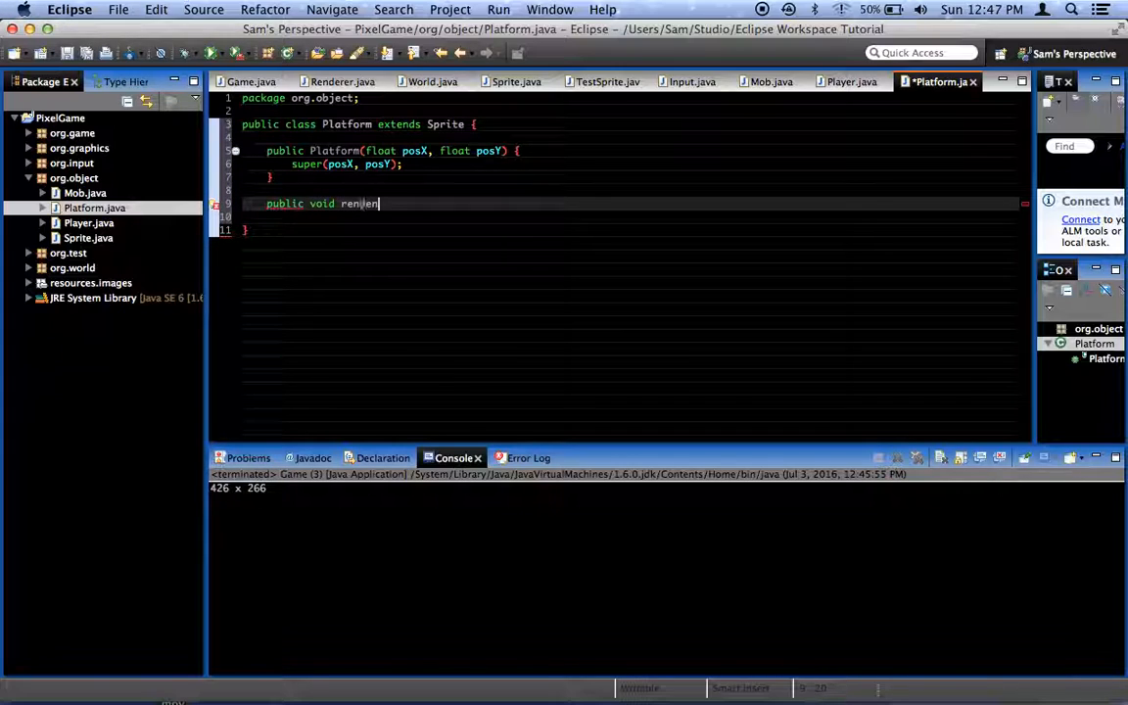
Step: Write render(Graphics g) setting Color.green and drawing a rectangle centred on posX, posY
{"action": "type", "text": "(Graphics g) {"}
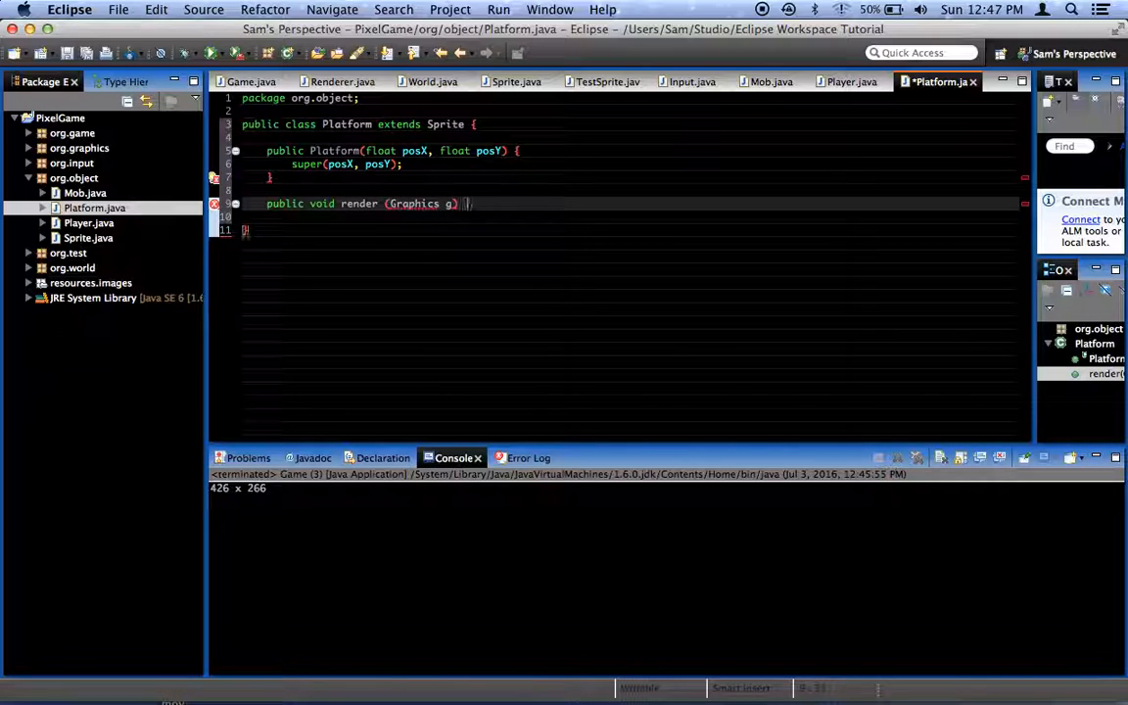
{"action": "type", "text": "g.setColor(Color.green);"}
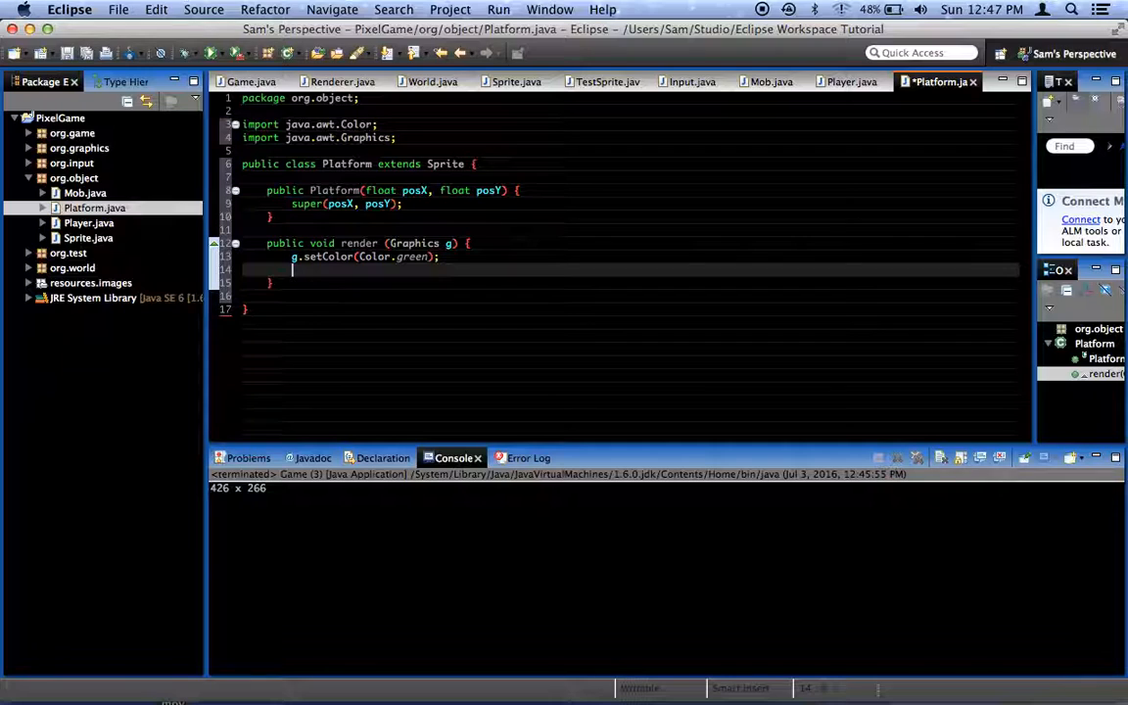
{"action": "type", "text": "g."}
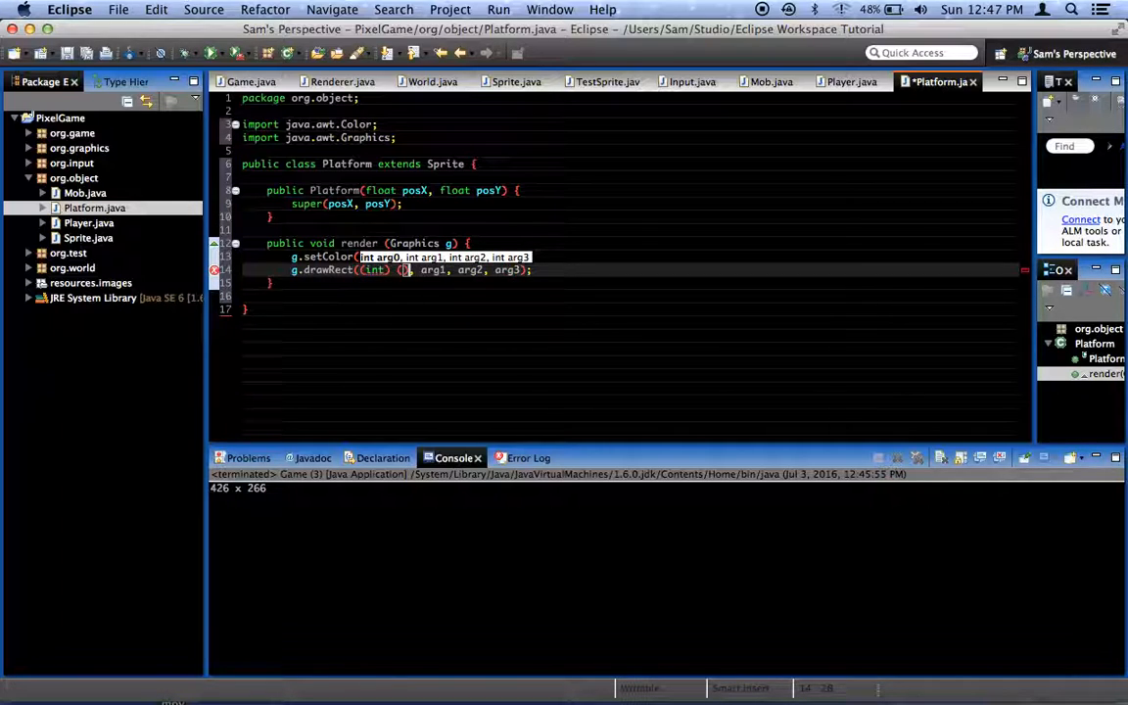
{"action": "type", "text": "posX - width / 2"}
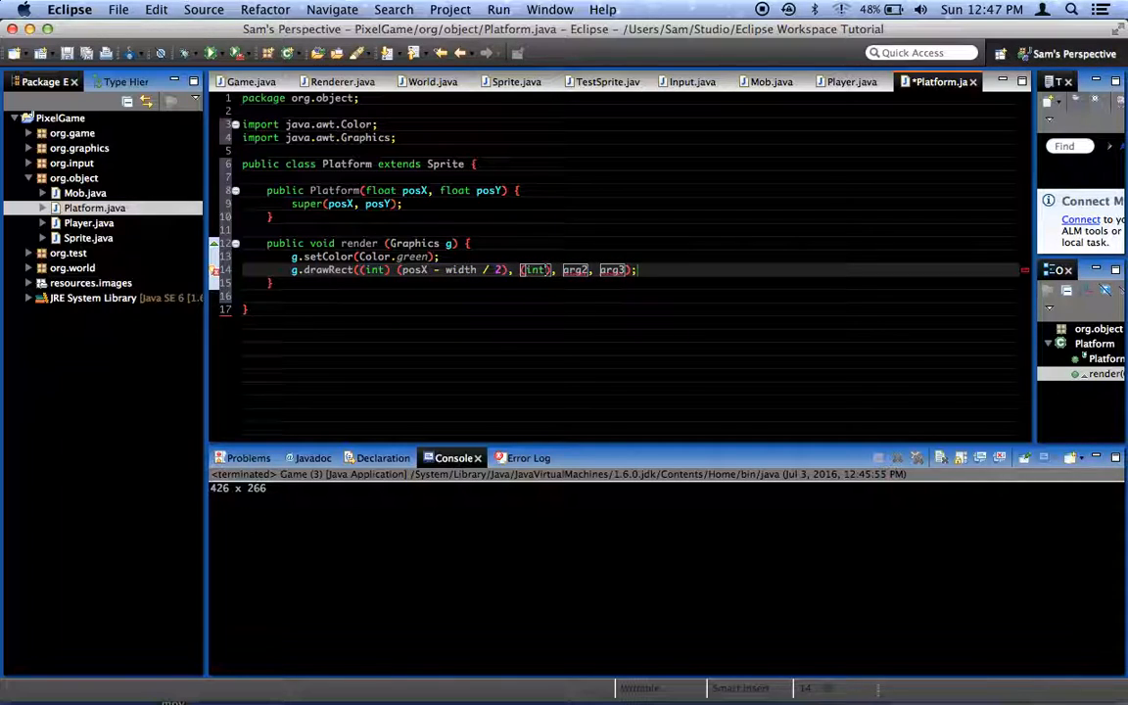
{"action": "type", "text": "(int) (0"}
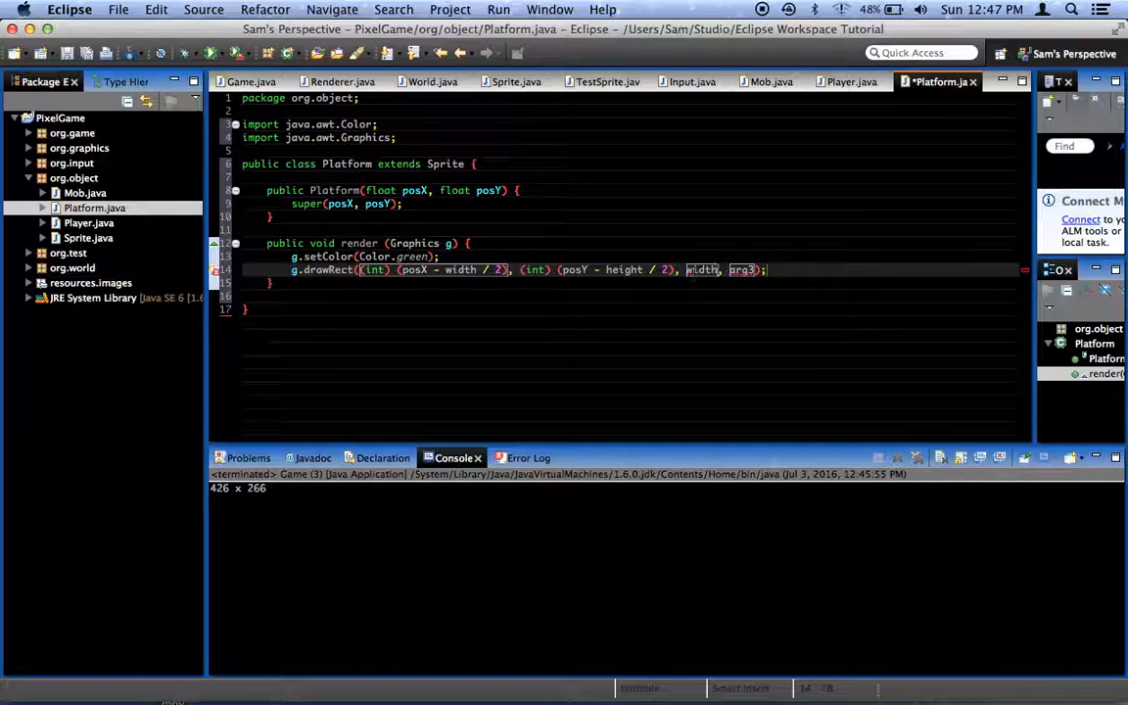
{"action": "type", "text": "height"}
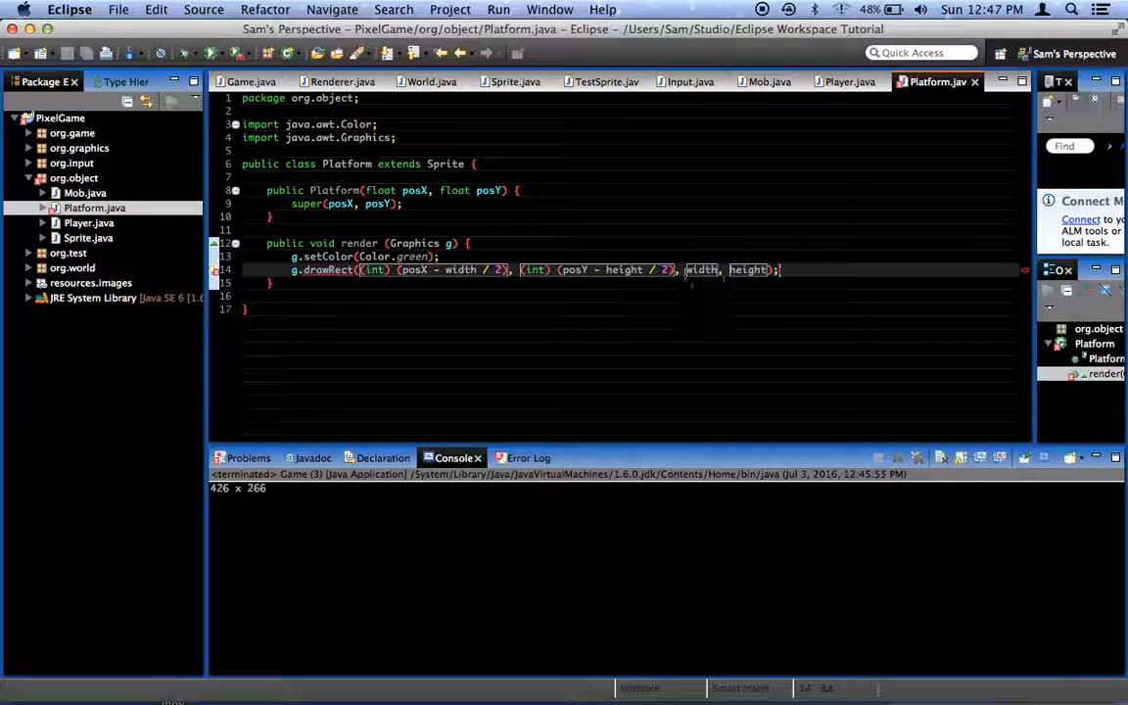
{"action": "type", "text": "(int)"}
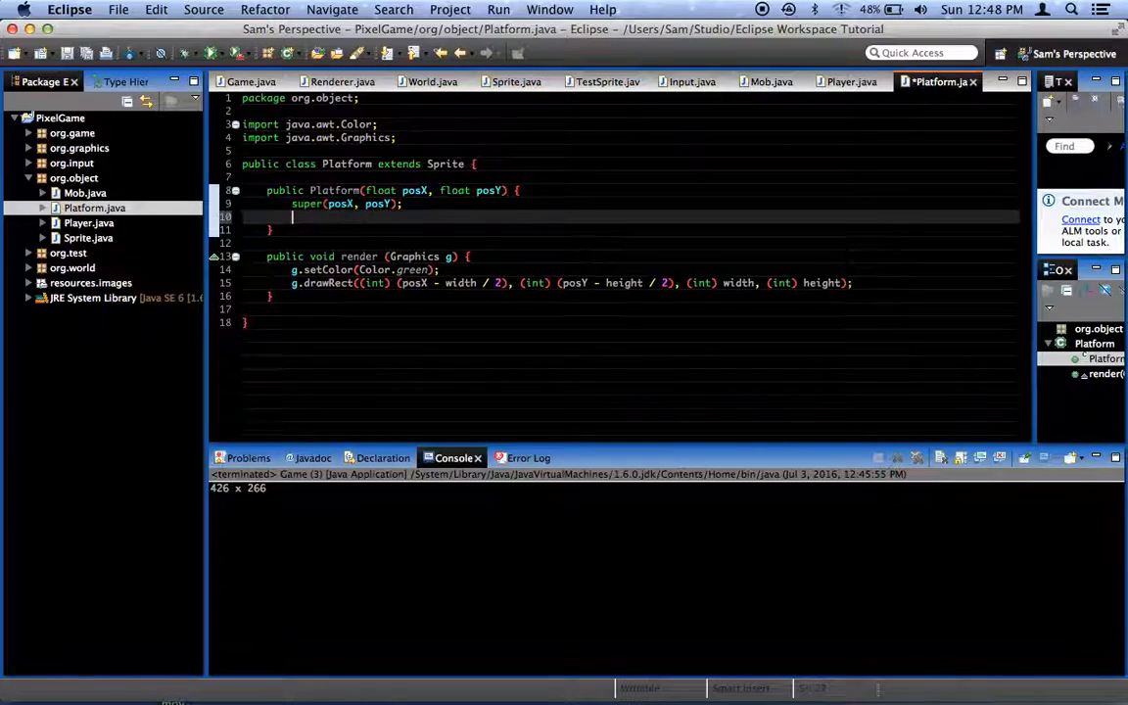
Step: Set width = 300 and height = 20 in the Platform constructor
{"action": "type", "text": "width ="}
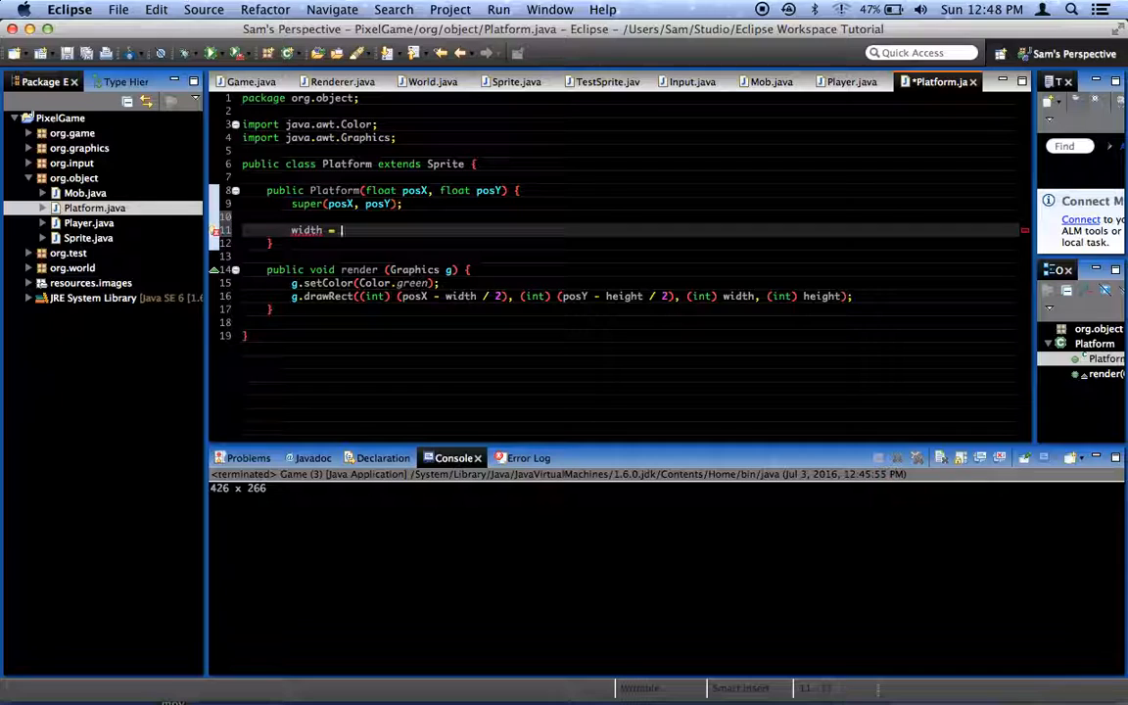
{"action": "type", "text": "300;"}
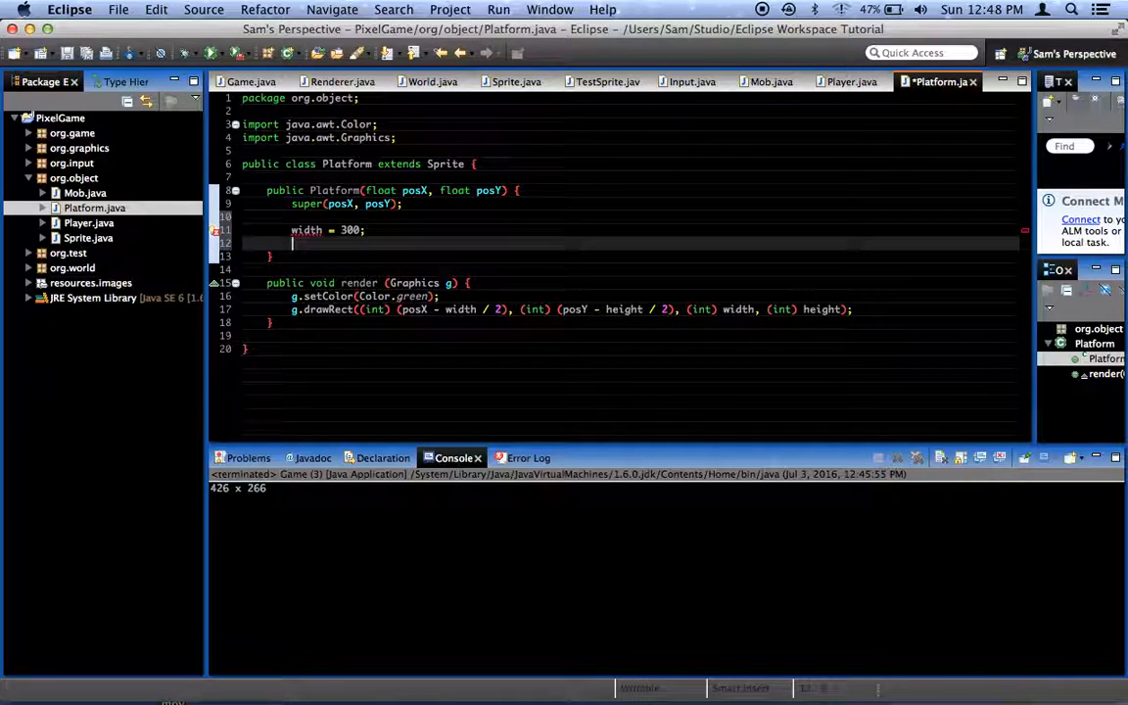
{"action": "type", "text": "height ="}
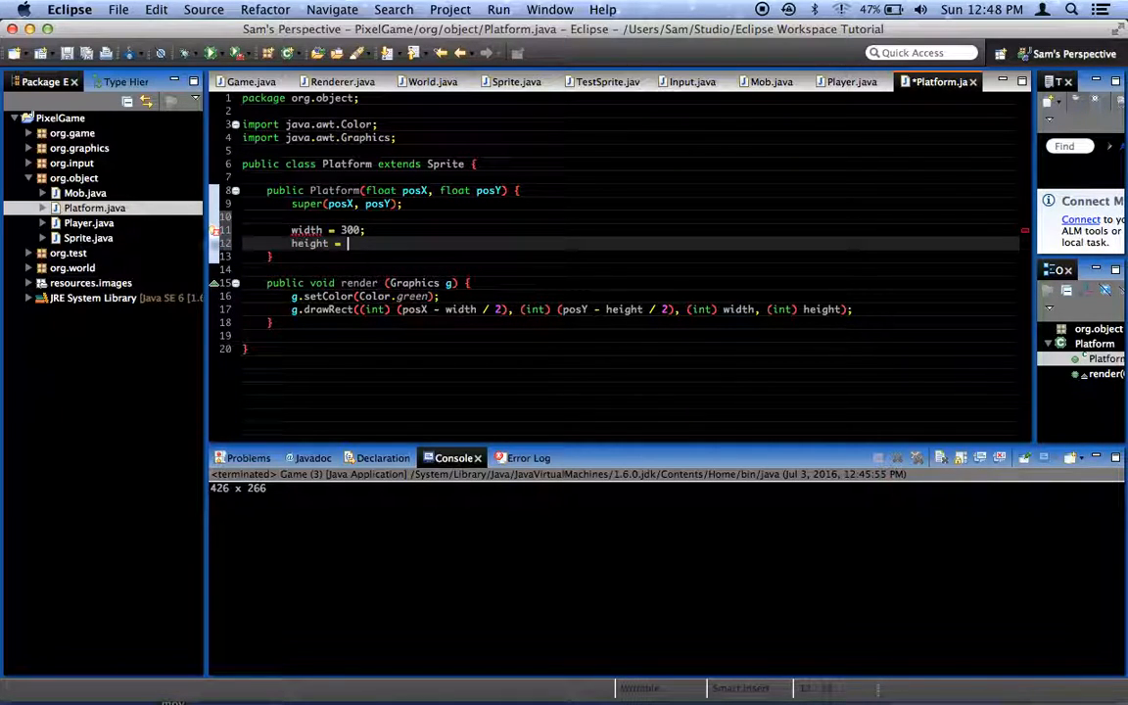
{"action": "type", "text": "20;"}
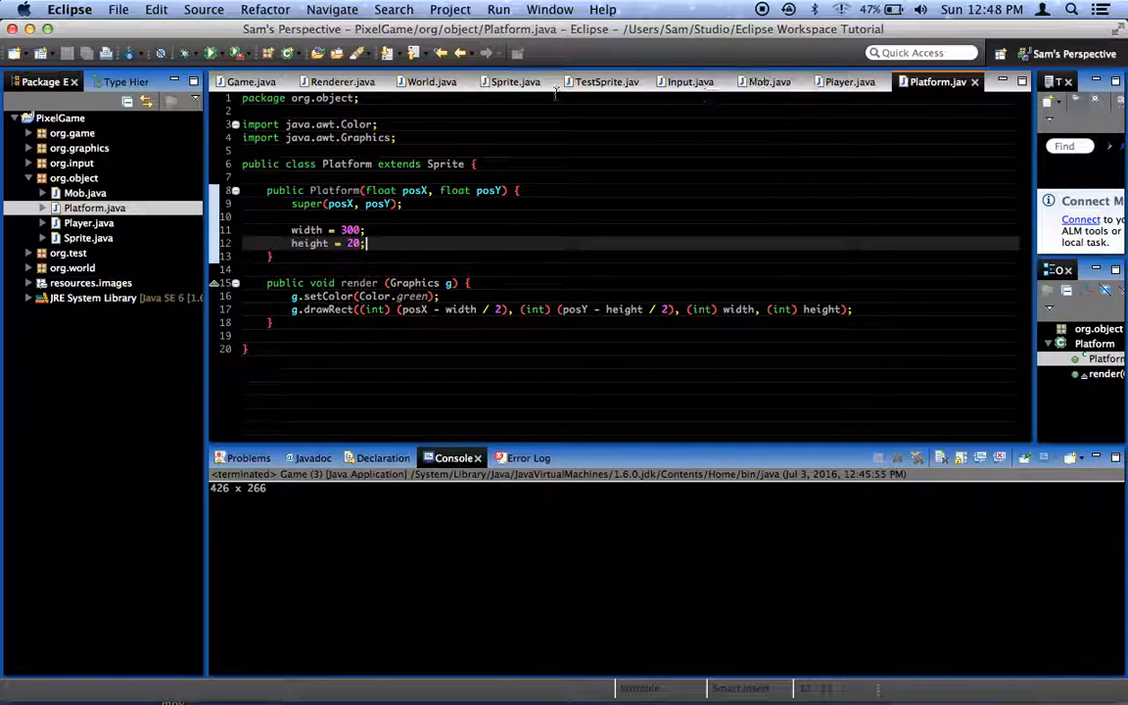
Step: In Game.java add World.currentWorld.sprites.add(new Platform(200, 200)); below the Player line
{"action": "left_click", "coordinate": [251, 82]}
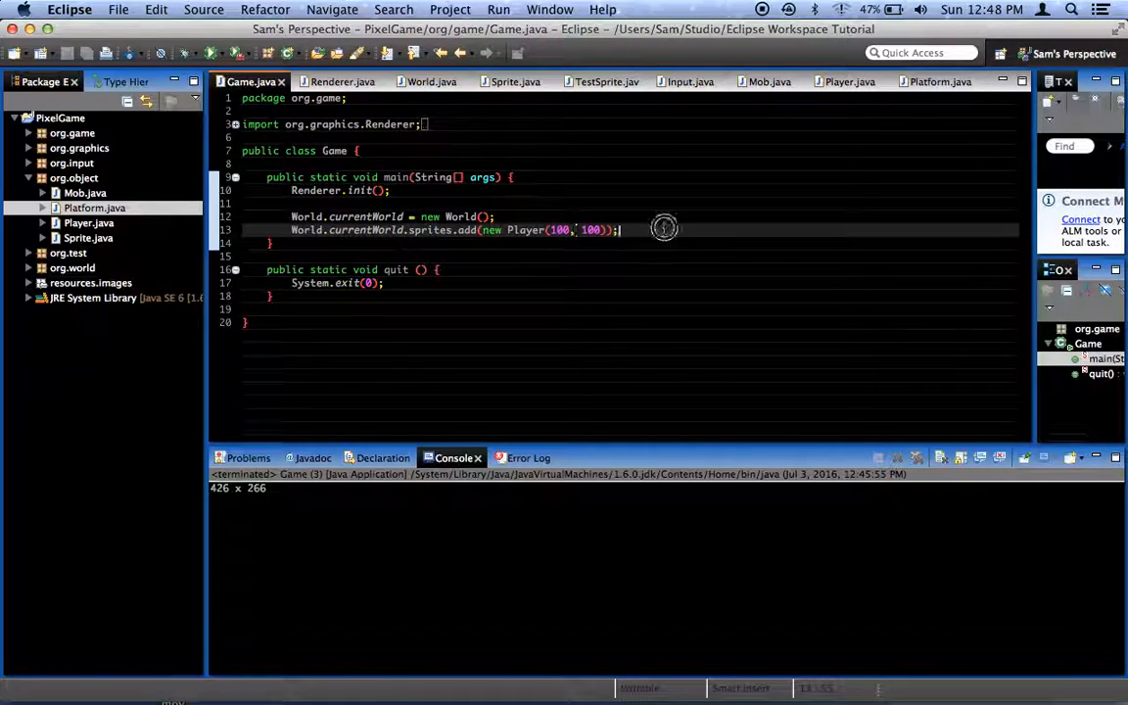
{"action": "type", "text": "World.currentWorld"}
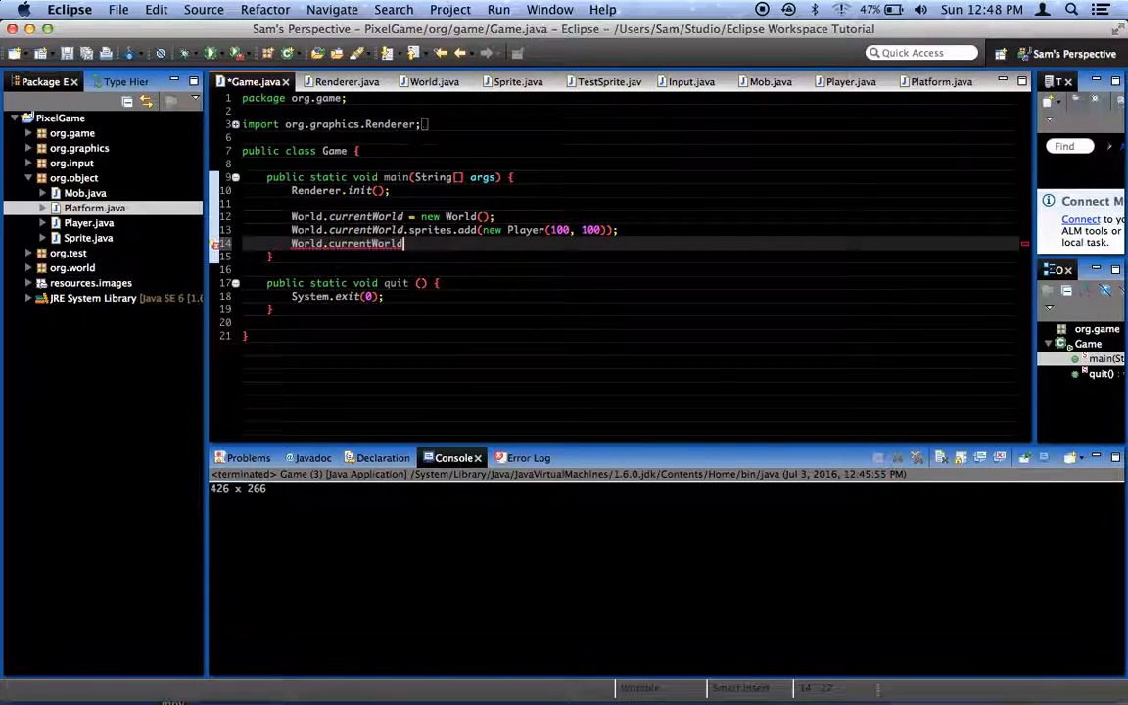
{"action": "type", "text": ".sprites."}
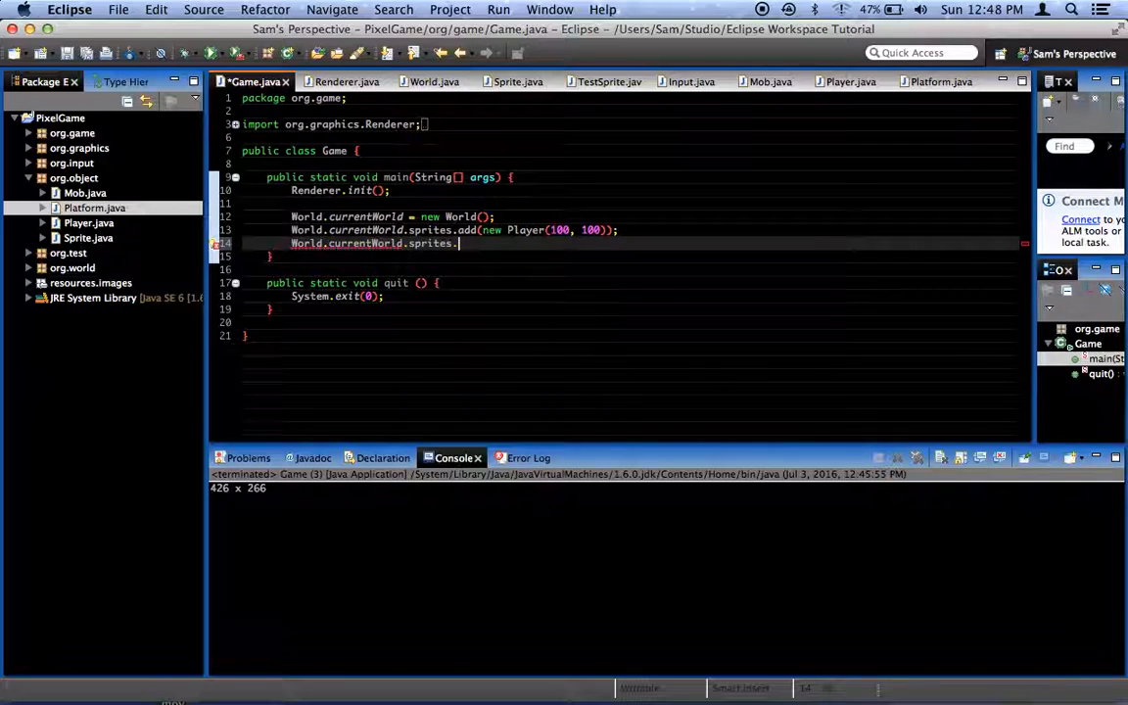
{"action": "type", "text": "add(new Platform("}
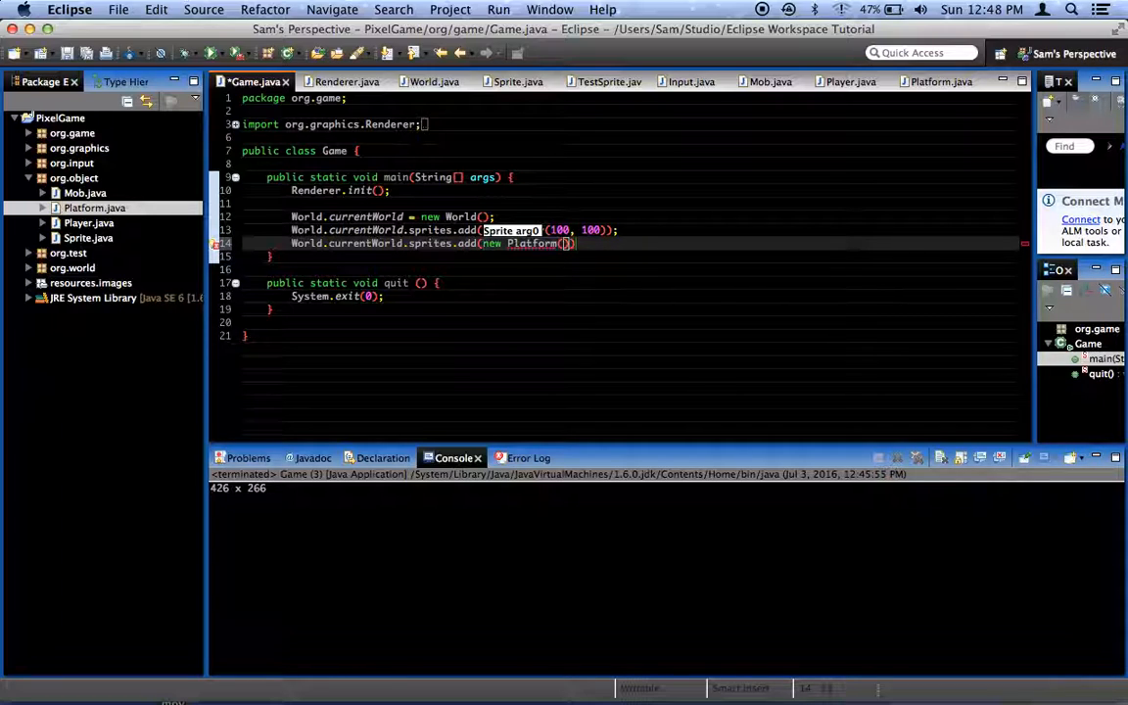
{"action": "type", "text": "200, 2"}
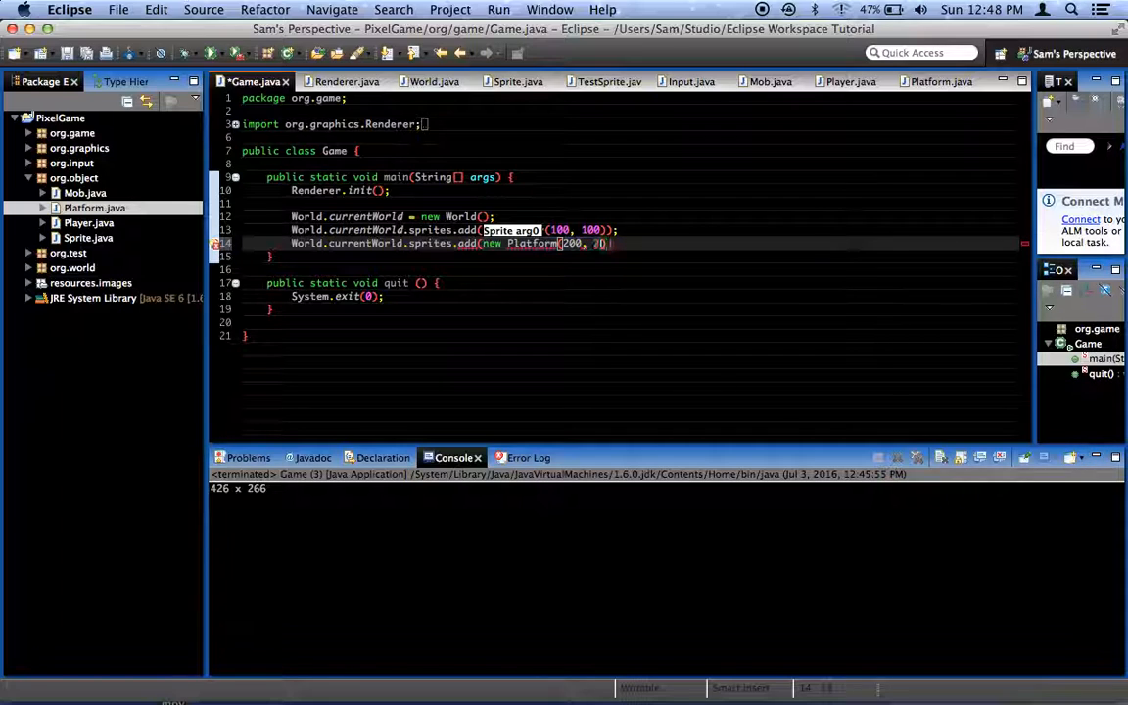
{"action": "type", "text": "00));"}
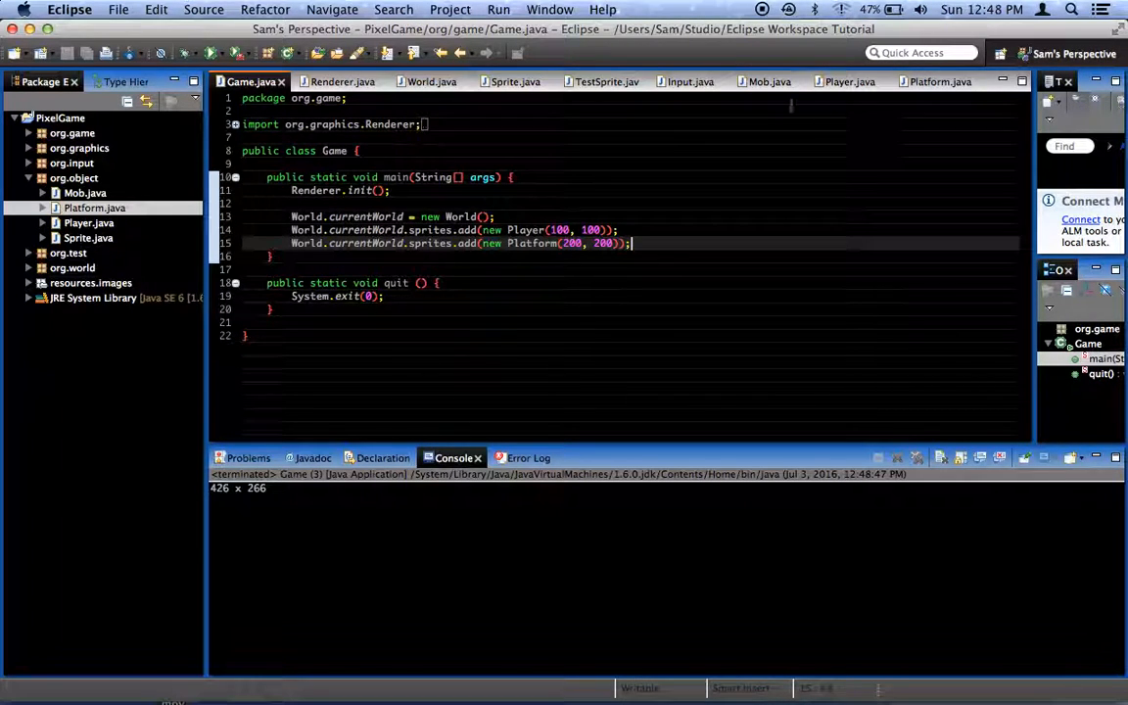
Step: In Player update(), add a for-each loop over World.currentWorld.sprites before the position update
{"action": "left_click", "coordinate": [846, 82]}
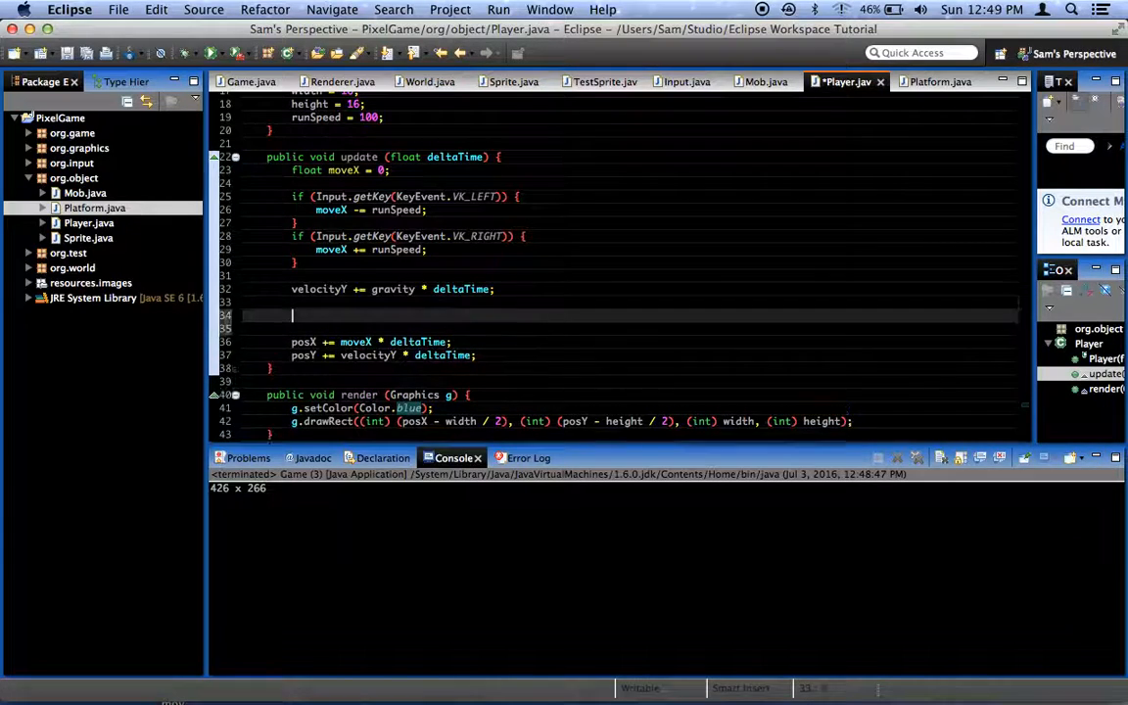
{"action": "type", "text": "fi"}
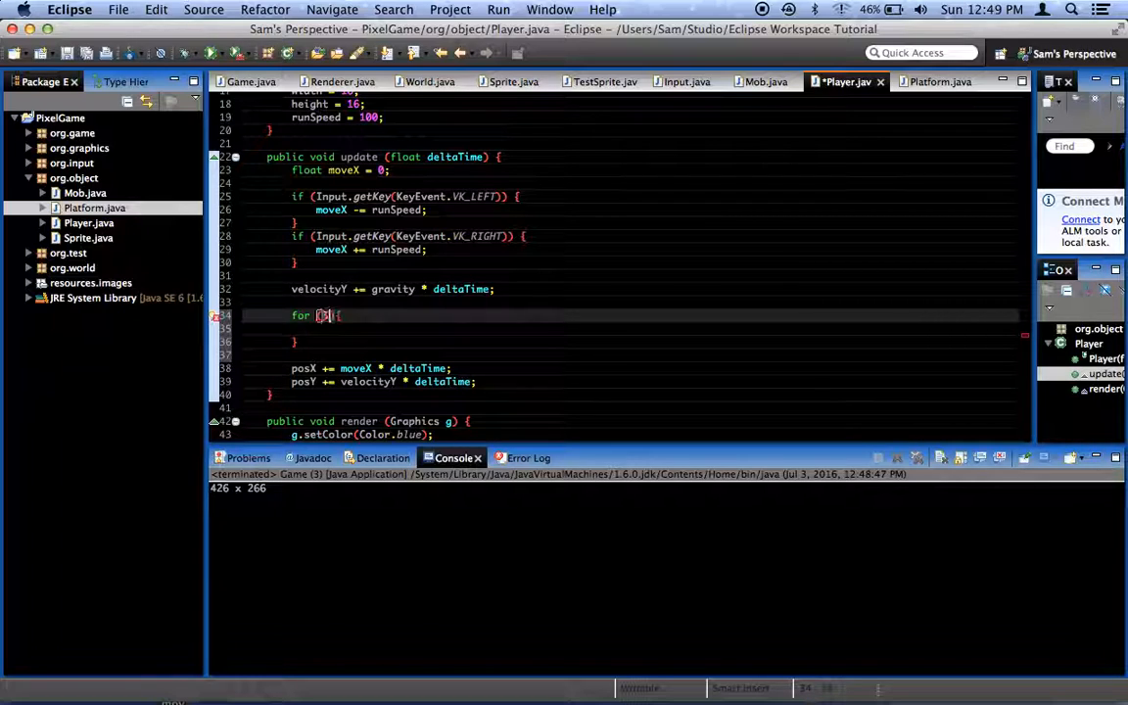
{"action": "type", "text": "Sprite sprite : World.currentWorld.sprites"}
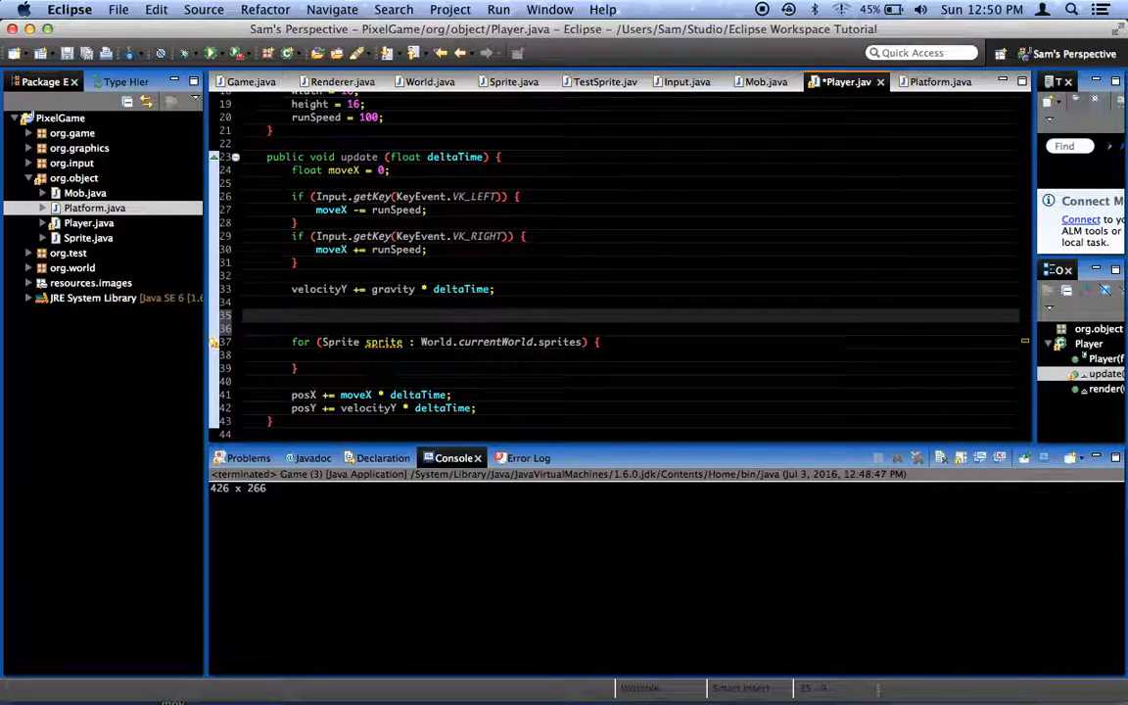
Step: Declare Rectangle myRect = new Rectangle(...) from the player's centred position, width and height before the loop
{"action": "type", "text": "Rectangle myRect"}
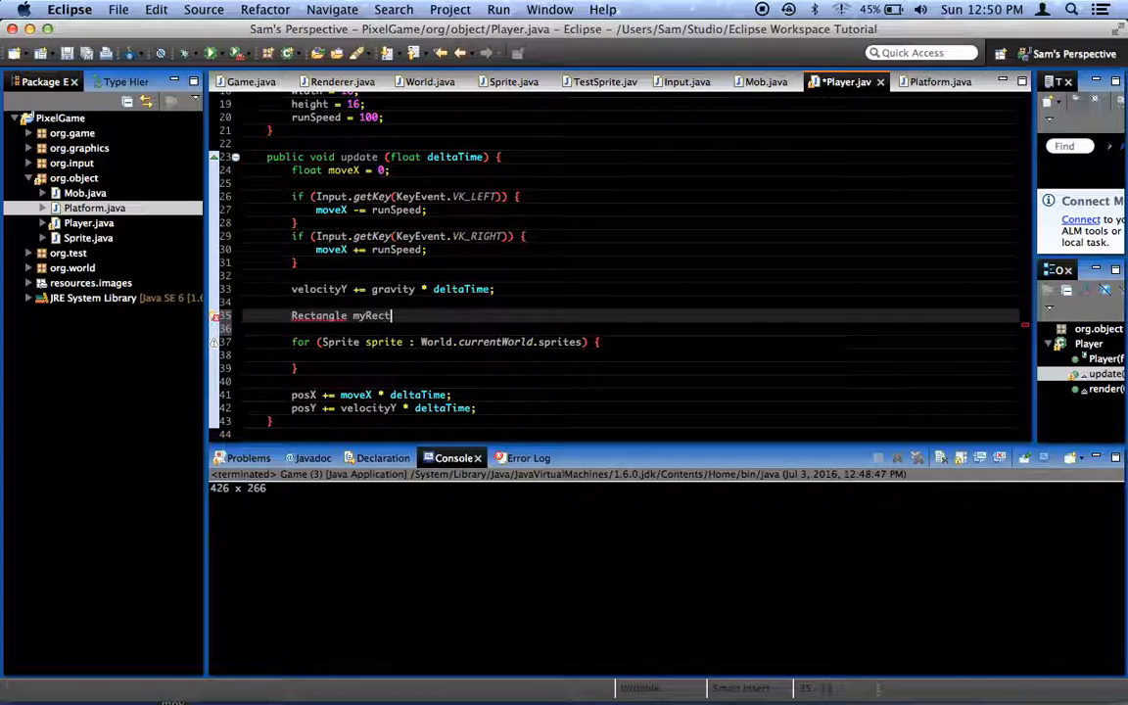
{"action": "type", "text": "= new Rectangle"}
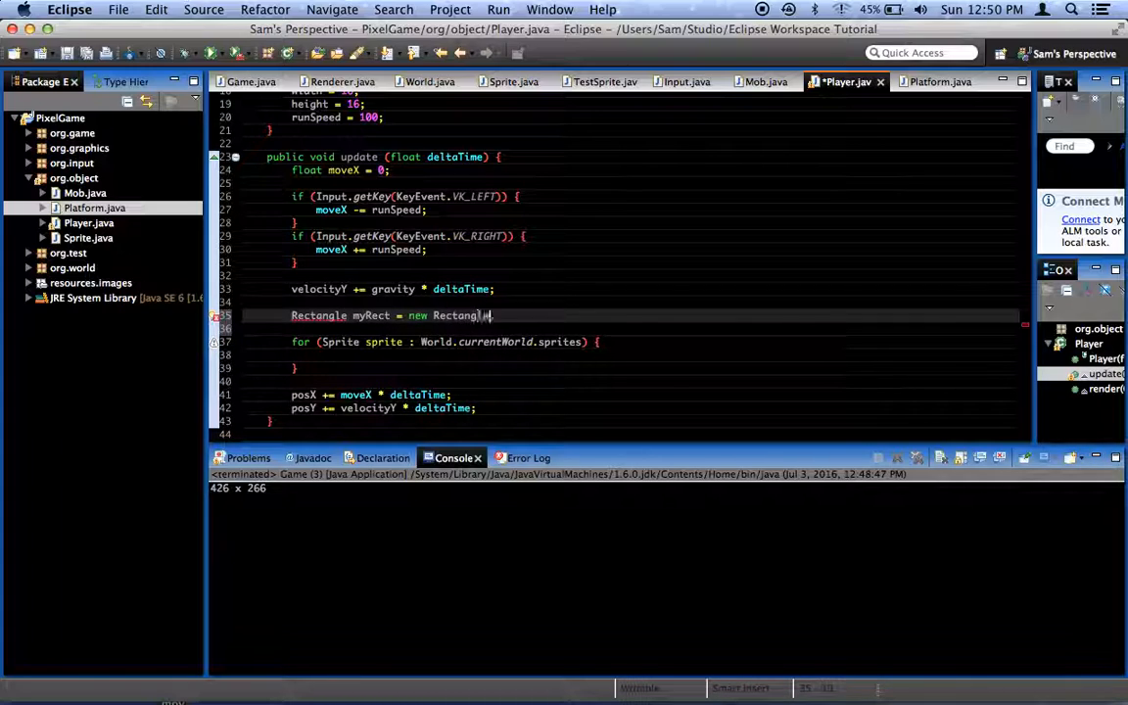
{"action": "type", "text": "();"}
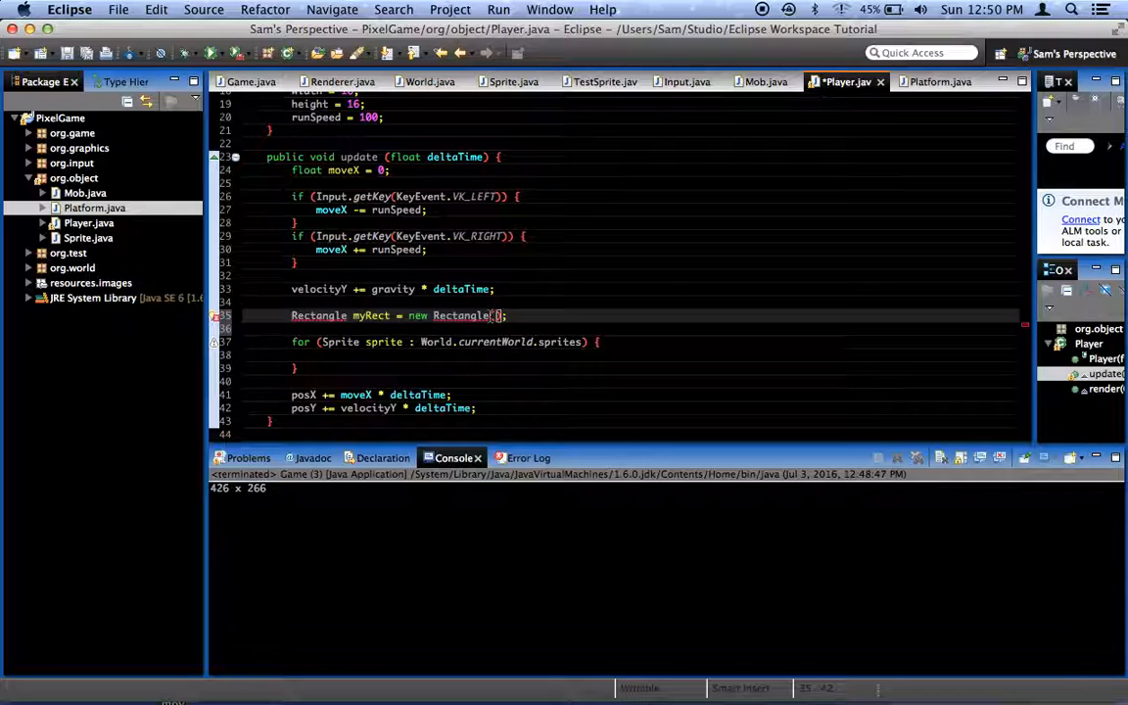
{"action": "scroll", "scroll_direction": "down", "scroll_amount": 3}
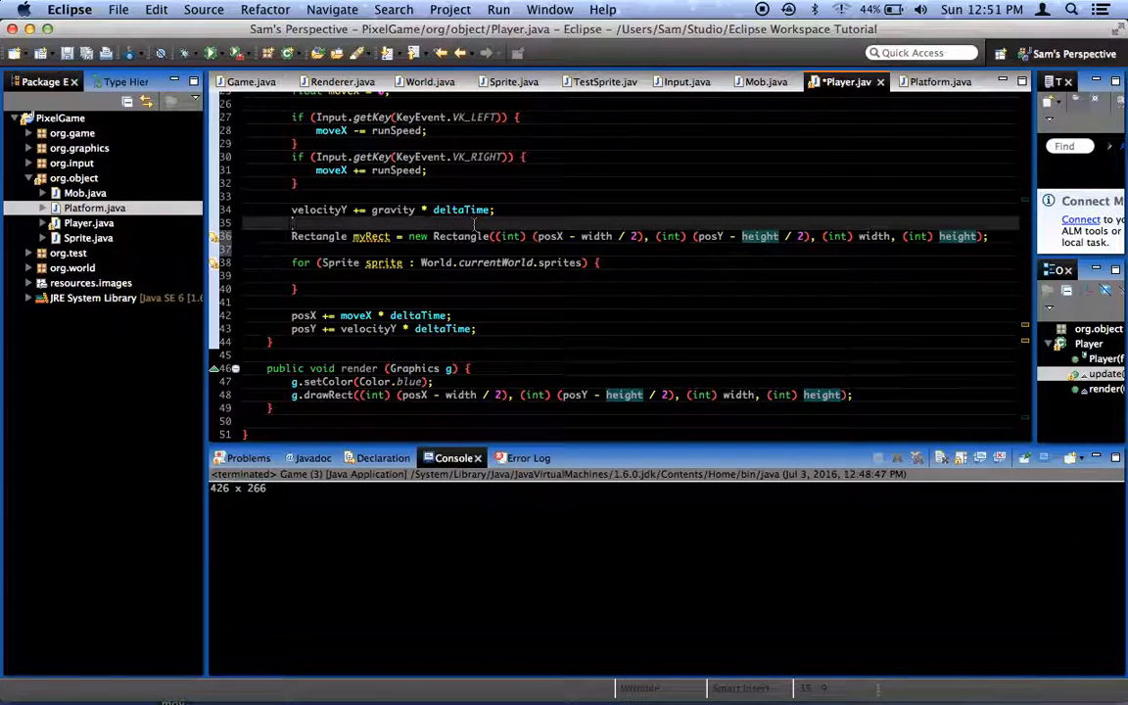
Step: Frame the sprite loop with '// Do COLLISIONS' and '// END COLLISIONS' comments
{"action": "type", "text": "// Do C"}
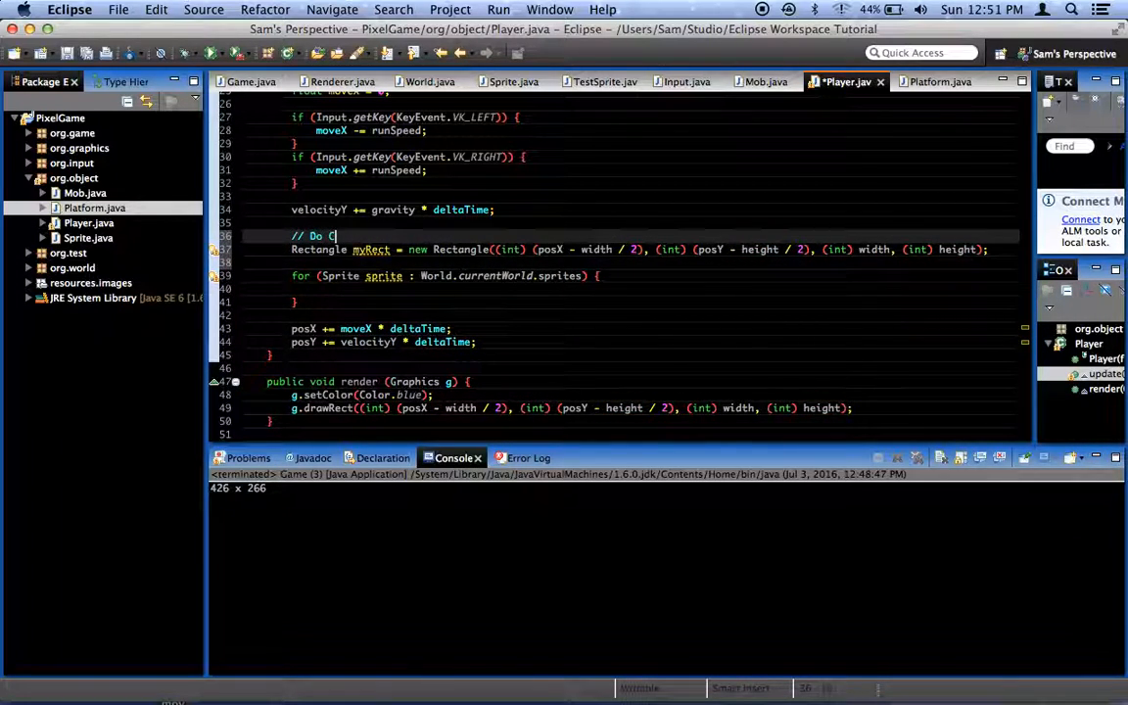
{"action": "type", "text": "OLLISIONS"}
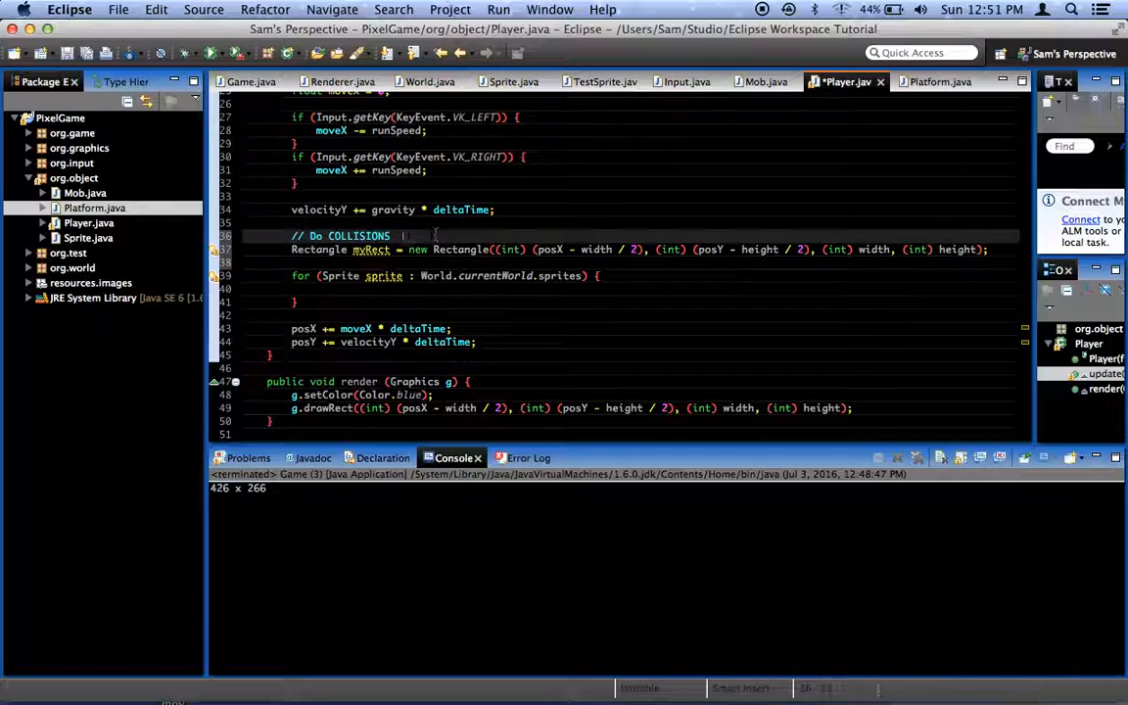
{"action": "type", "text": "// END"}
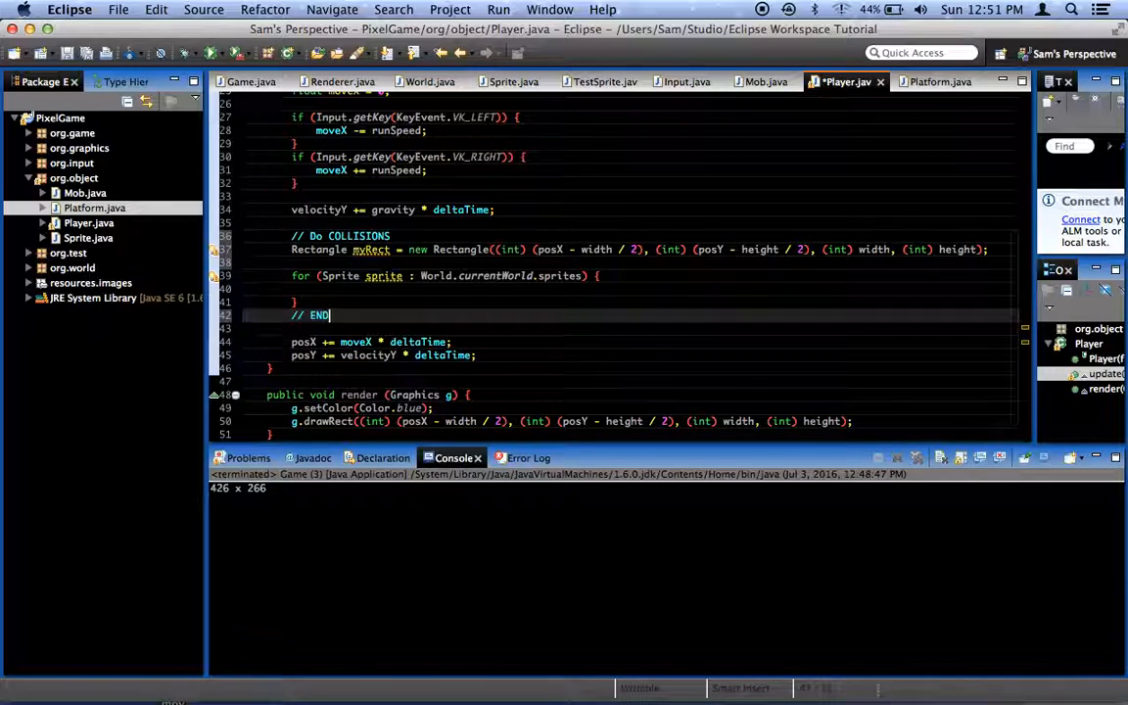
{"action": "type", "text": "COLLI"}
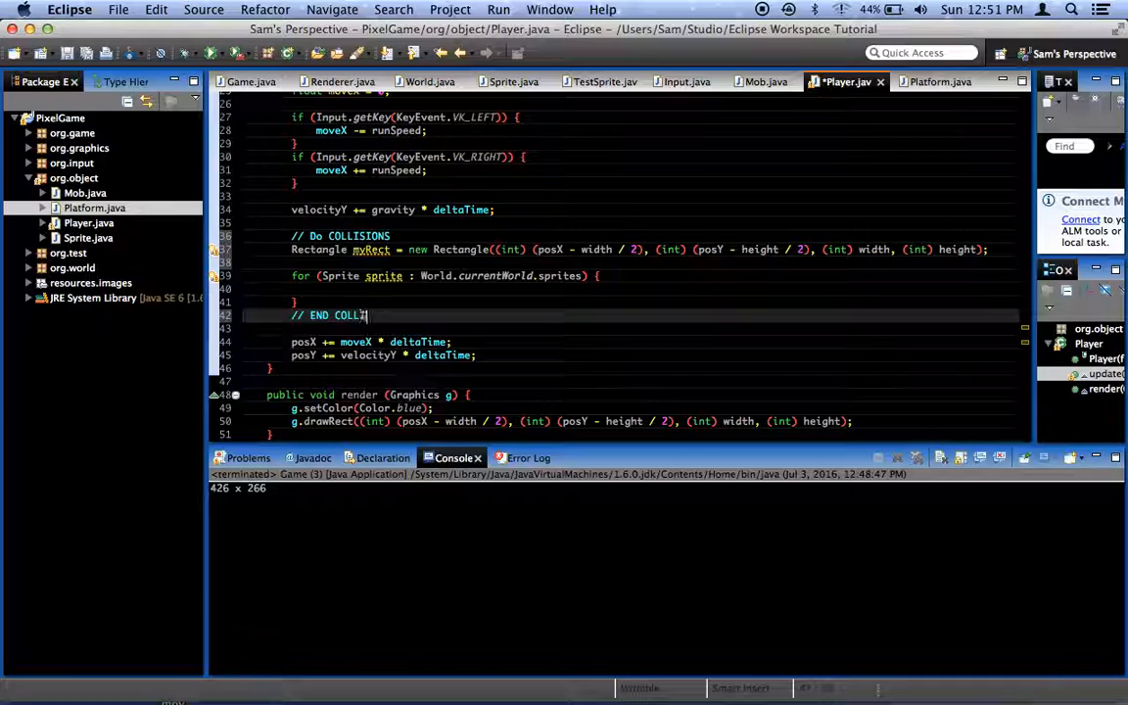
{"action": "type", "text": "SIONS"}
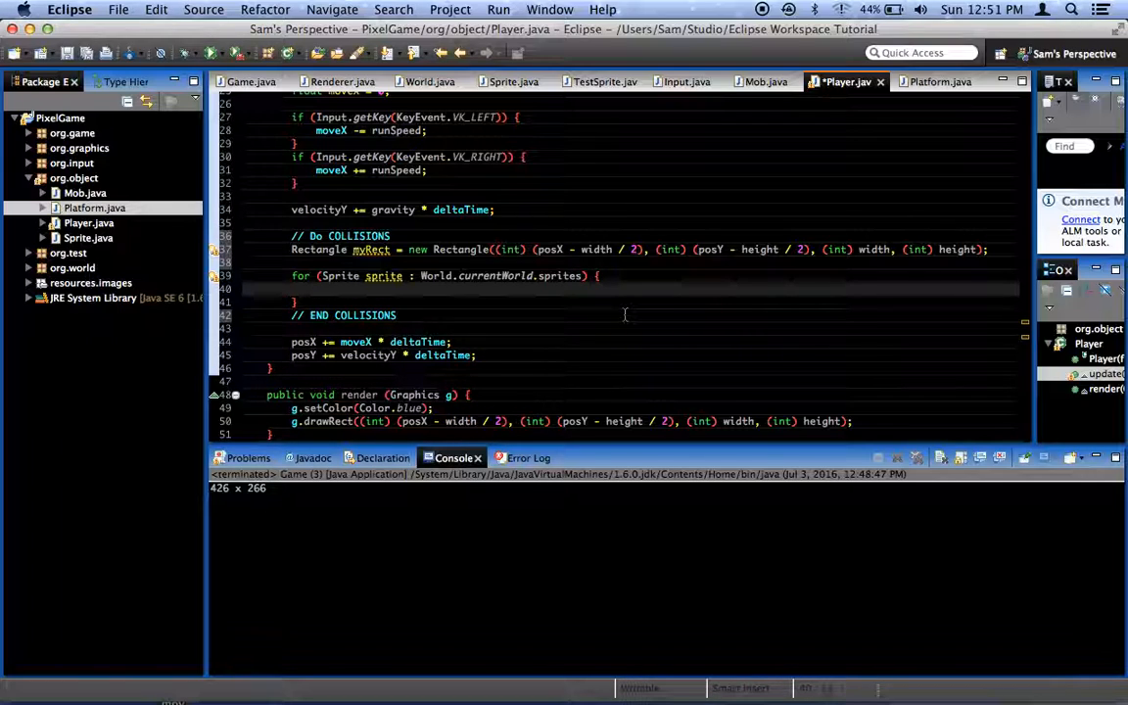
Step: Inside the loop declare Rectangle otherRect from sprite.posX, sprite.posY, sprite.width and sprite.height
{"action": "type", "text": "Rectangle"}
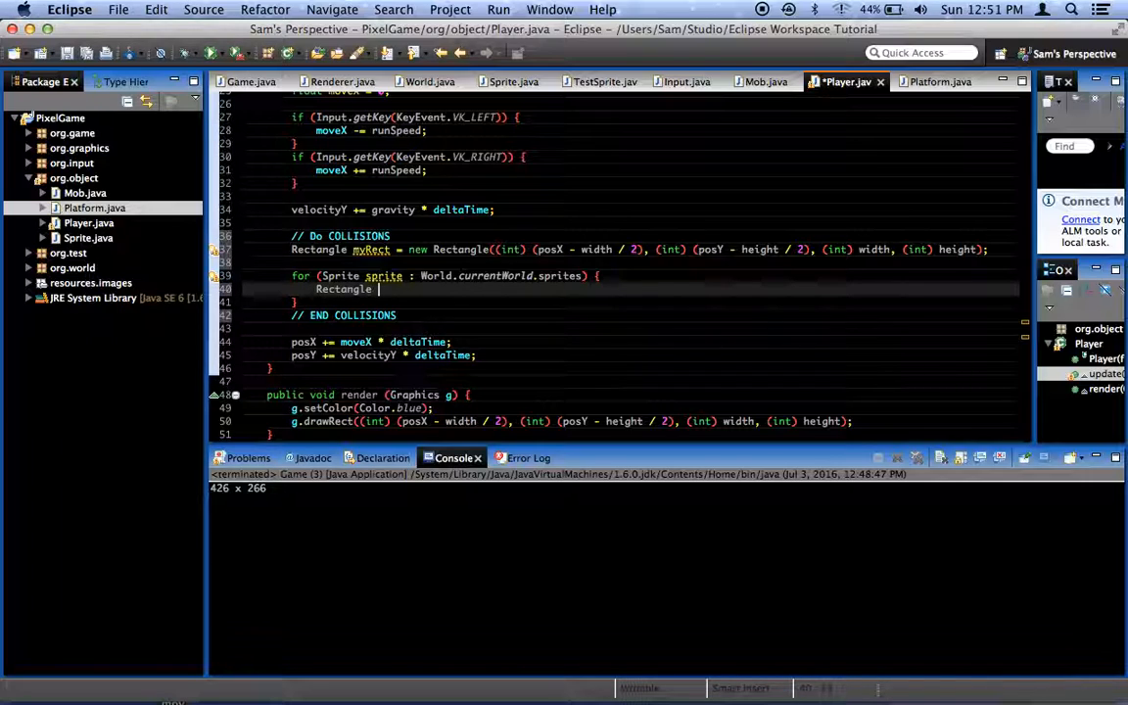
{"action": "type", "text": "otherRect ="}
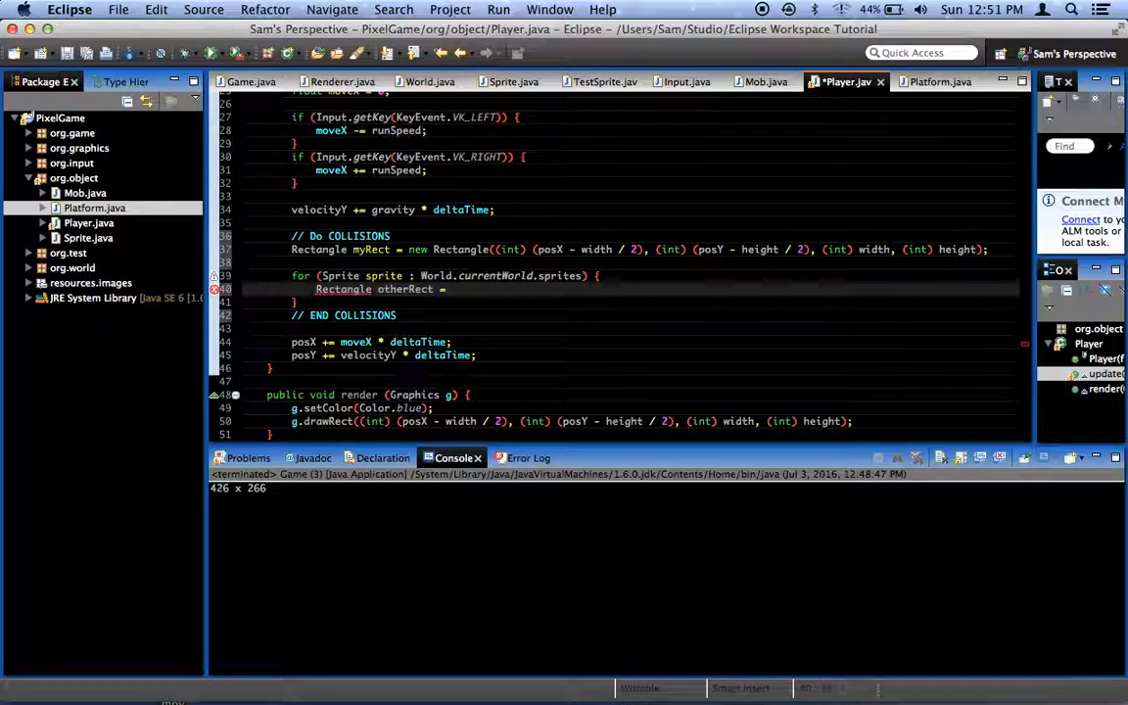
{"action": "type", "text": "new Rectangl"}
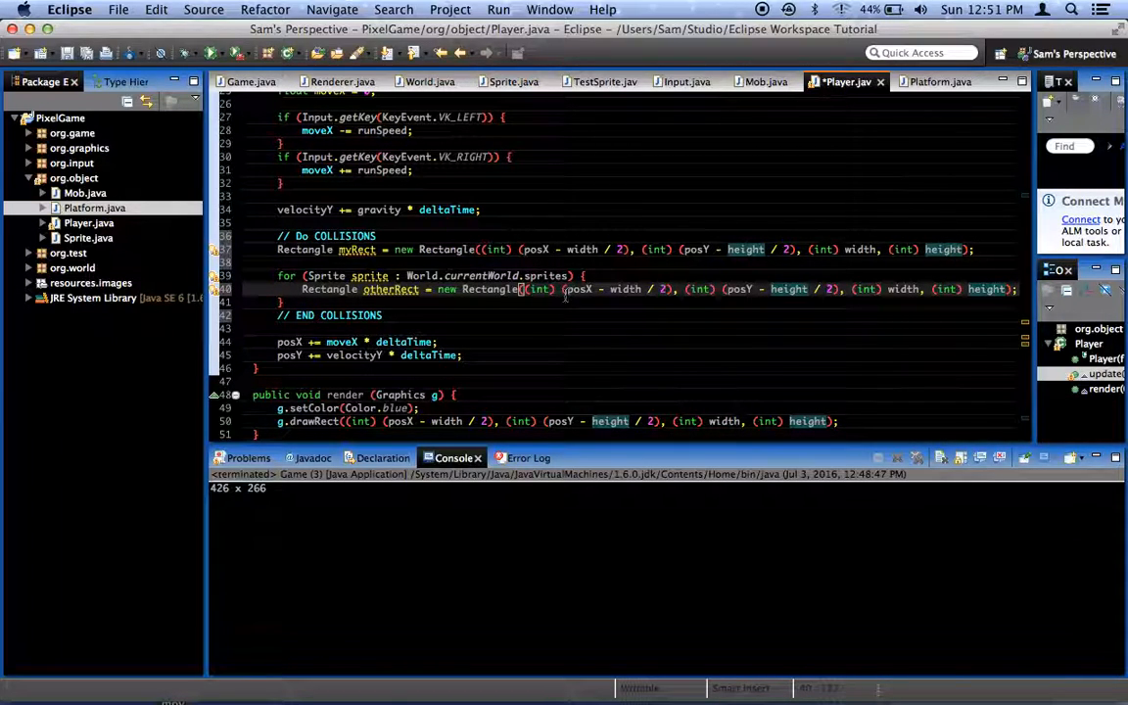
{"action": "type", "text": "sprite."}
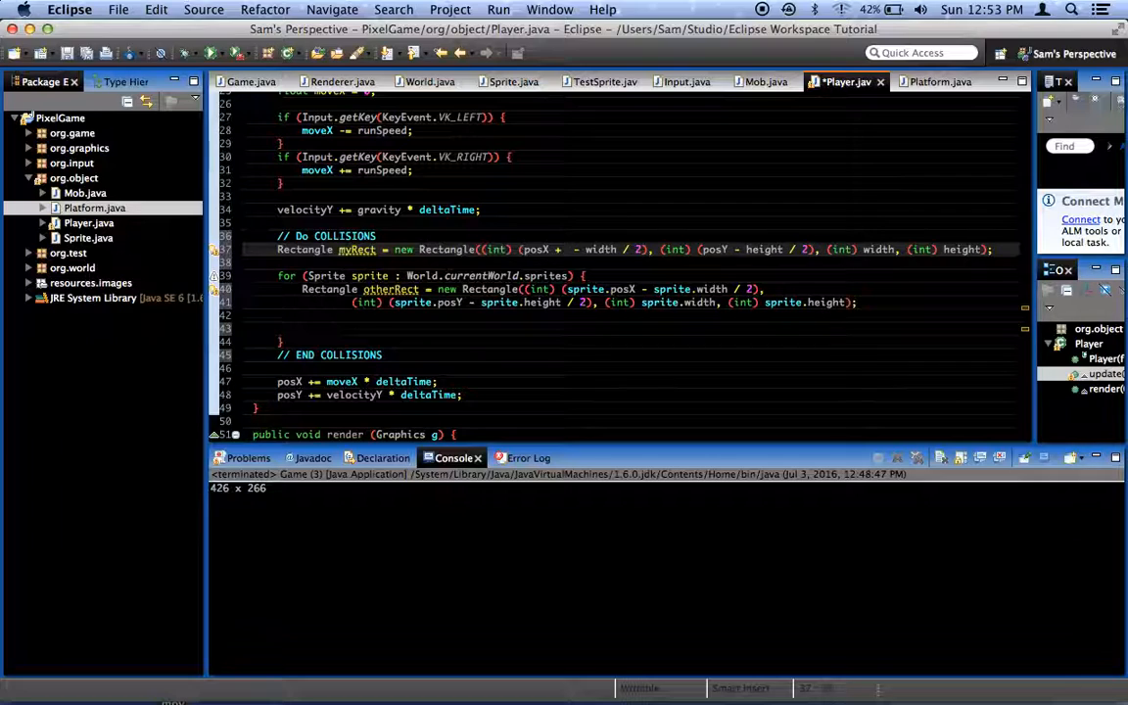
Step: Change myRect's x argument to posX + moveX * deltaTime - width/2 (and y with velocityY * deltaTime)
{"action": "type", "text": "moveX * deltaTime"}
{"action": "type", "text": " + velocityY * deltaTime"}
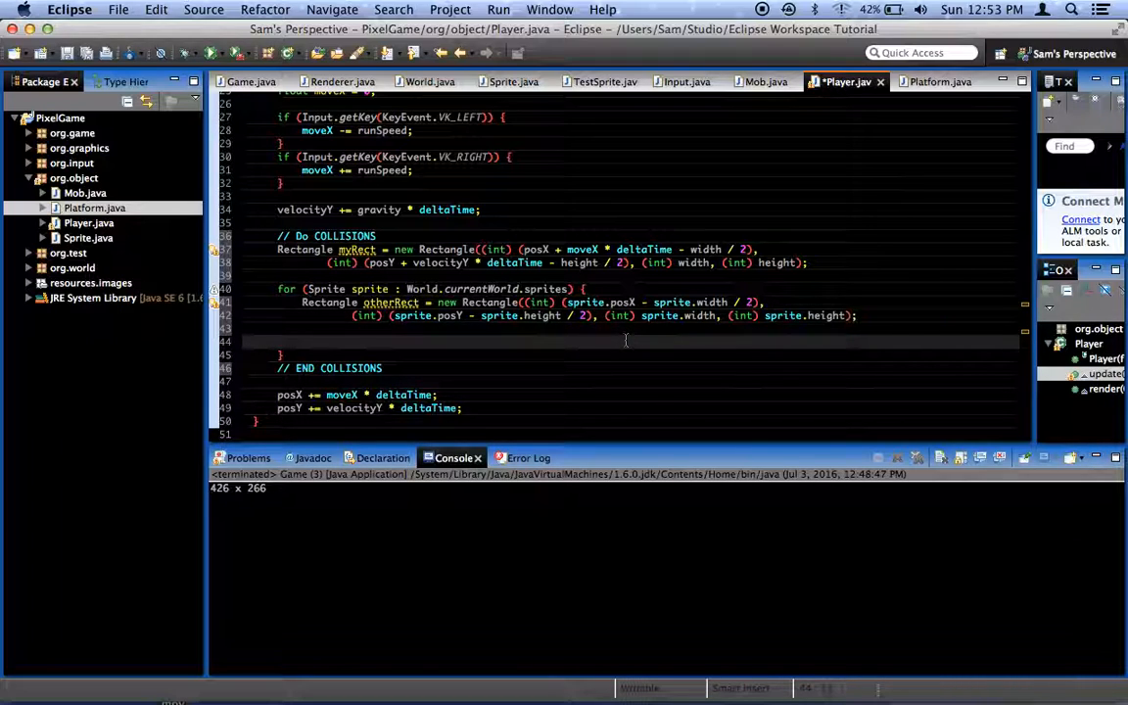
Step: Add if (myRect.intersects(otherRect)) { moveX -= moveX; velocityY -= velocityY; } inside the loop
{"action": "type", "text": "if () {"}
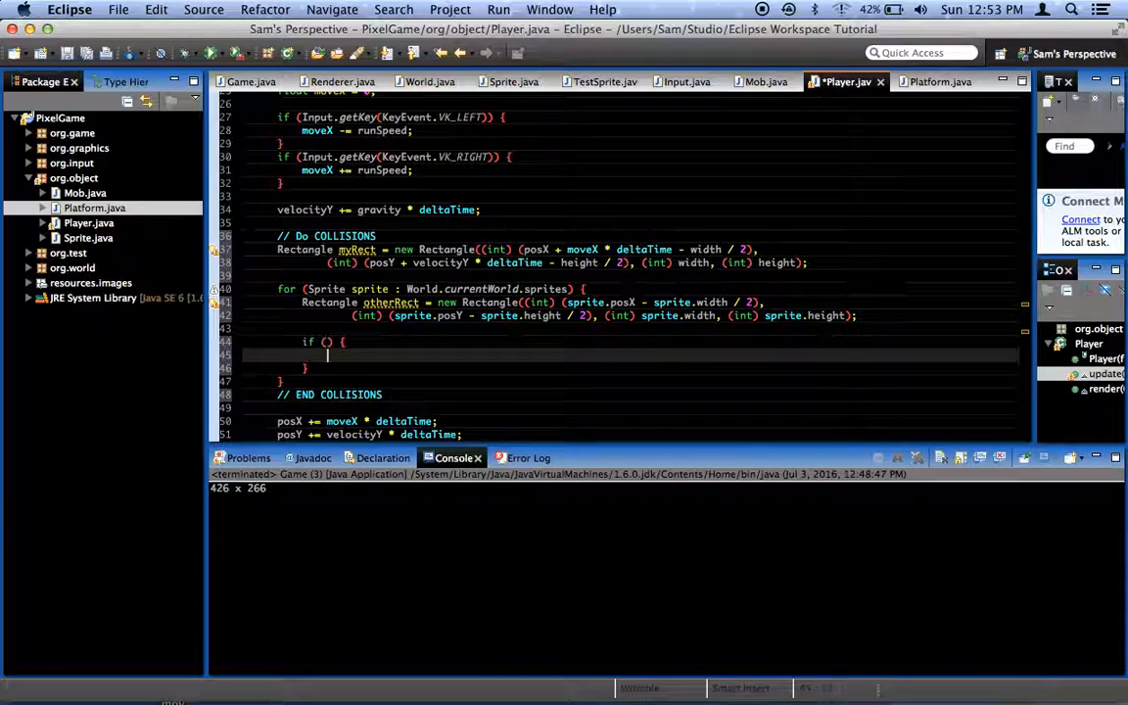
{"action": "type", "text": "myRect"}
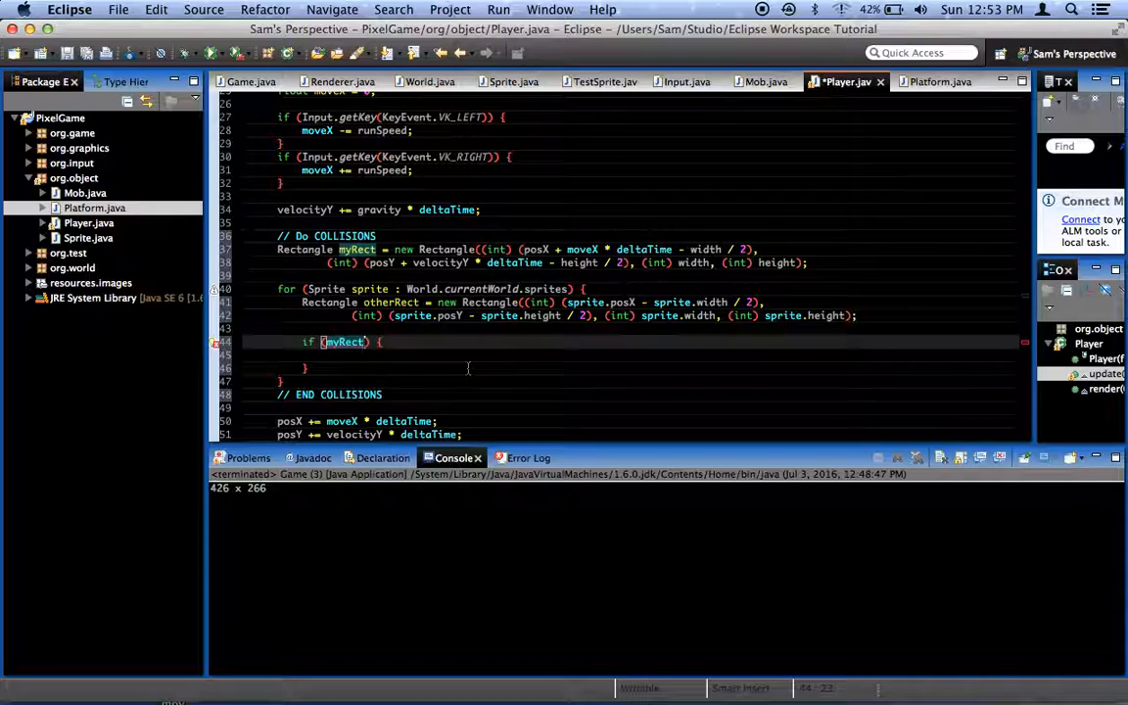
{"action": "type", "text": ".intersects(otherRect"}
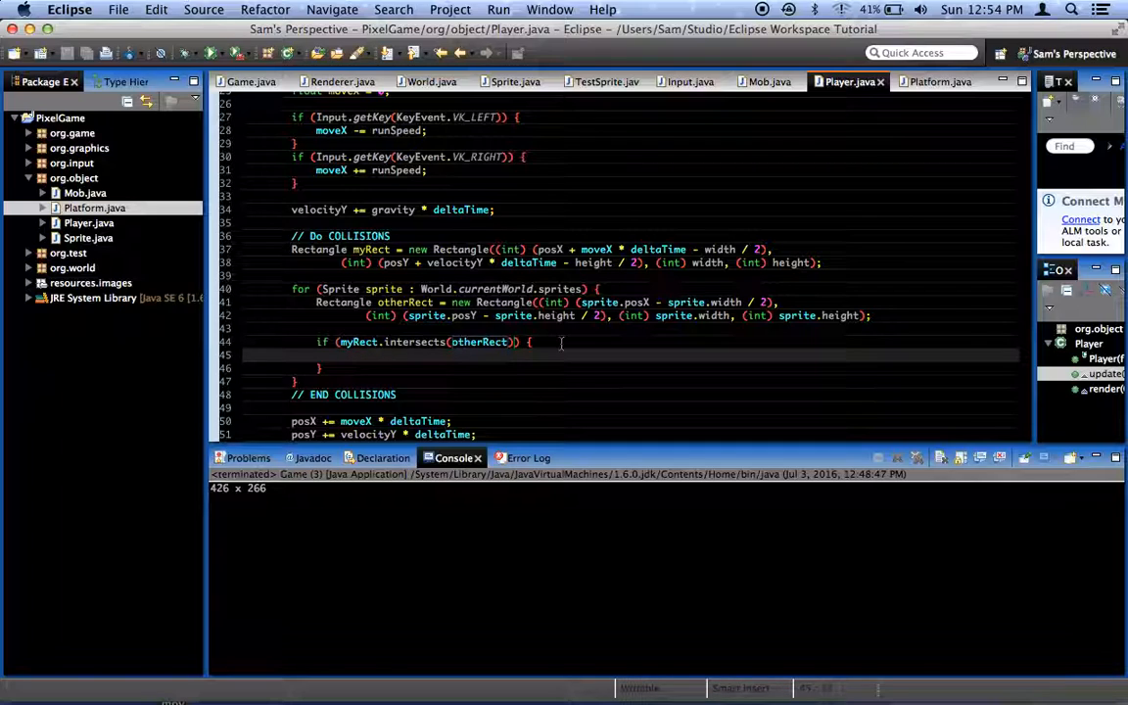
{"action": "type", "text": "moveX -= moveX;"}
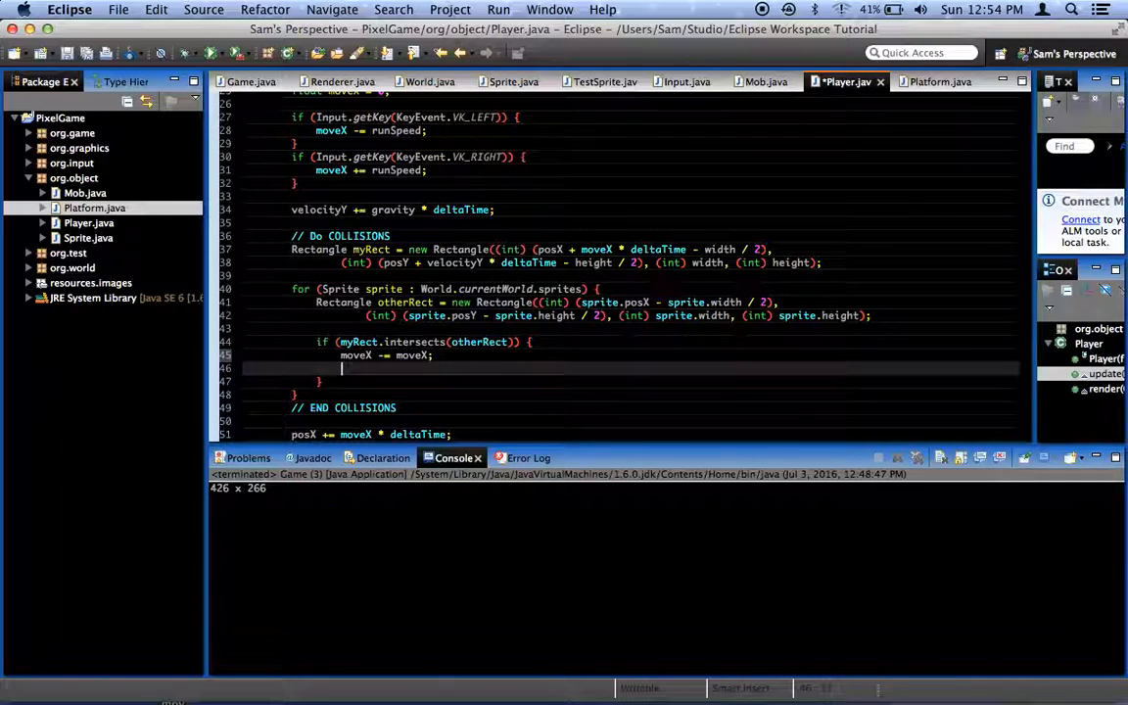
{"action": "type", "text": "velocityY -="}
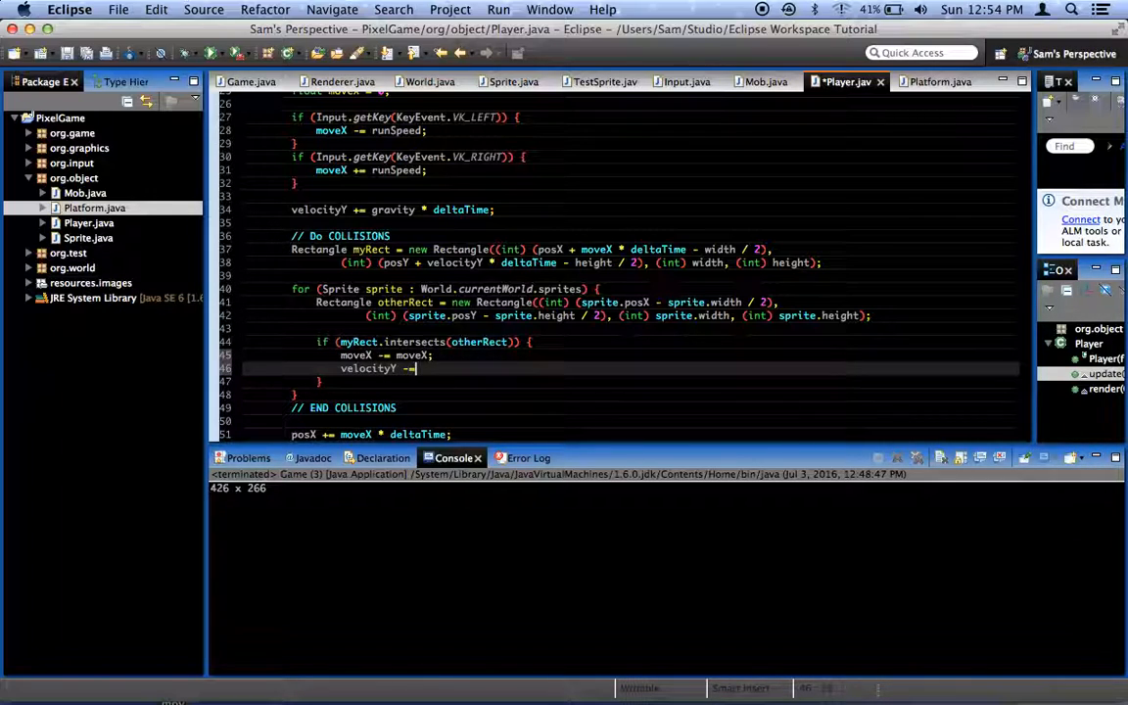
{"action": "type", "text": "velocity"}
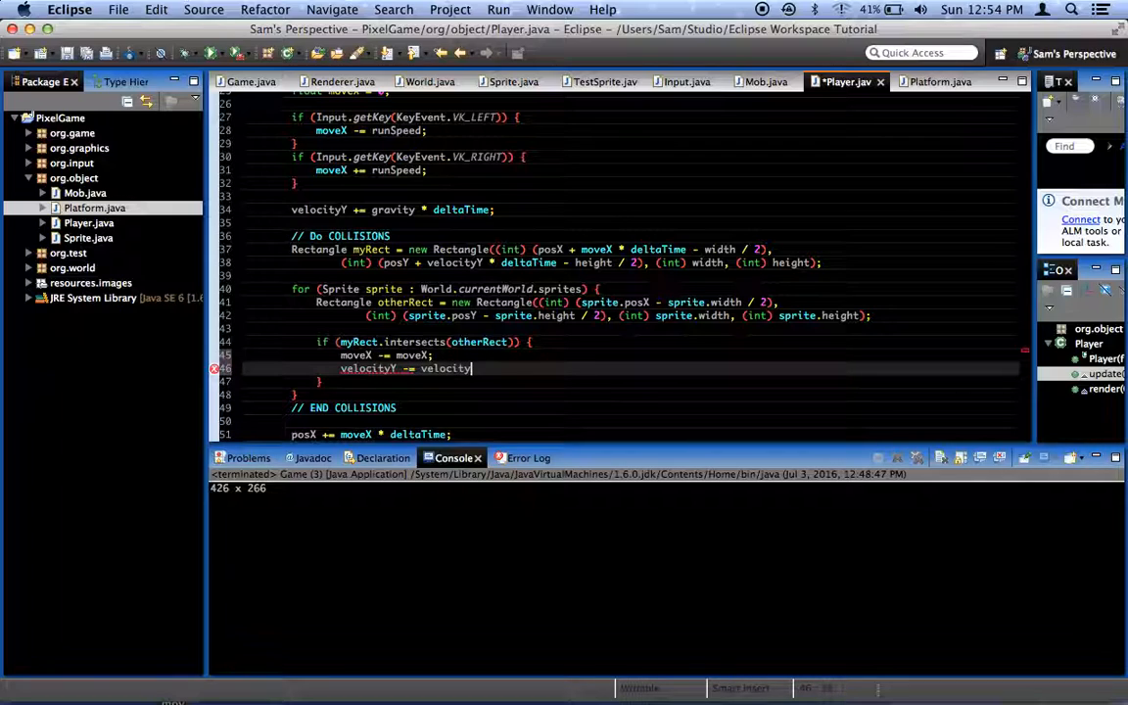
{"action": "type", "text": "Y;"}
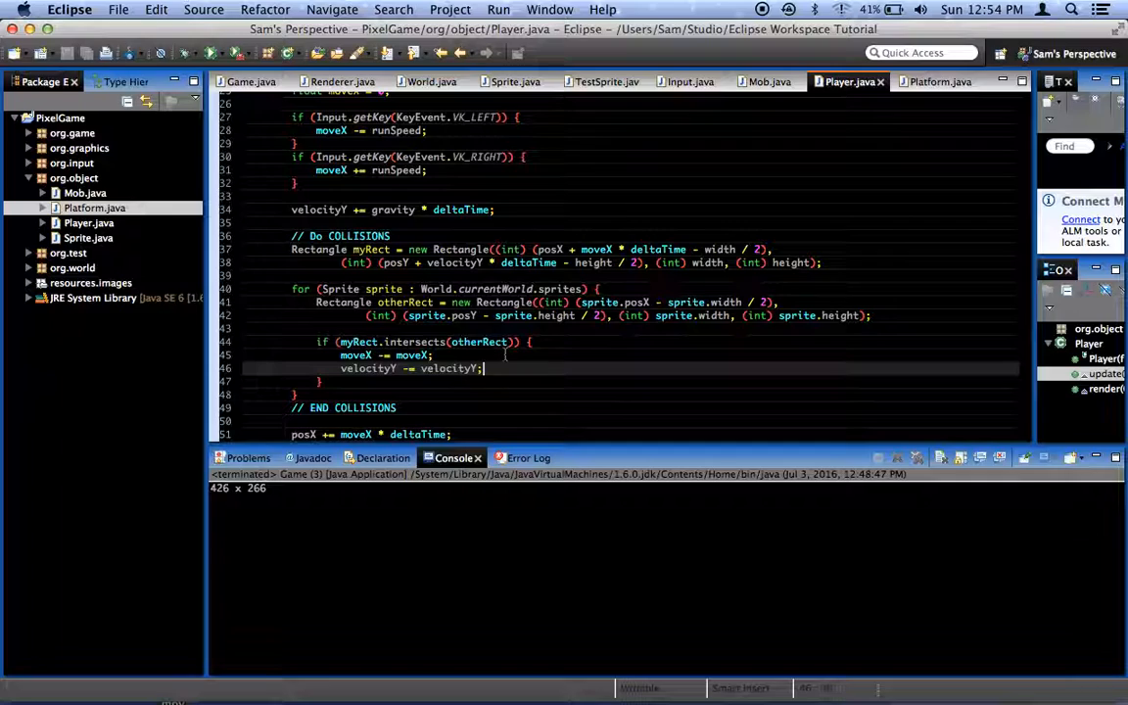
{"action": "scroll", "scroll_direction": "down", "scroll_amount": 3}
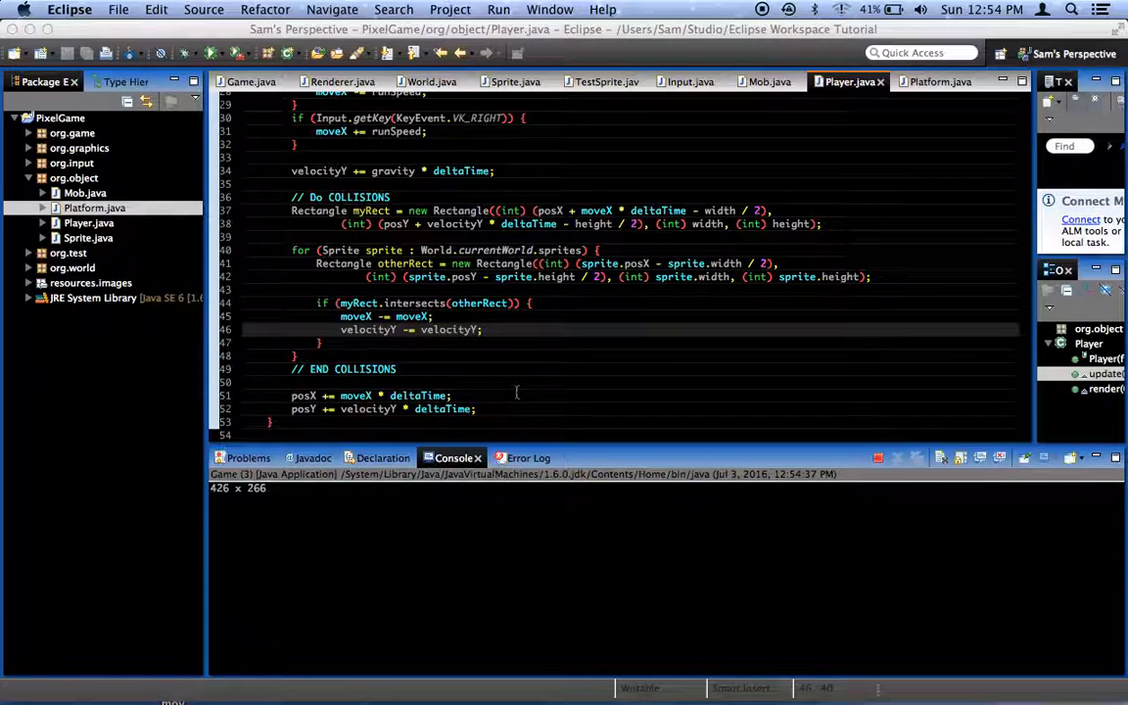
Step: At the top of the loop body add if (sprite == this) { continue; } to skip the player itself
{"action": "left_click", "coordinate": [317, 289]}
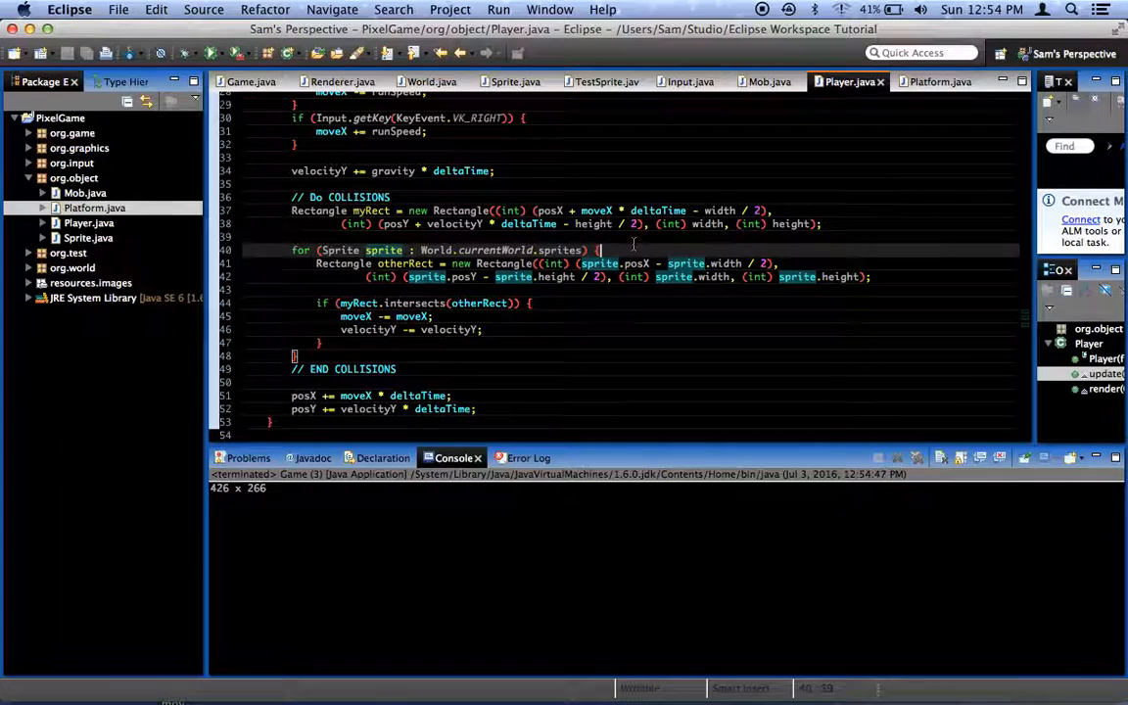
{"action": "type", "text": "if ("}
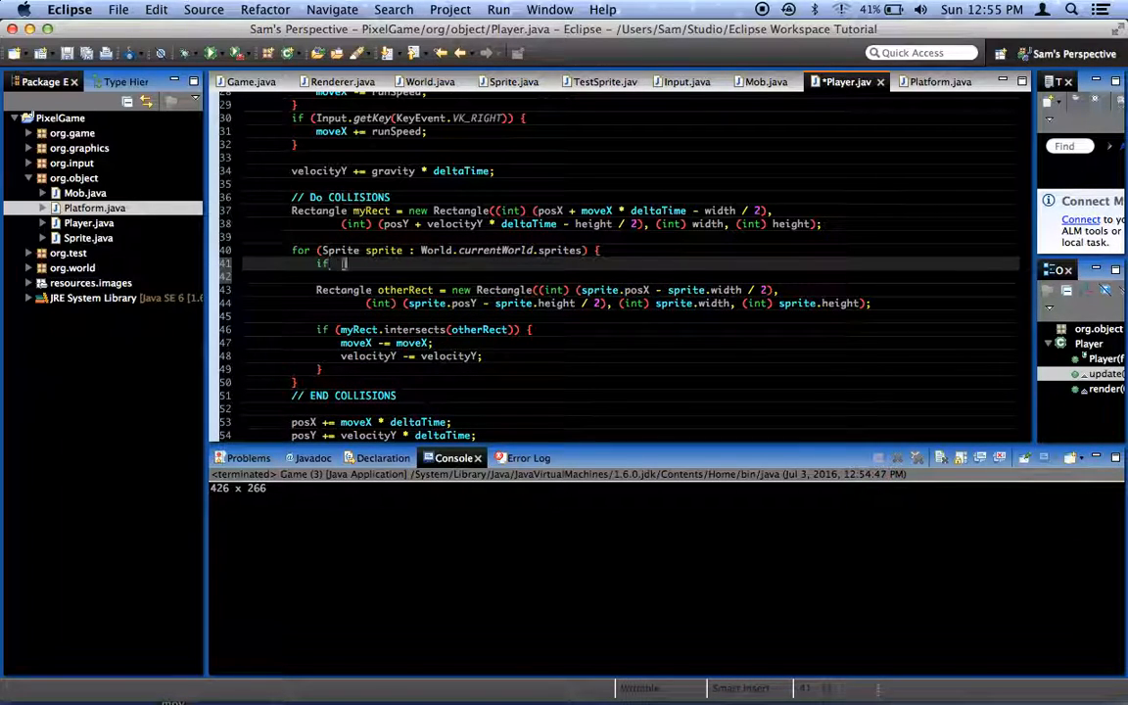
{"action": "type", "text": "sprite == this"}
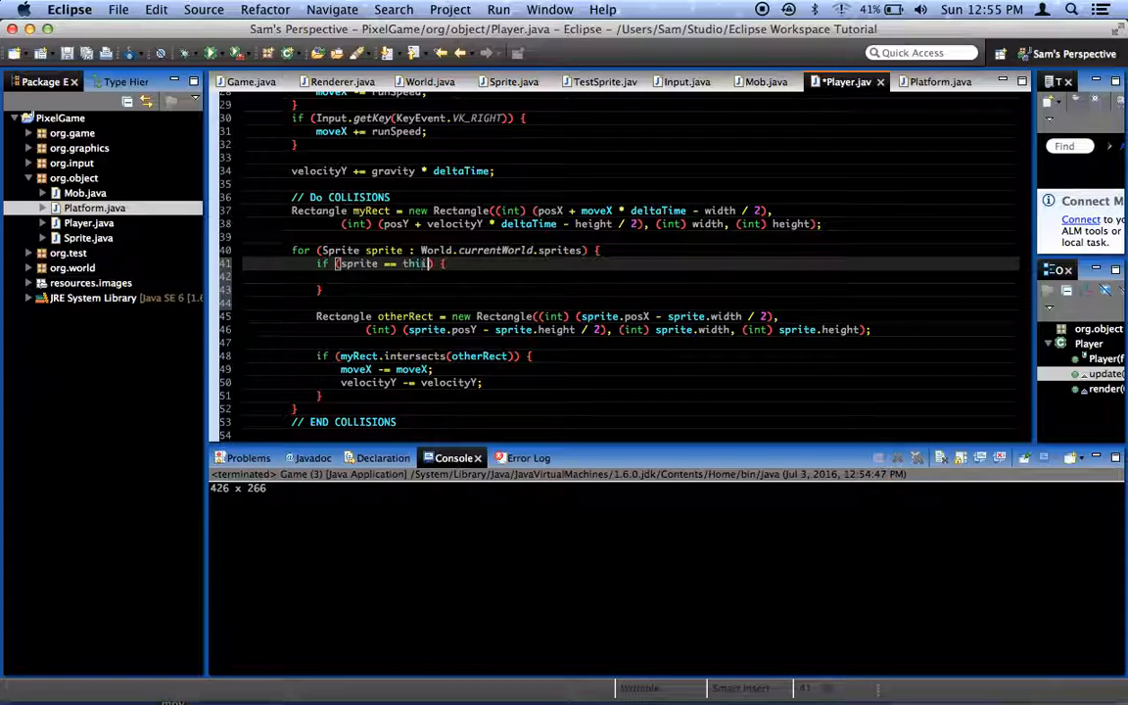
{"action": "type", "text": "continue;"}
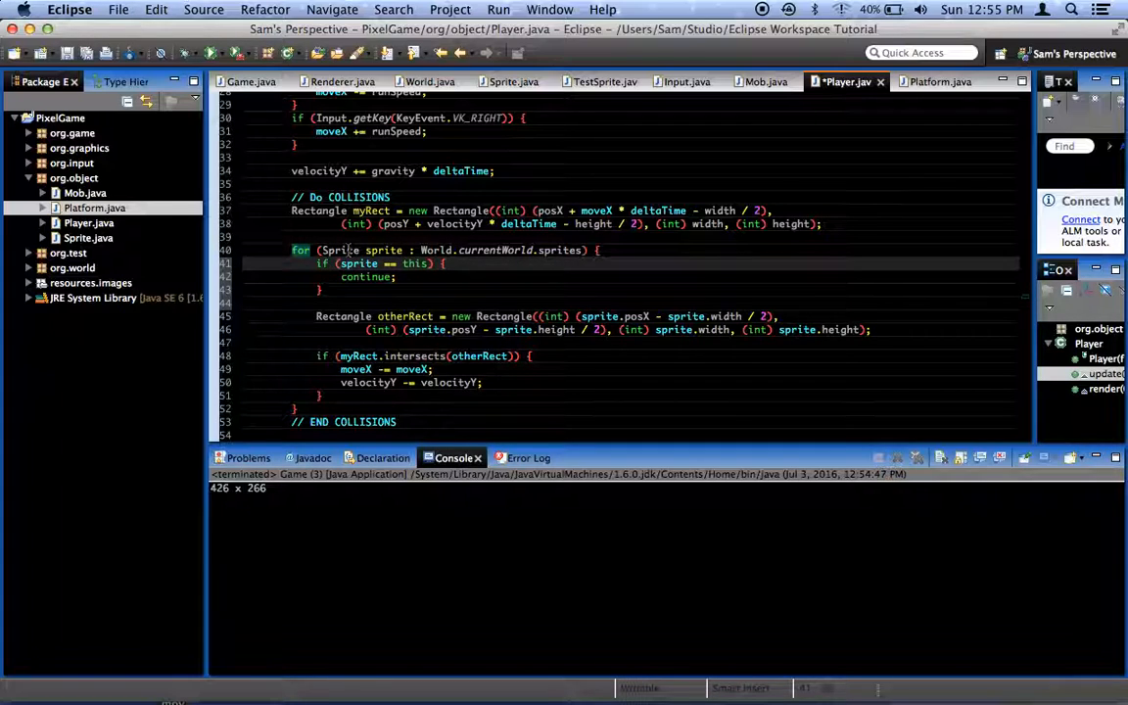
{"action": "double_click", "coordinate": [384, 251]}
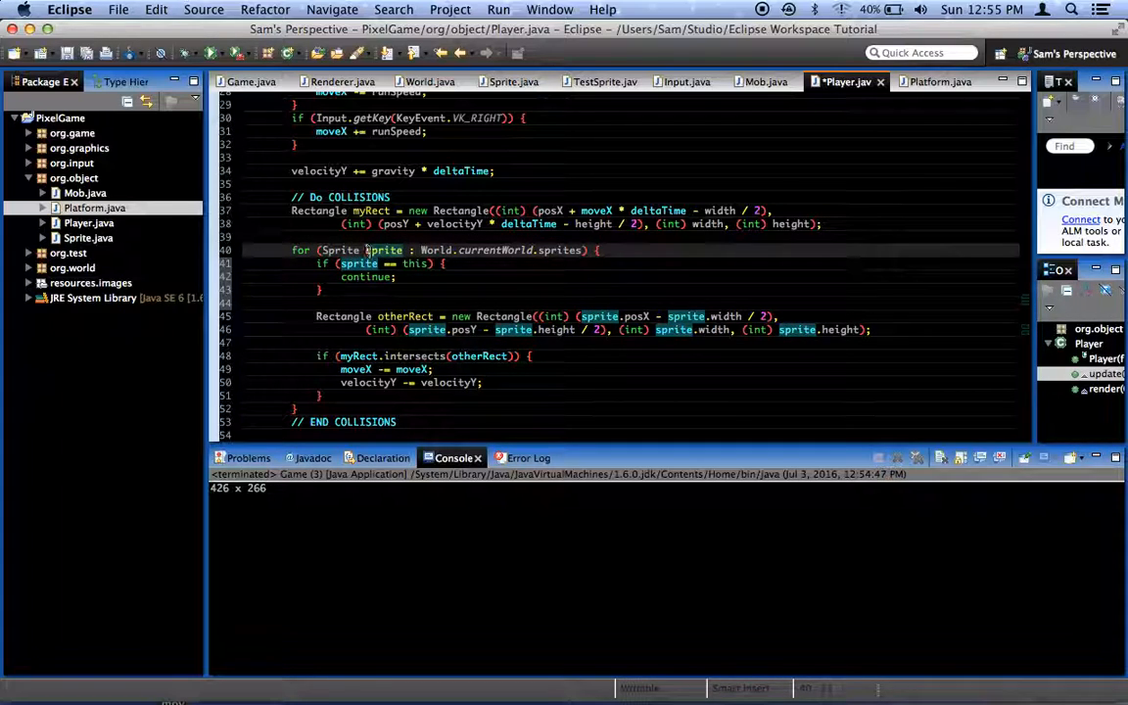